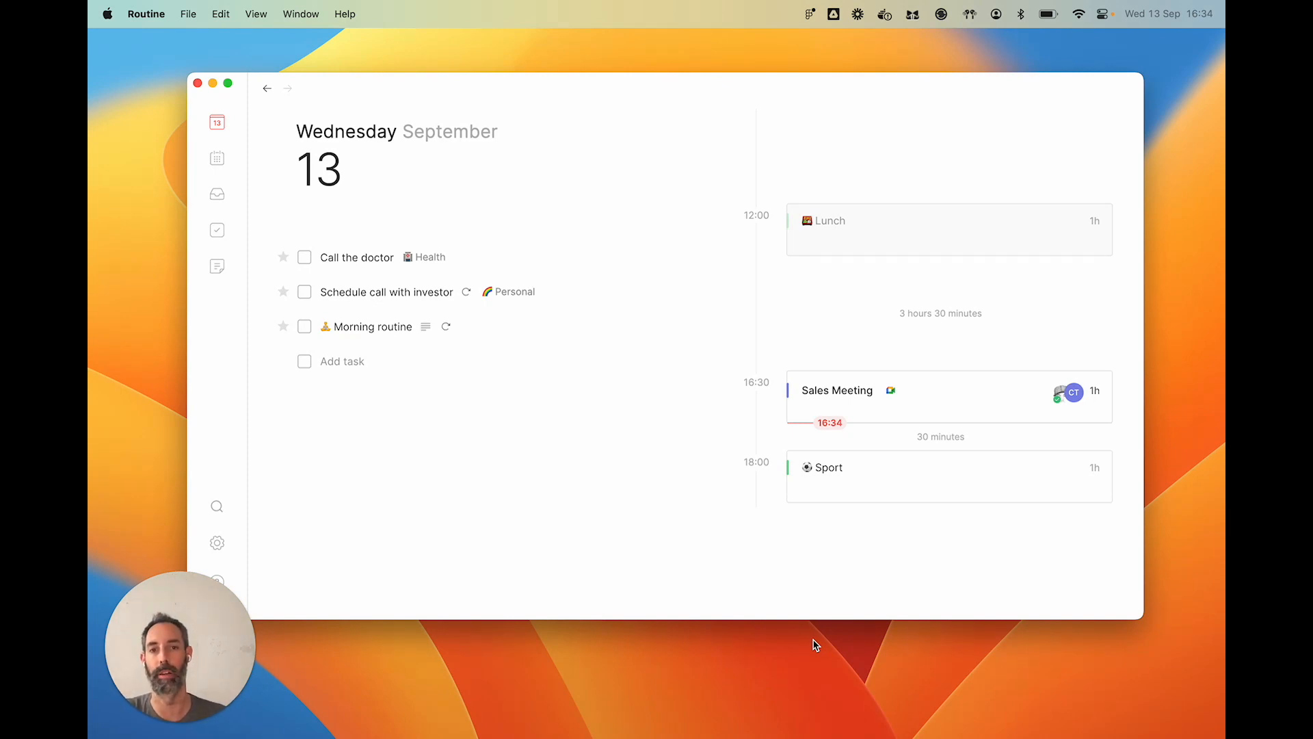
mouse_move(785, 670)
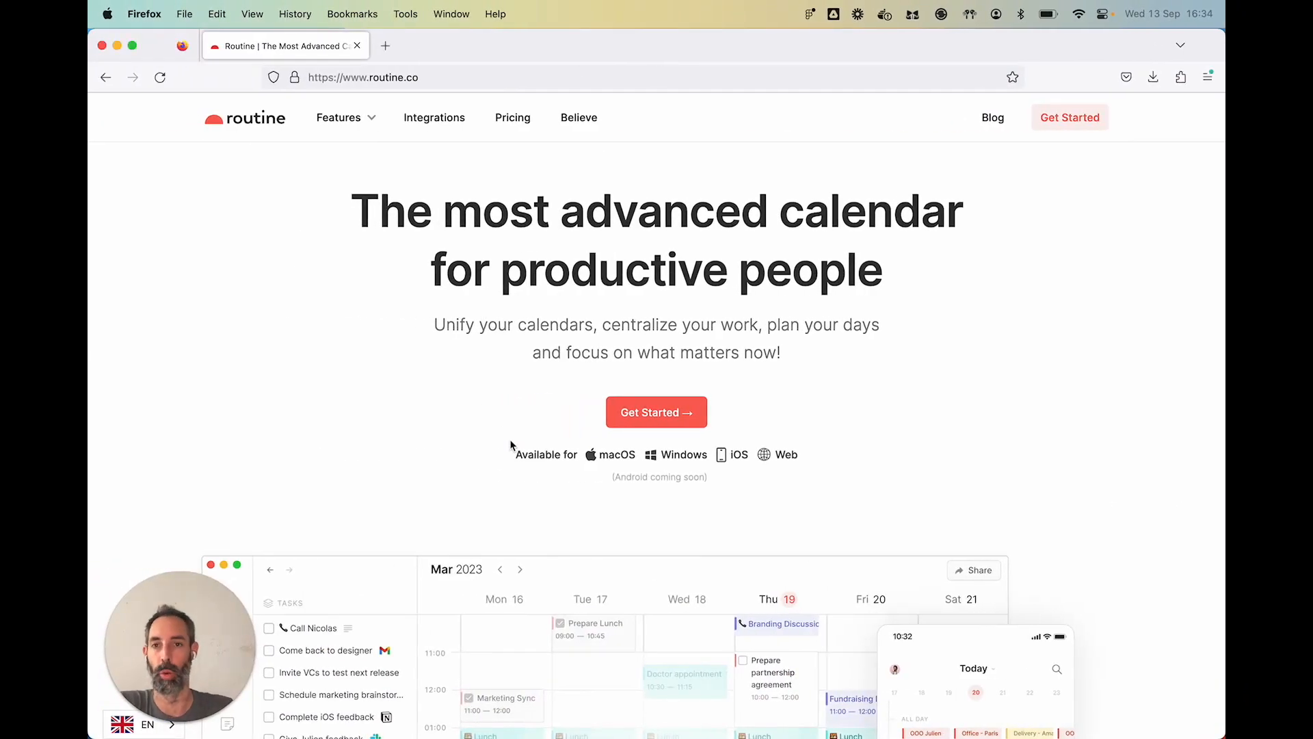
Scroll down the routine.co homepage to the weekly calendar and mobile agenda demo
scroll("down", 3)
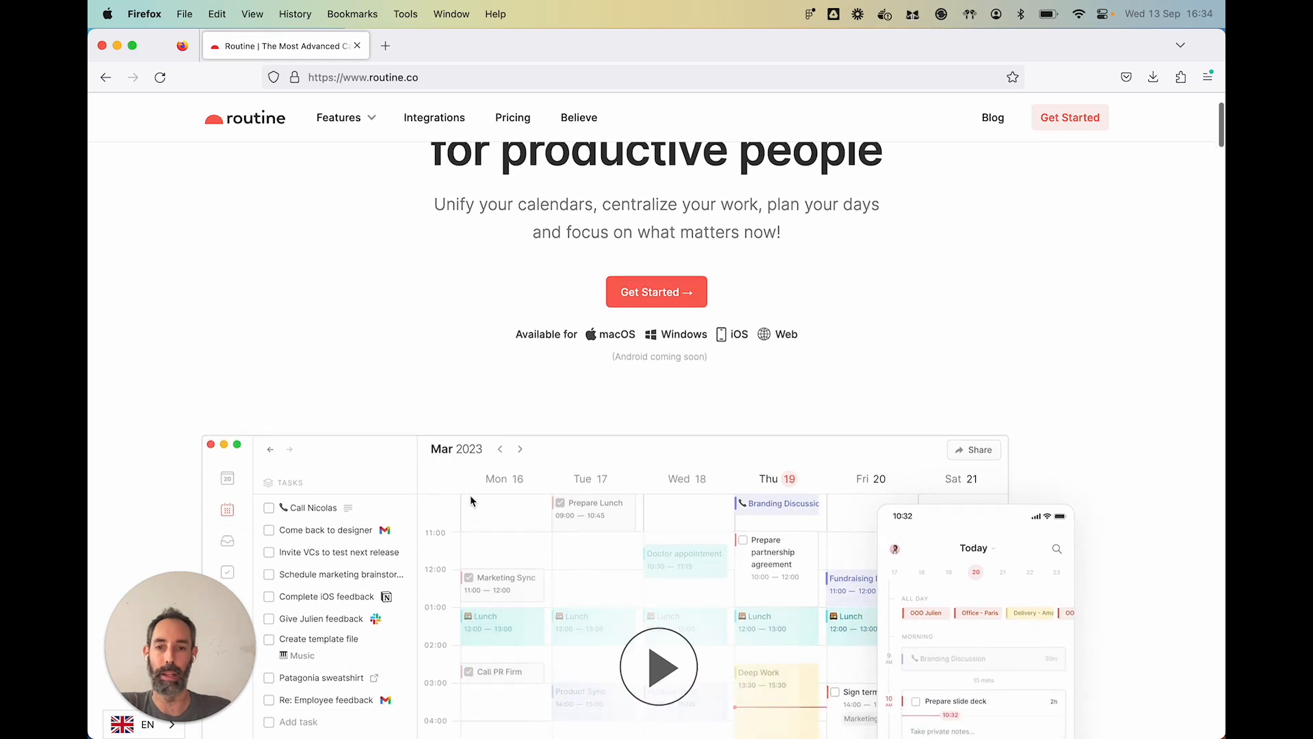
scroll("down", 3)
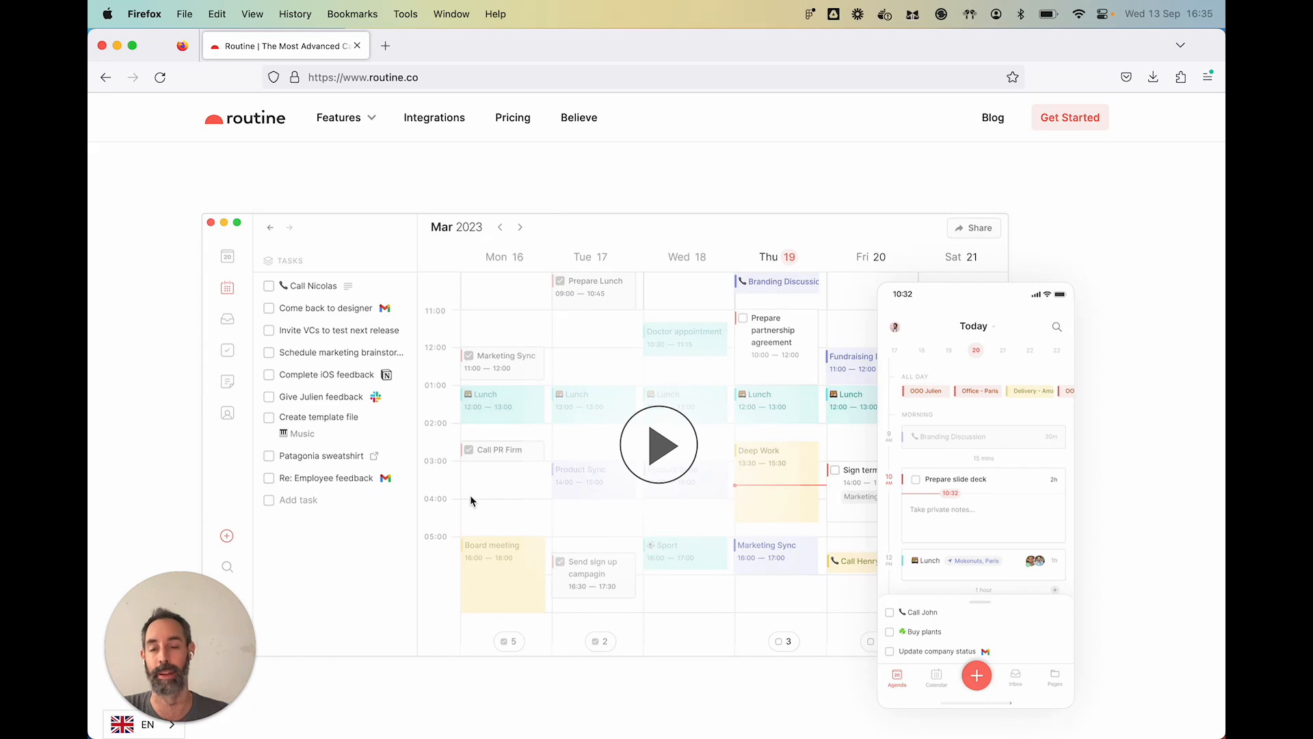
mouse_move(480, 411)
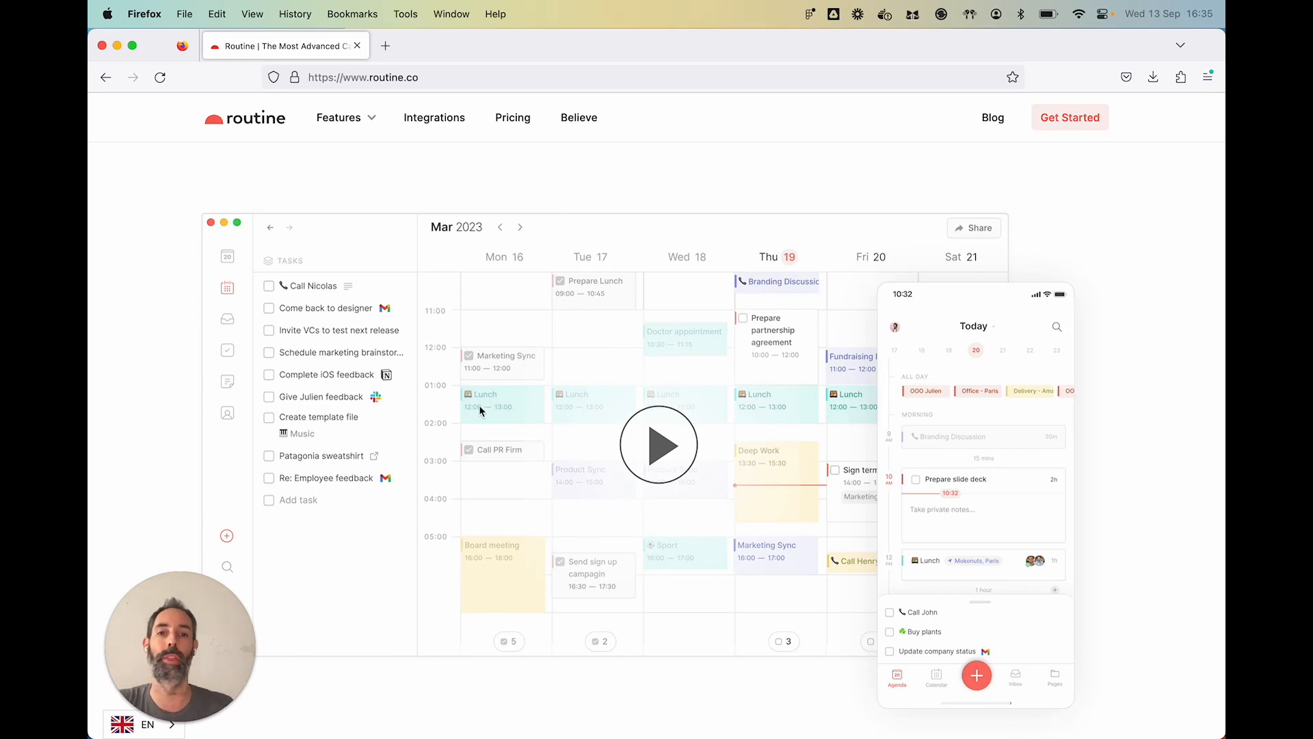
scroll("down", 3)
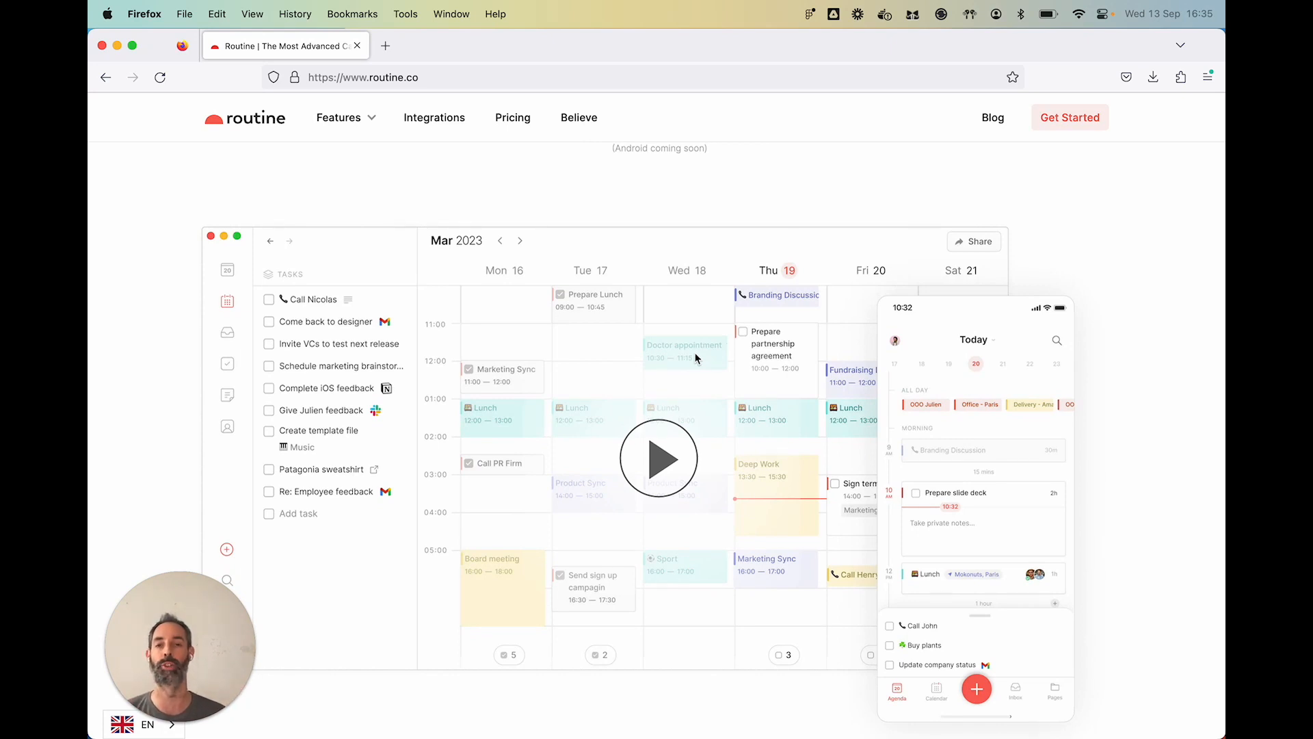
mouse_move(263, 429)
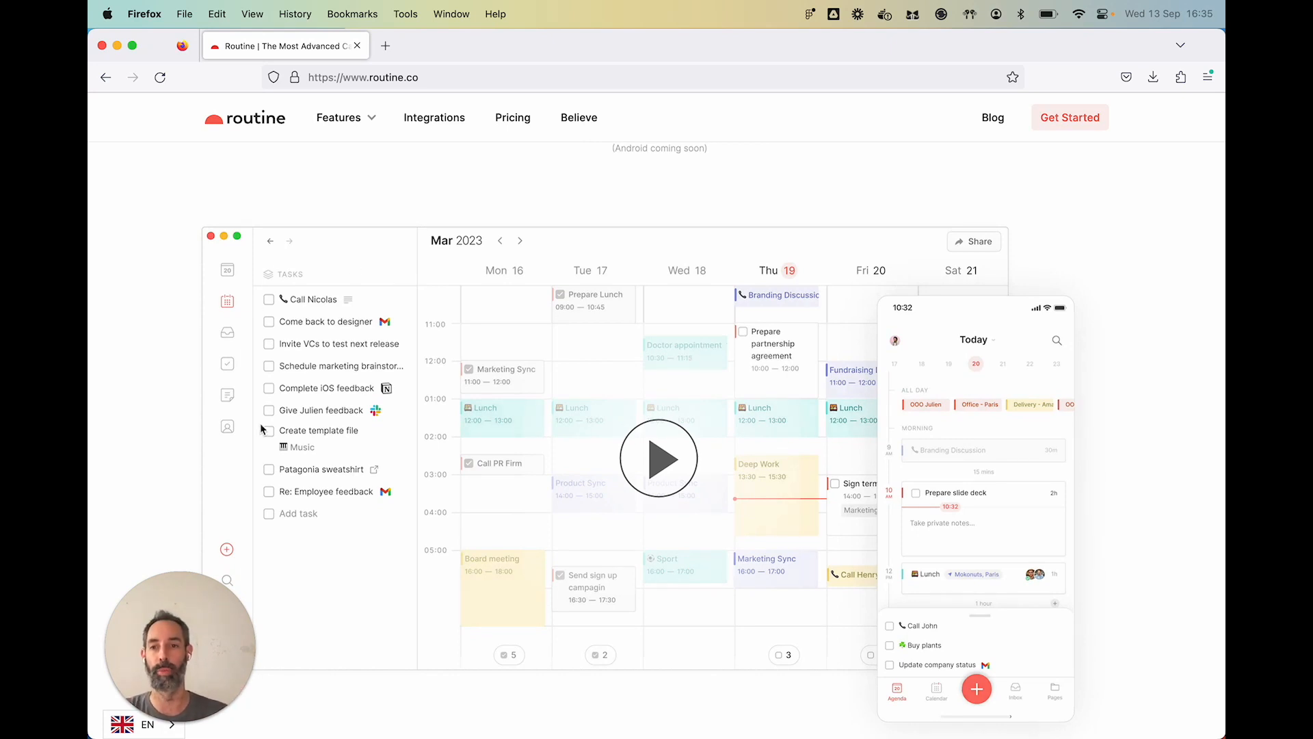
mouse_move(409, 561)
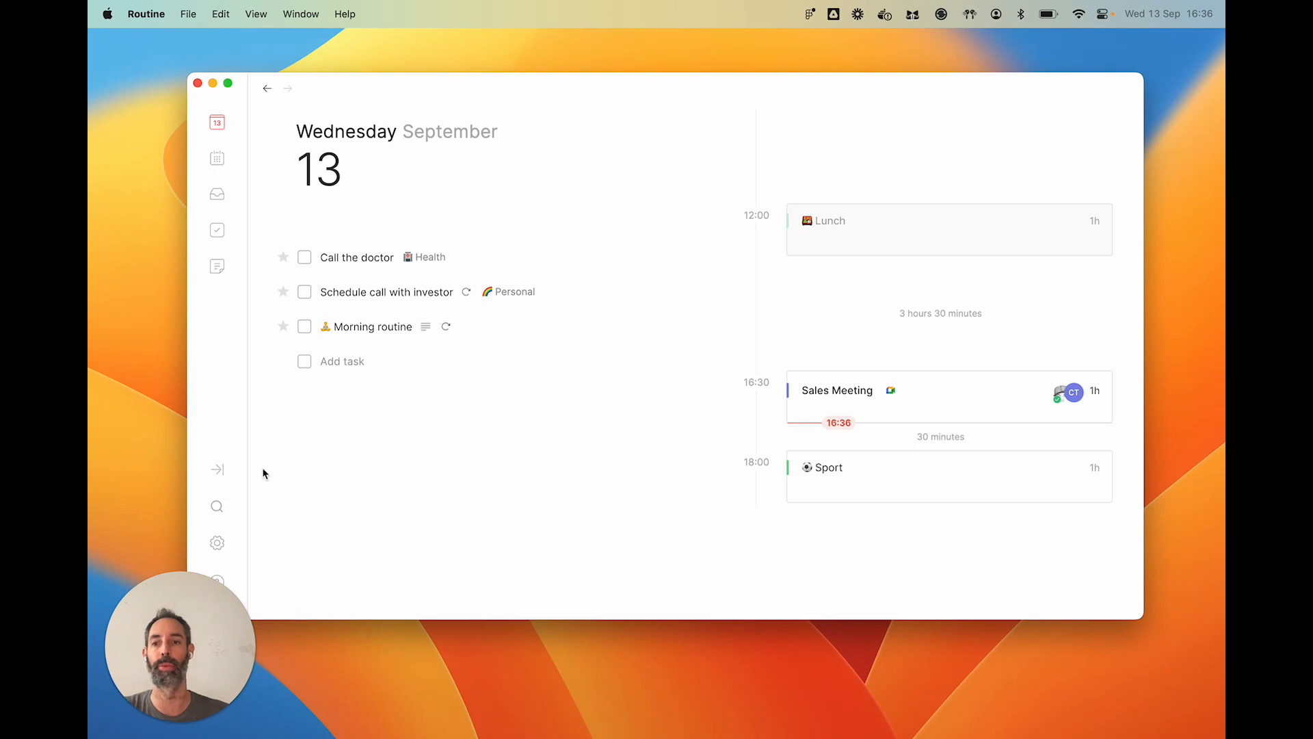
mouse_move(216, 542)
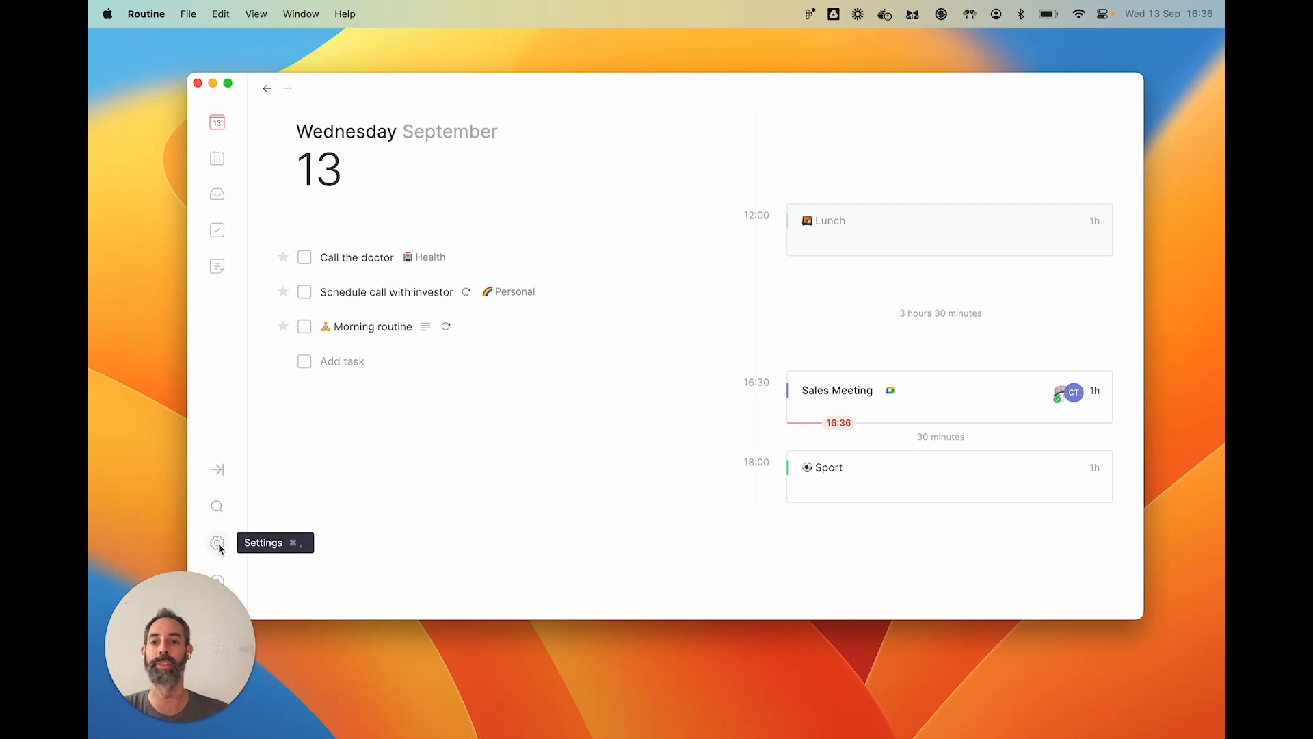
Show the Integrations settings page listing Google Workspace Directory, Gmail, Notion and Zapier
left_click(217, 544)
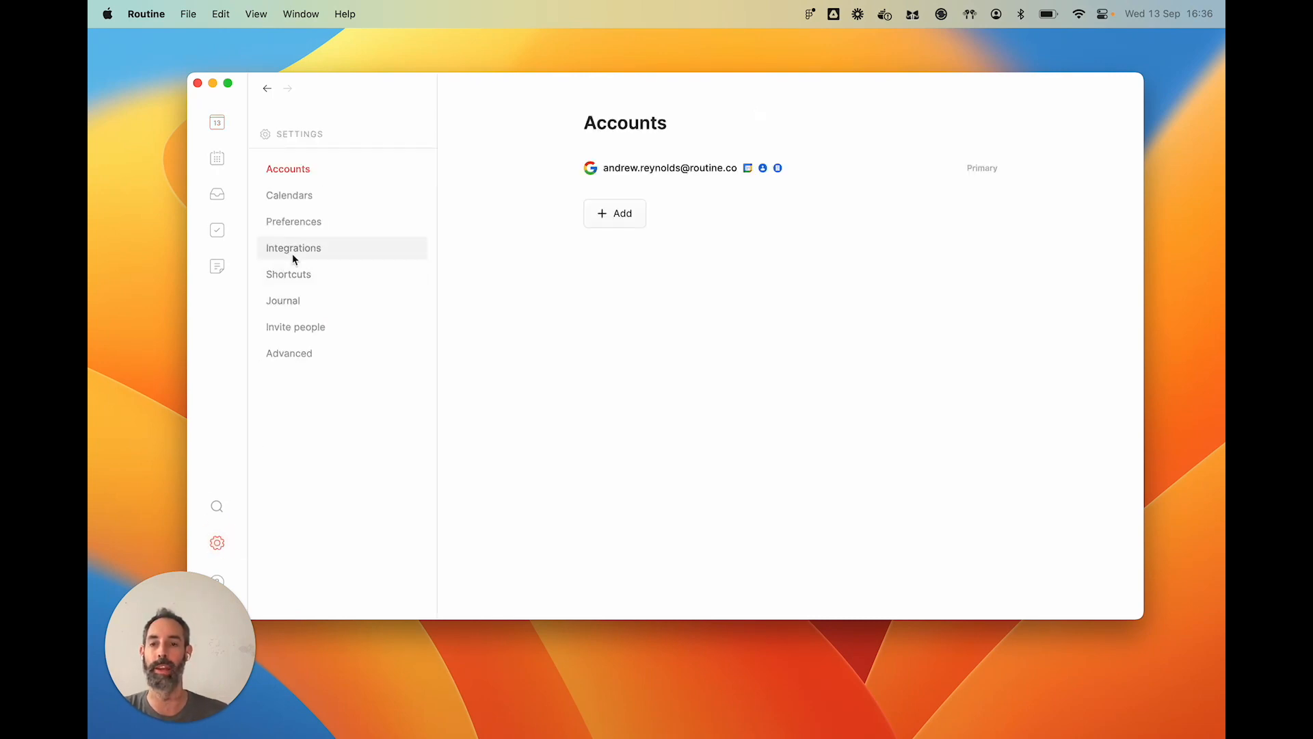
left_click(292, 248)
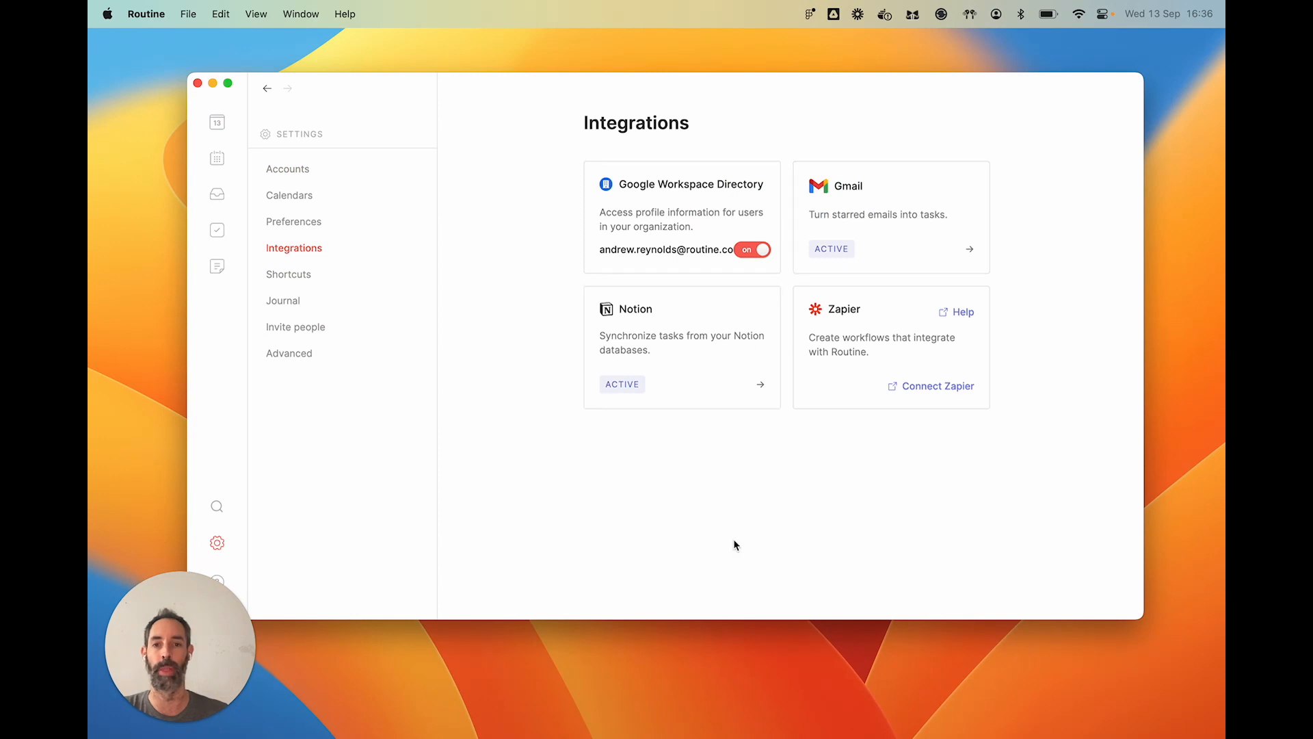
mouse_move(668, 355)
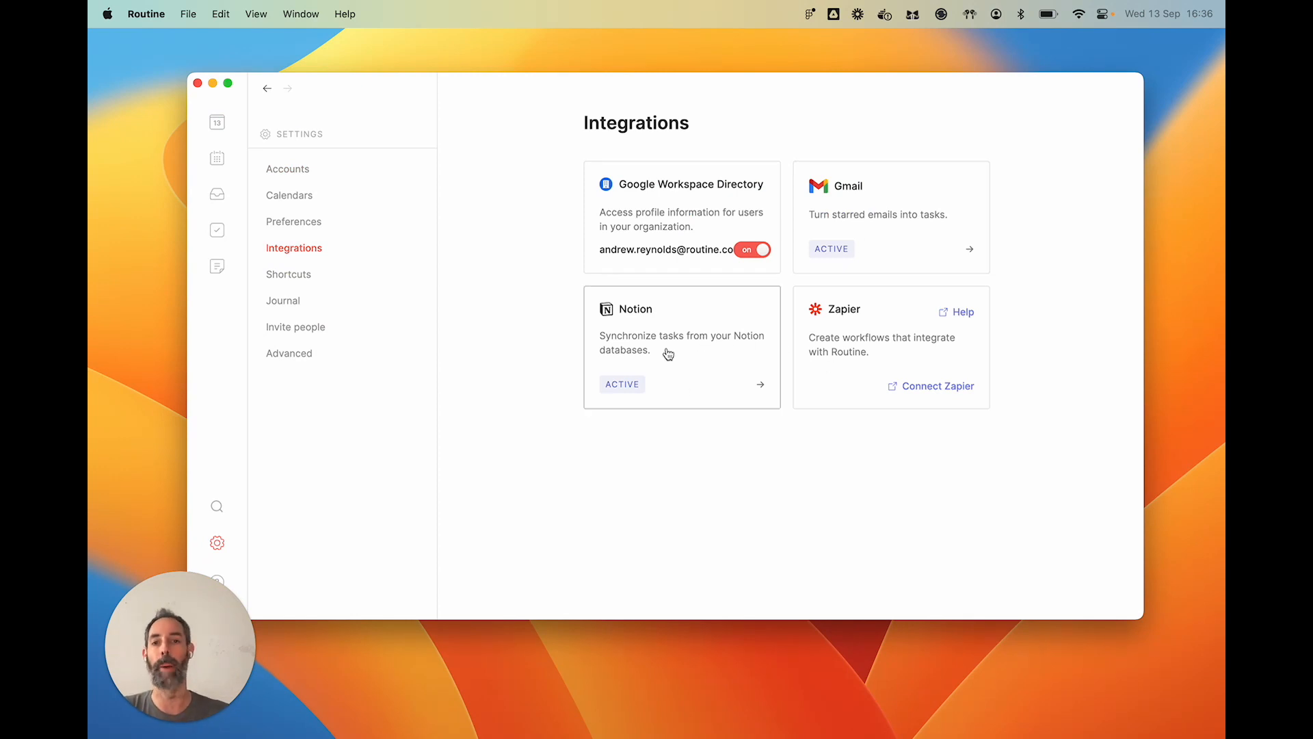
mouse_move(711, 378)
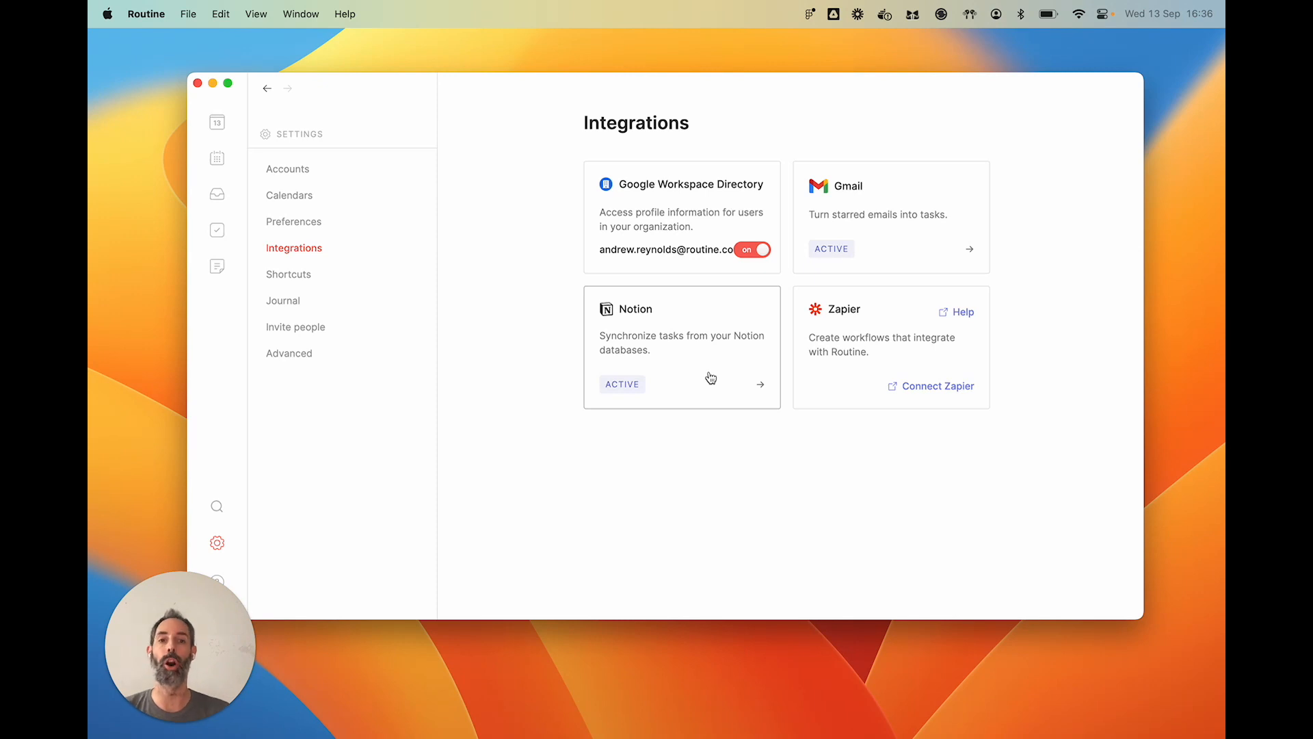
mouse_move(716, 440)
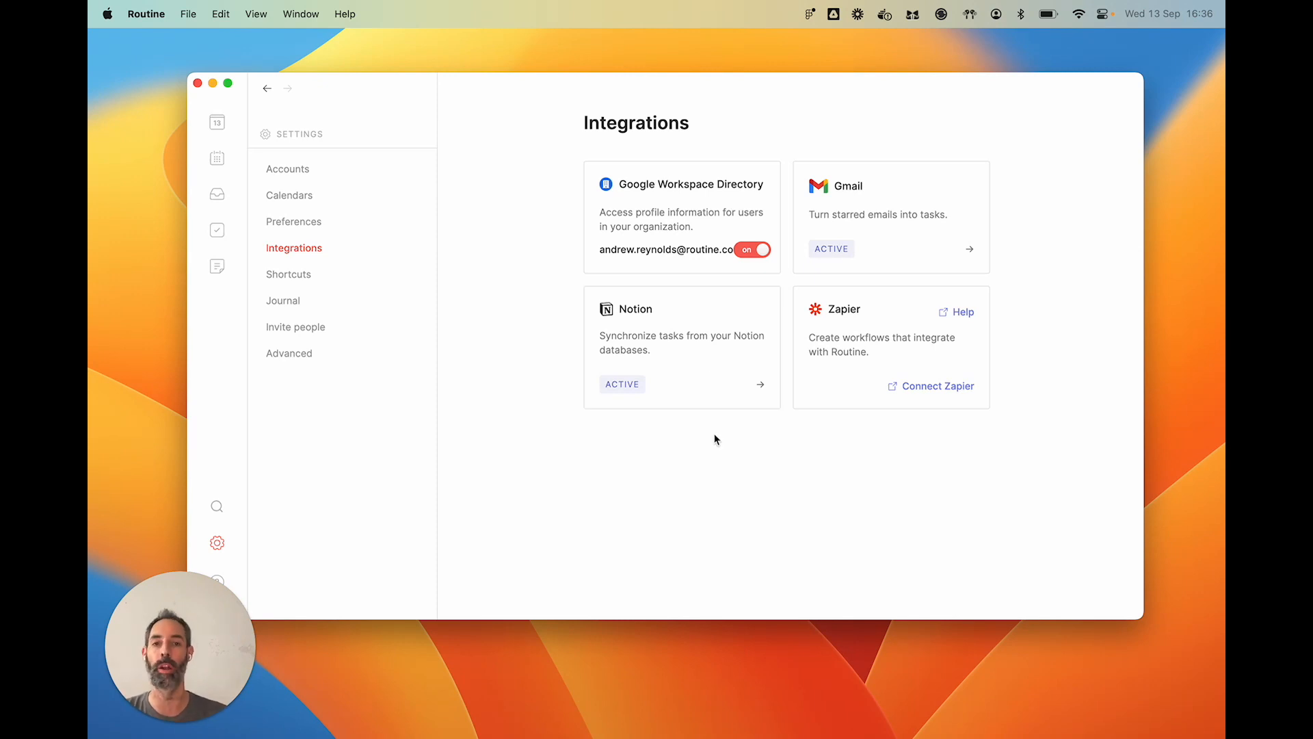
mouse_move(879, 211)
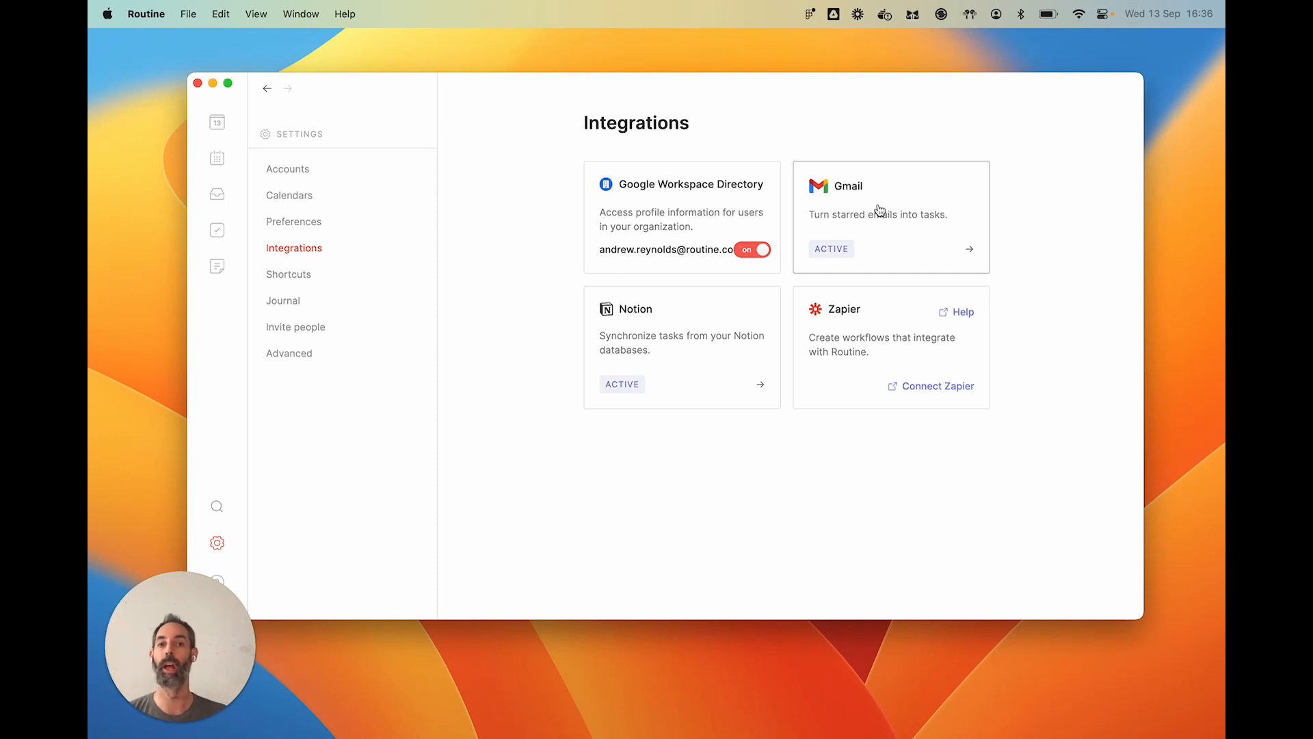
mouse_move(874, 181)
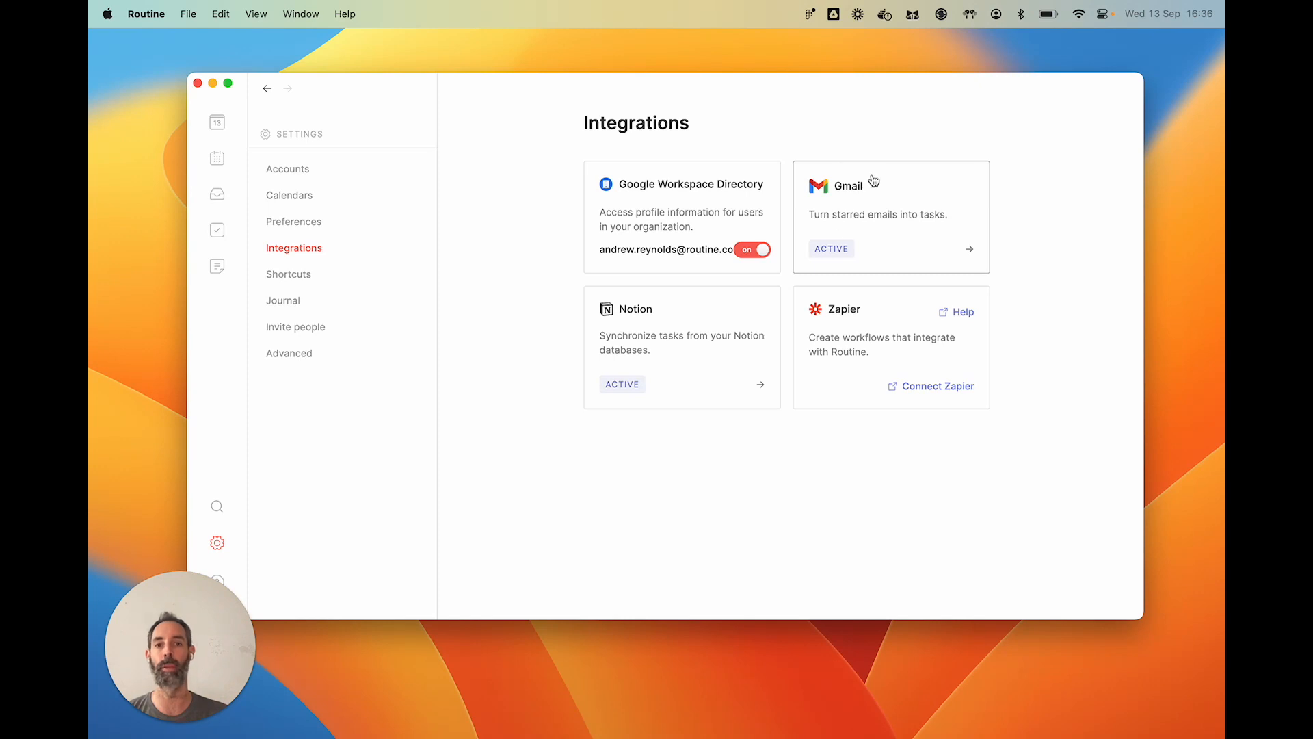
mouse_move(869, 230)
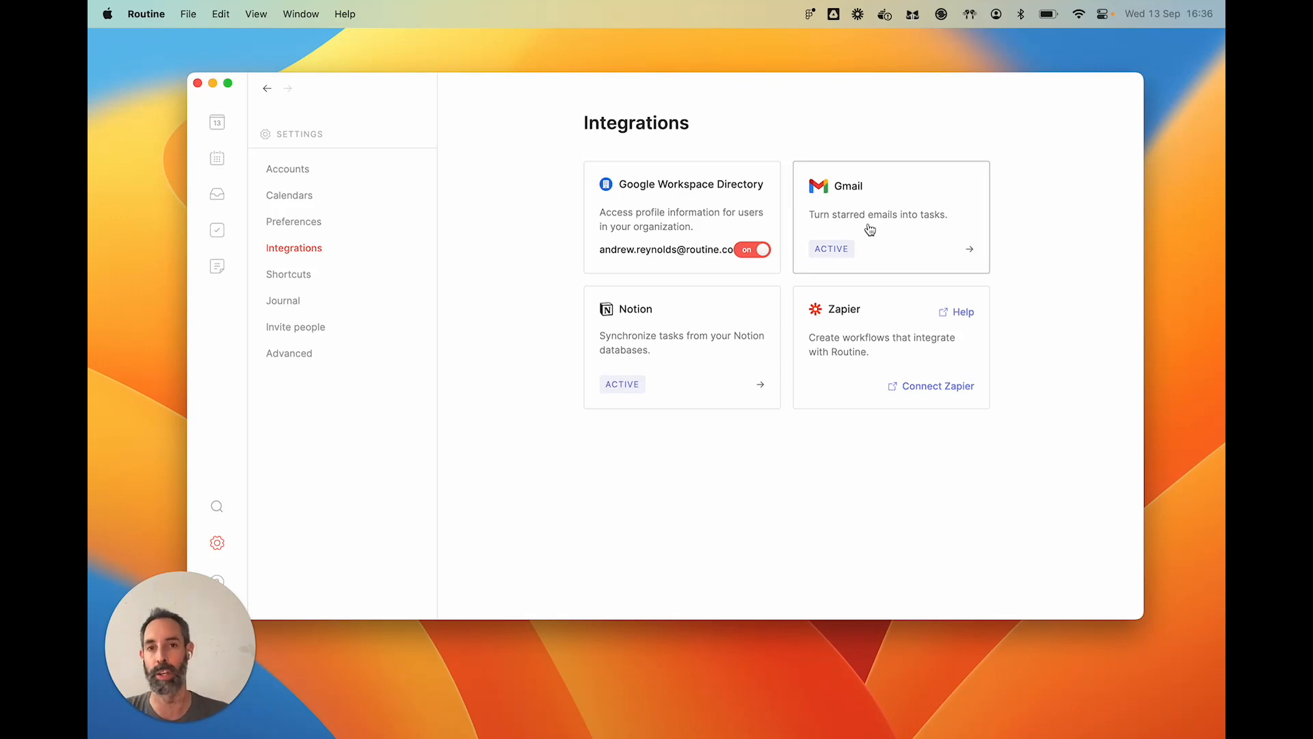
mouse_move(504, 290)
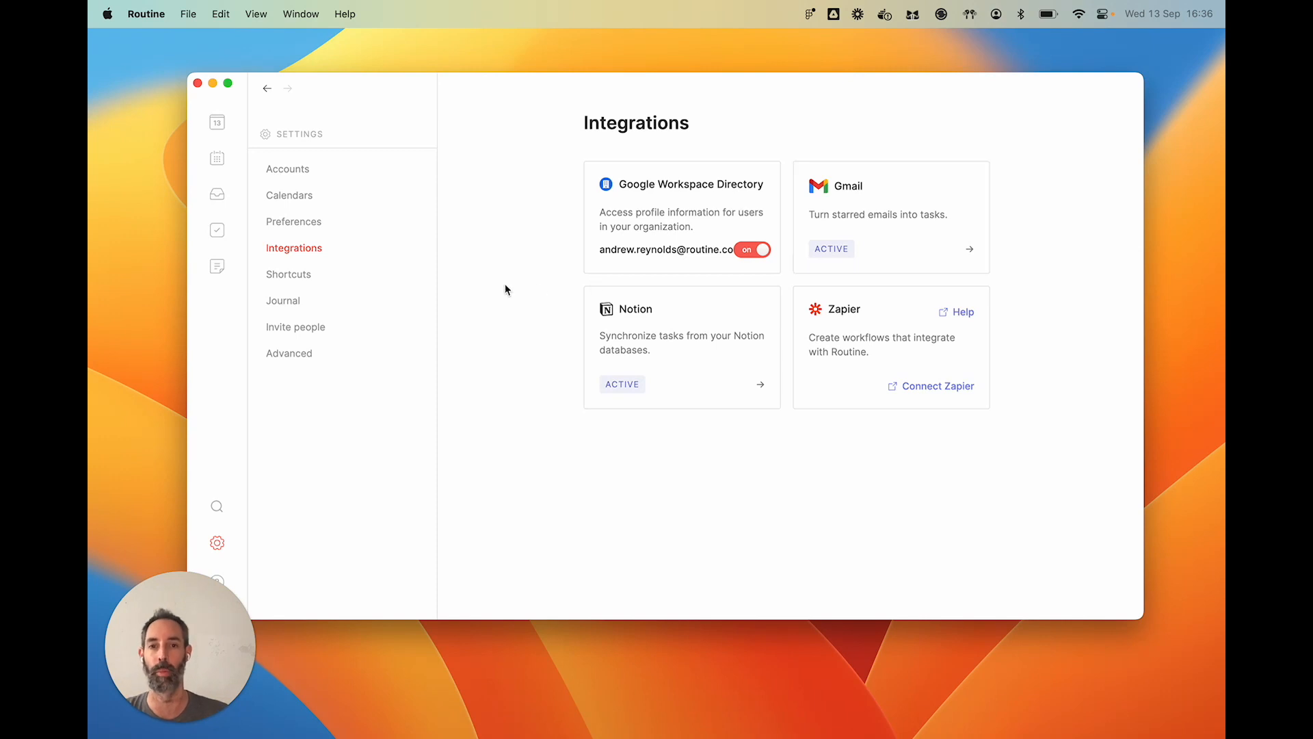
mouse_move(216, 159)
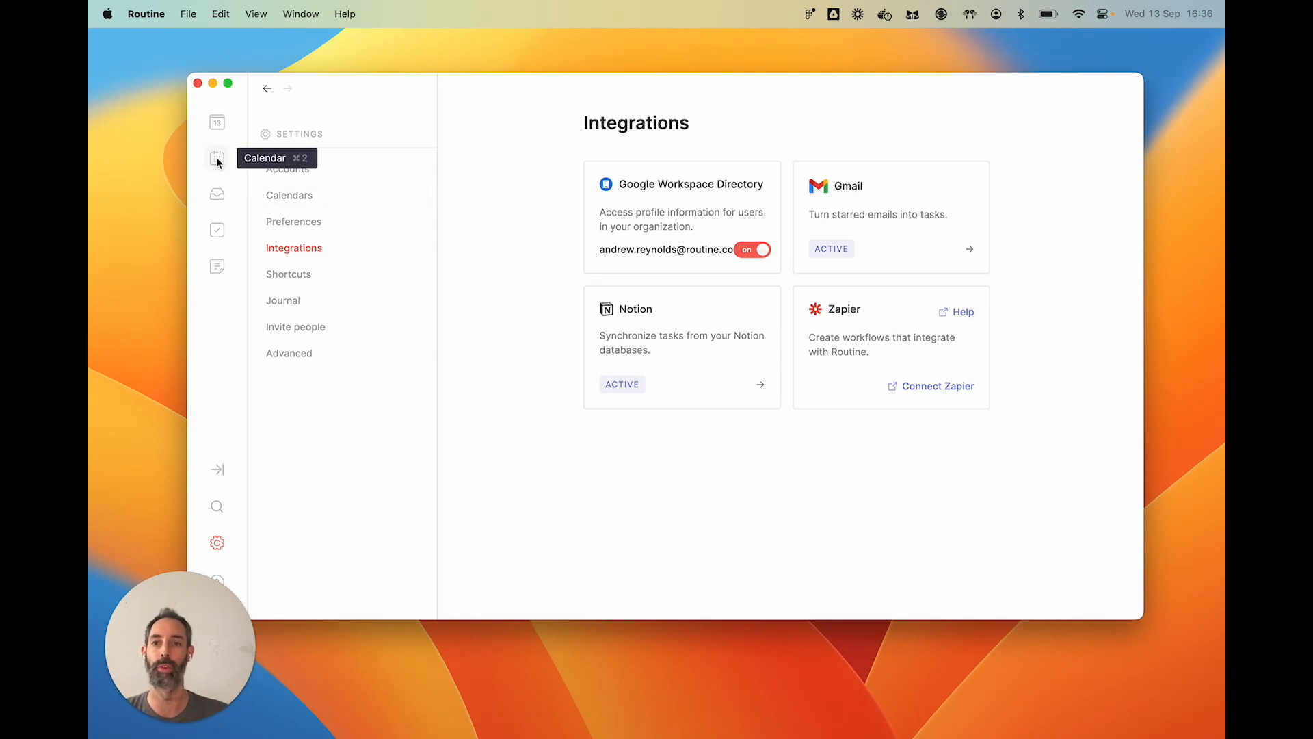
Show the weekly calendar for September 11–17, 2023 with its lunch blocks and meetings
left_click(216, 159)
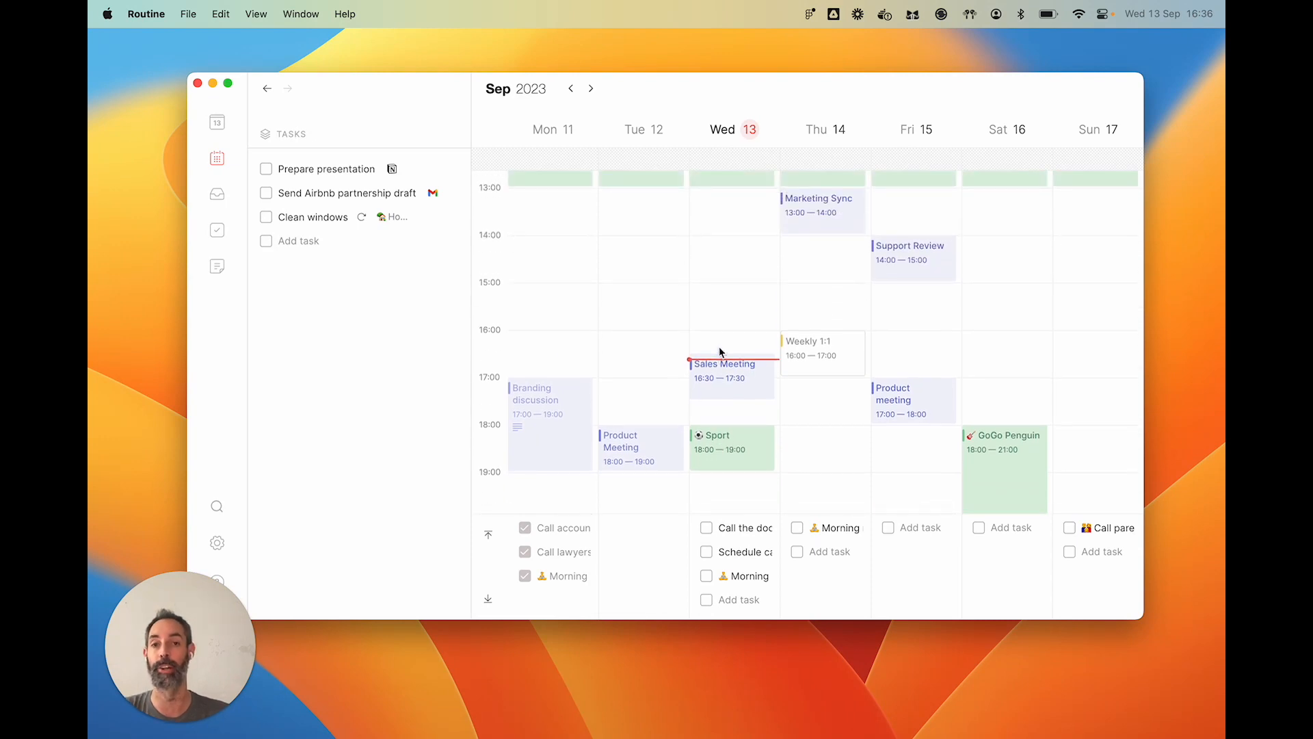
scroll("up", 3)
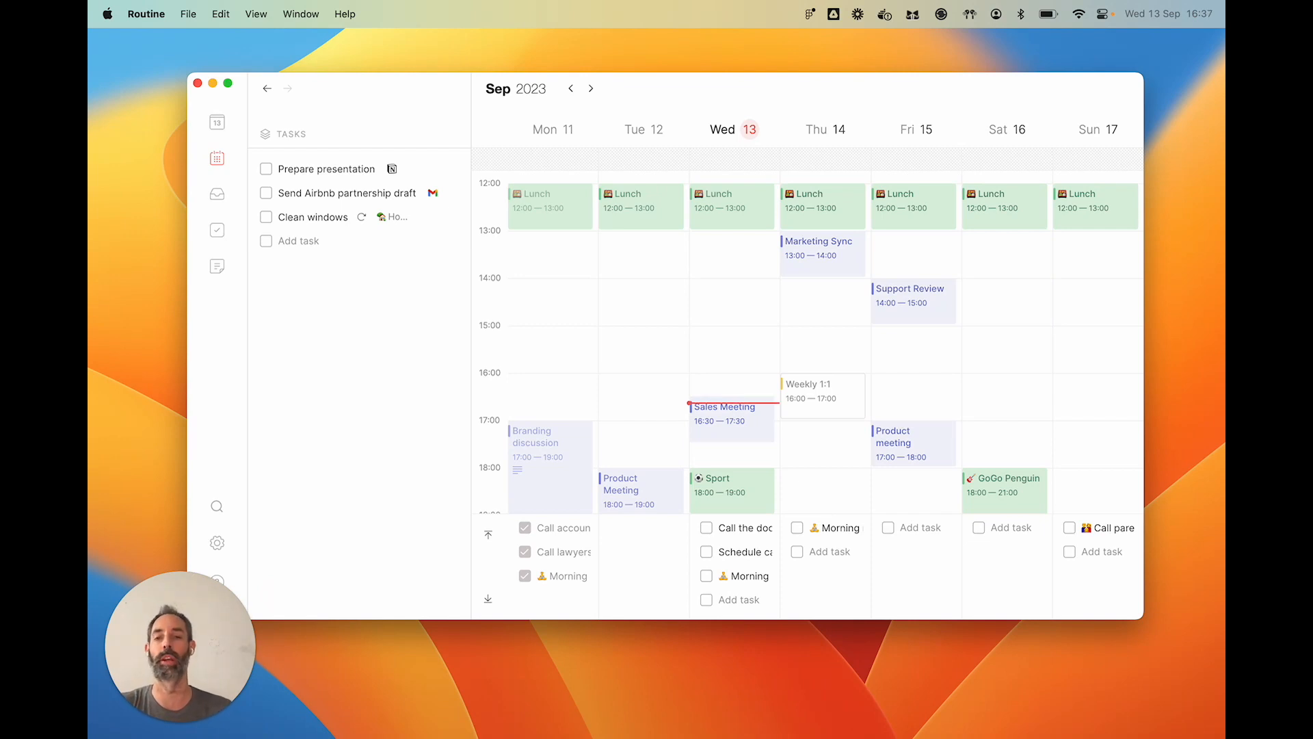
mouse_move(310, 533)
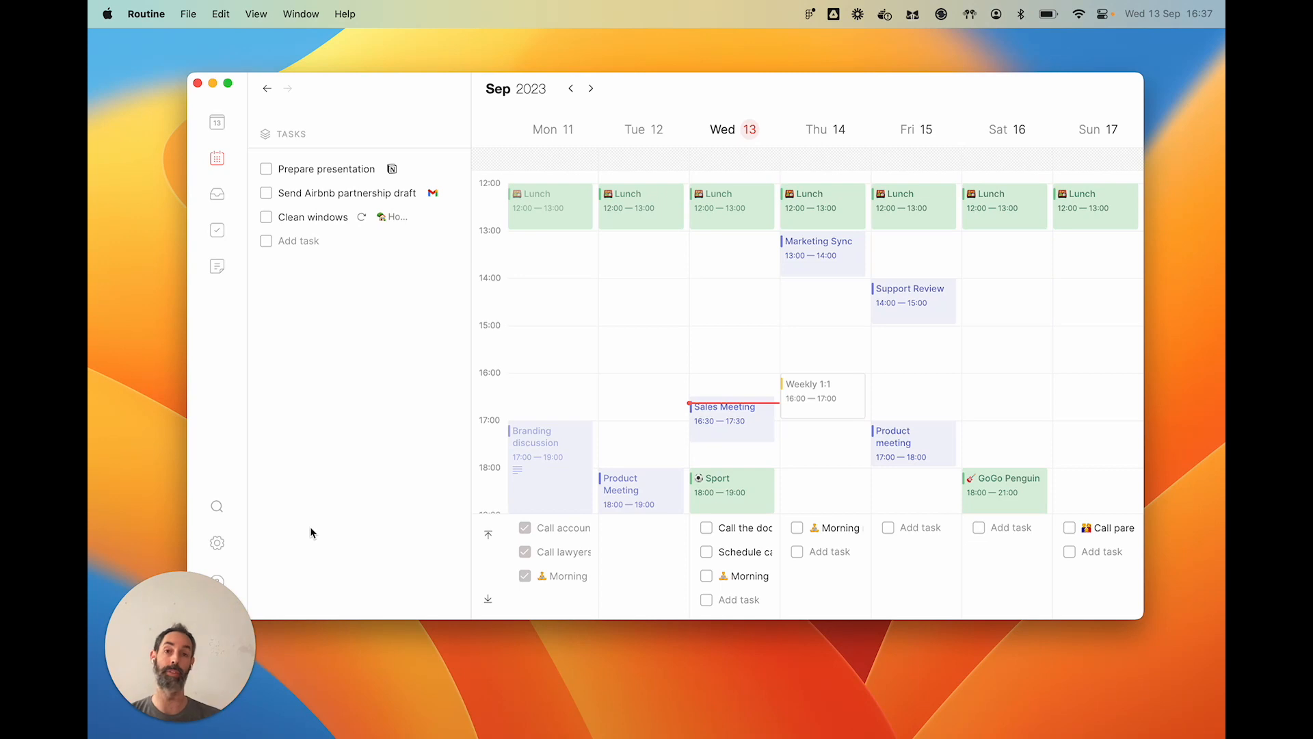
Return to the Integrations settings page showing Gmail and Notion as active
left_click(216, 542)
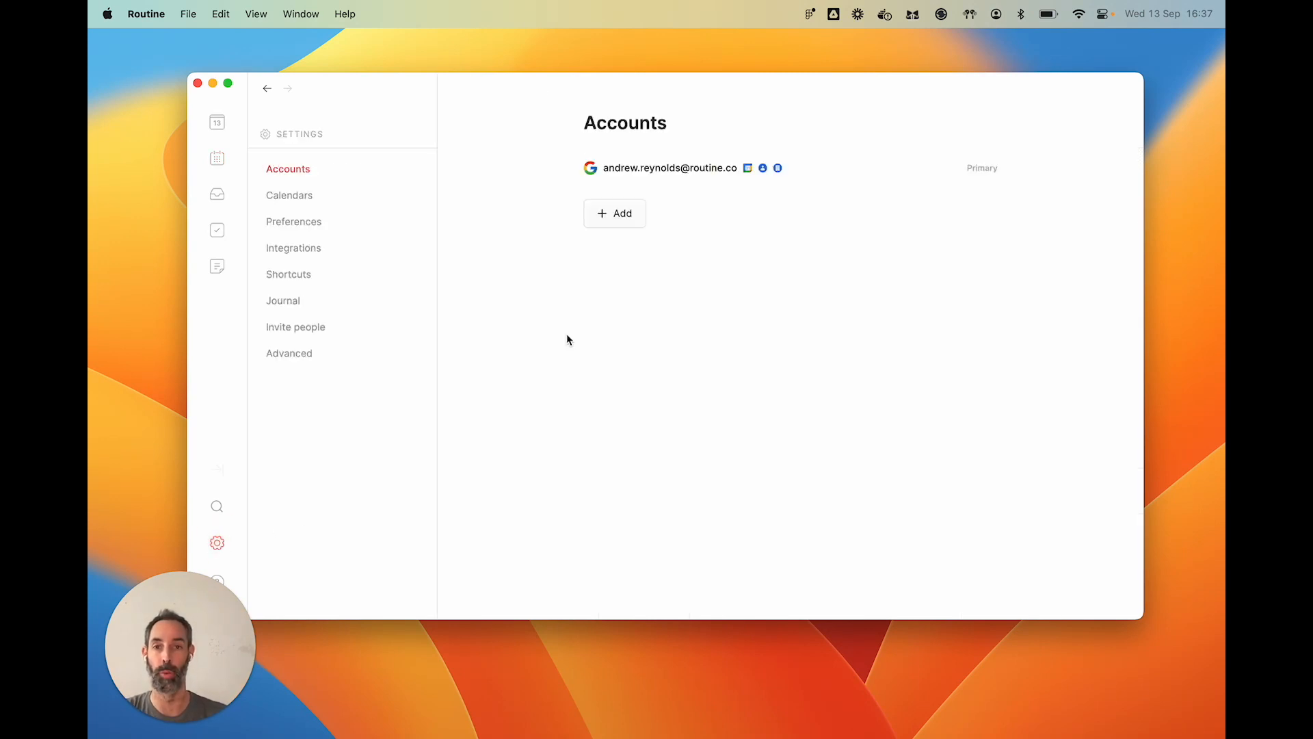
left_click(293, 248)
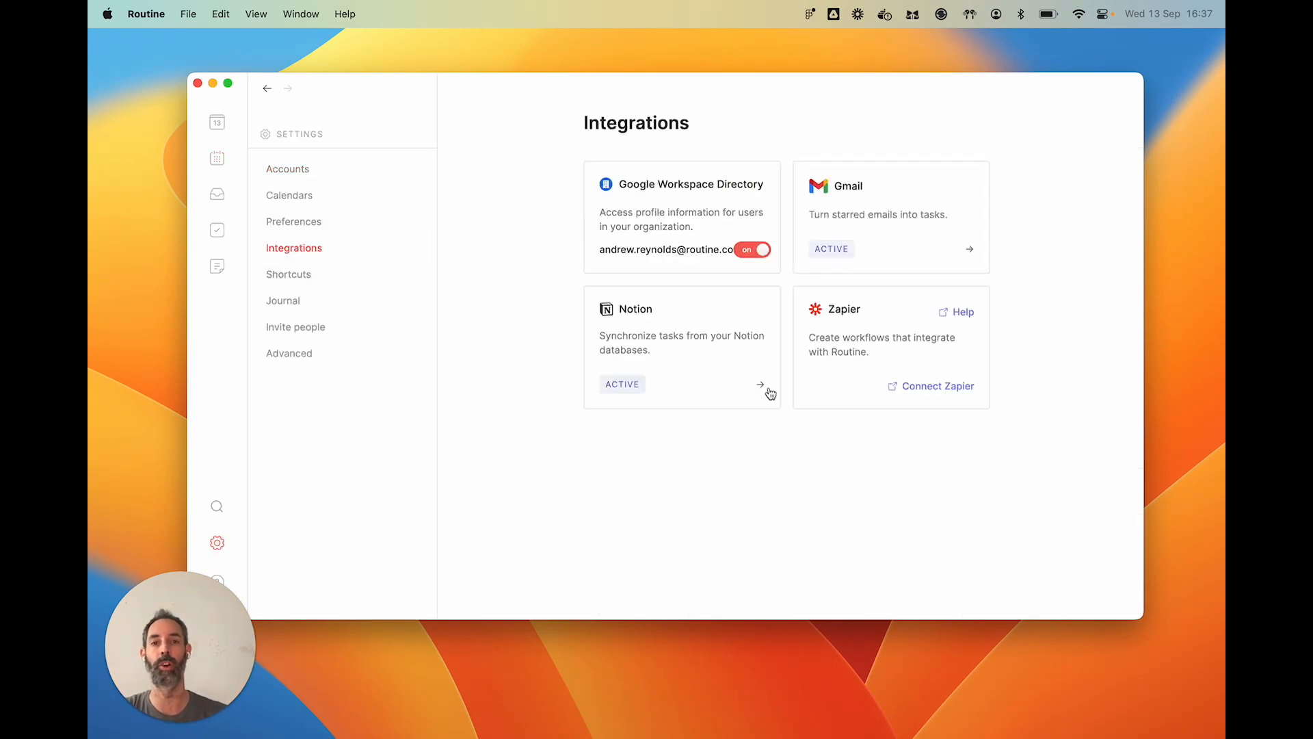
mouse_move(777, 495)
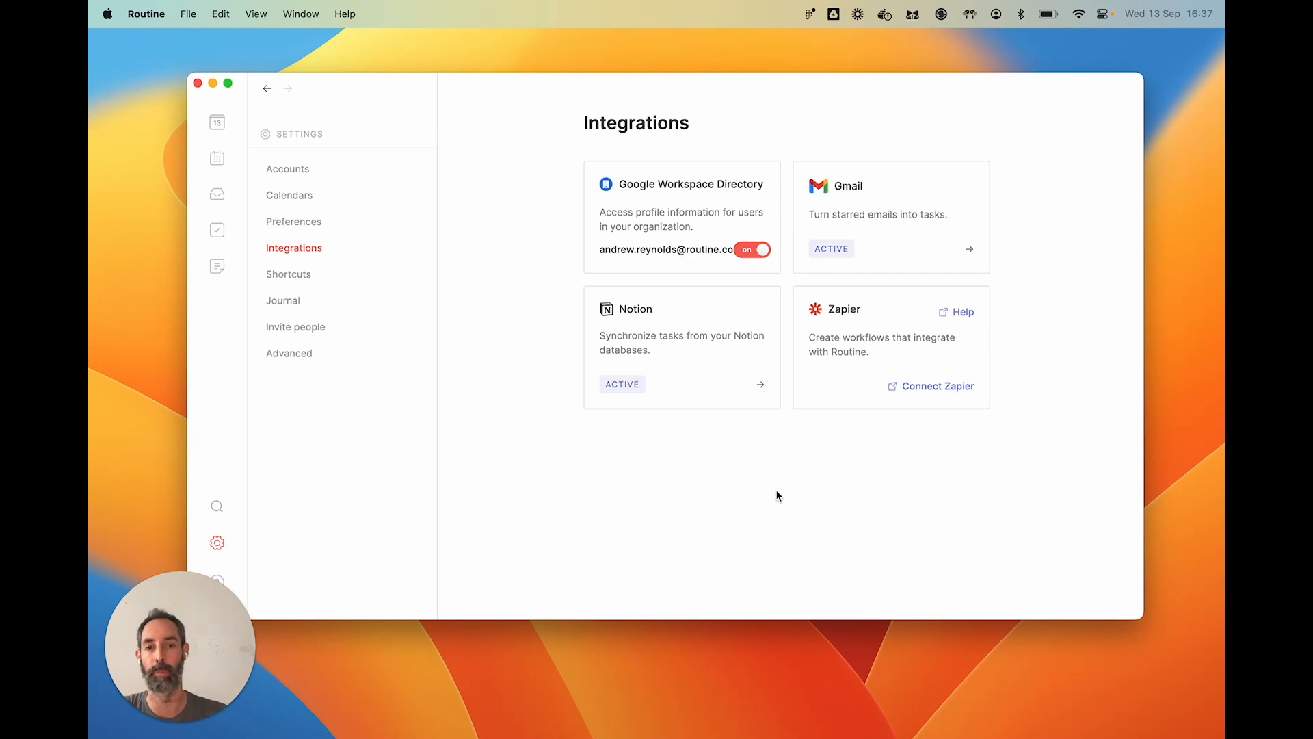
mouse_move(829, 450)
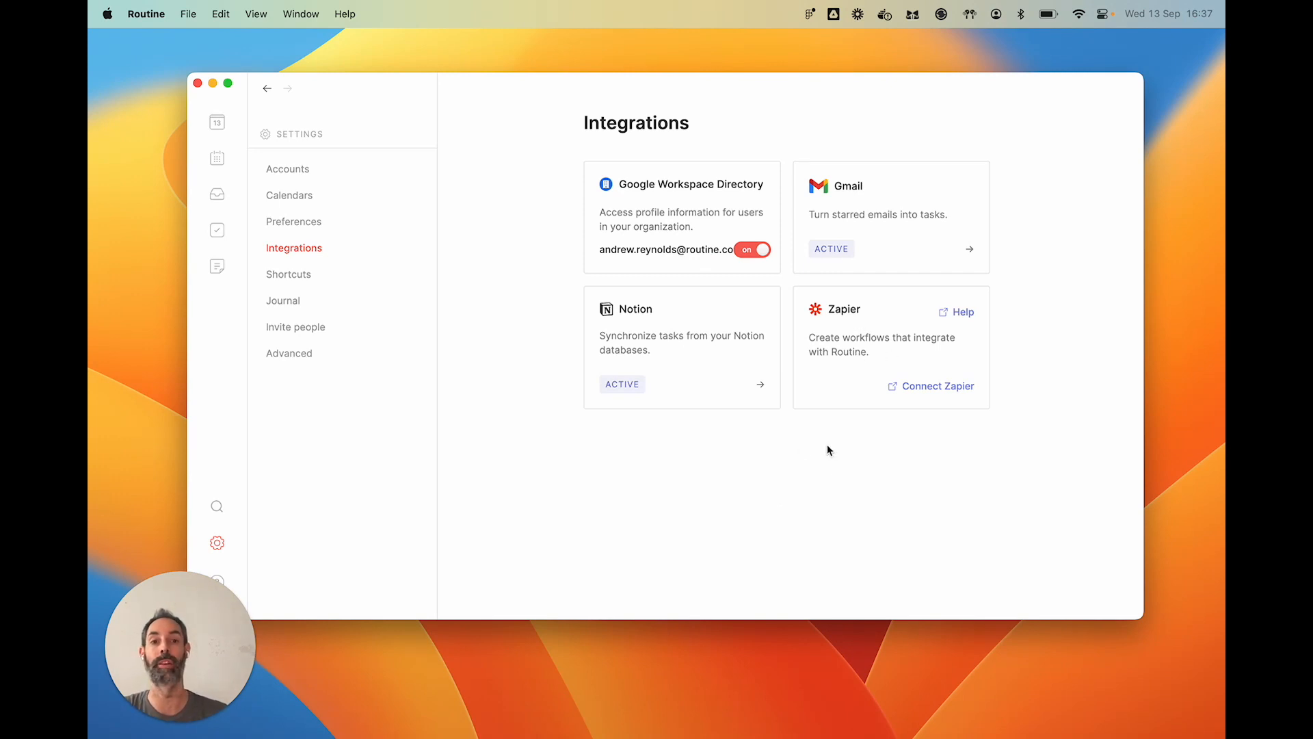
mouse_move(828, 457)
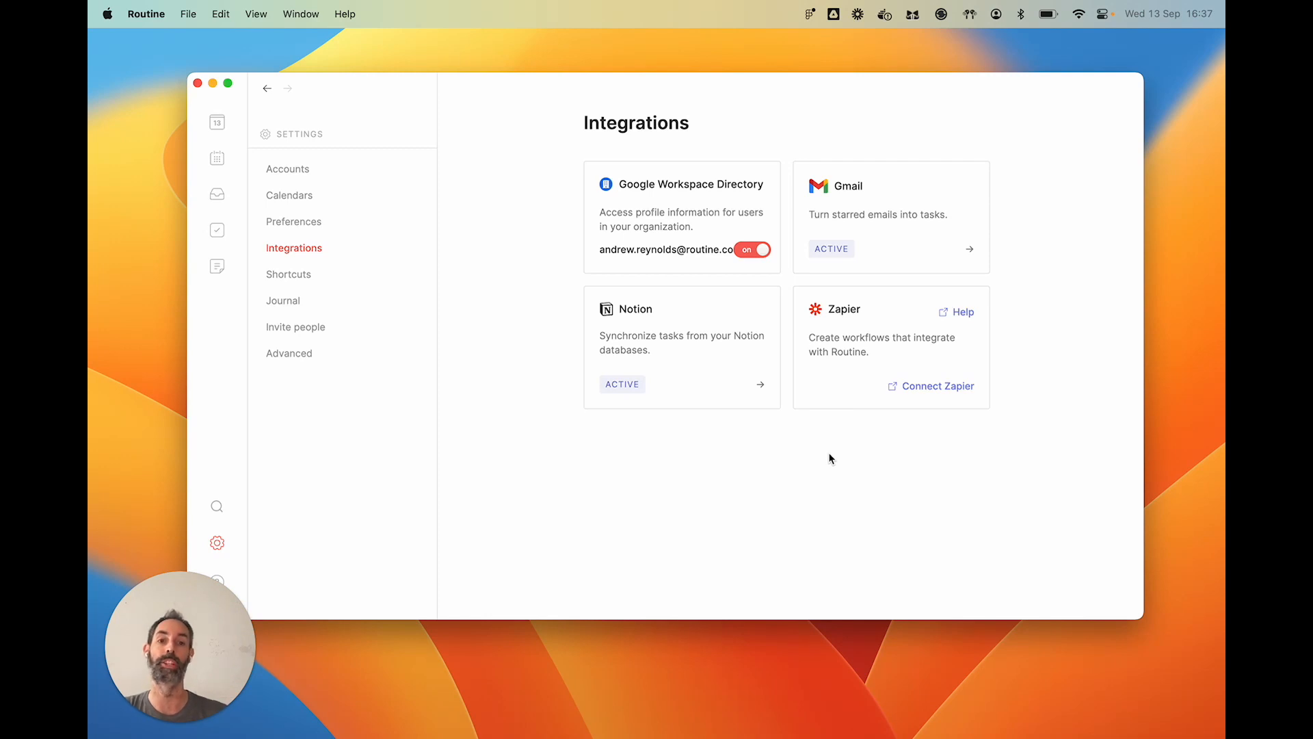
mouse_move(945, 393)
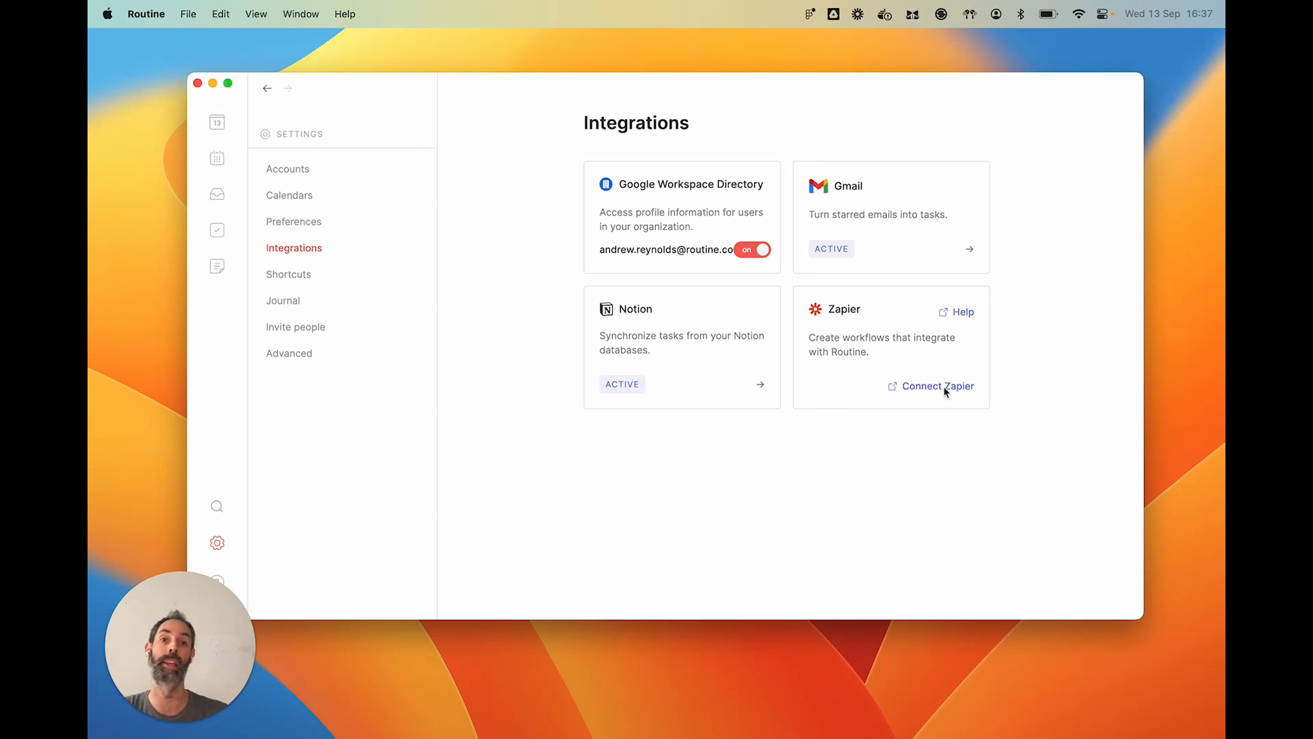
mouse_move(919, 548)
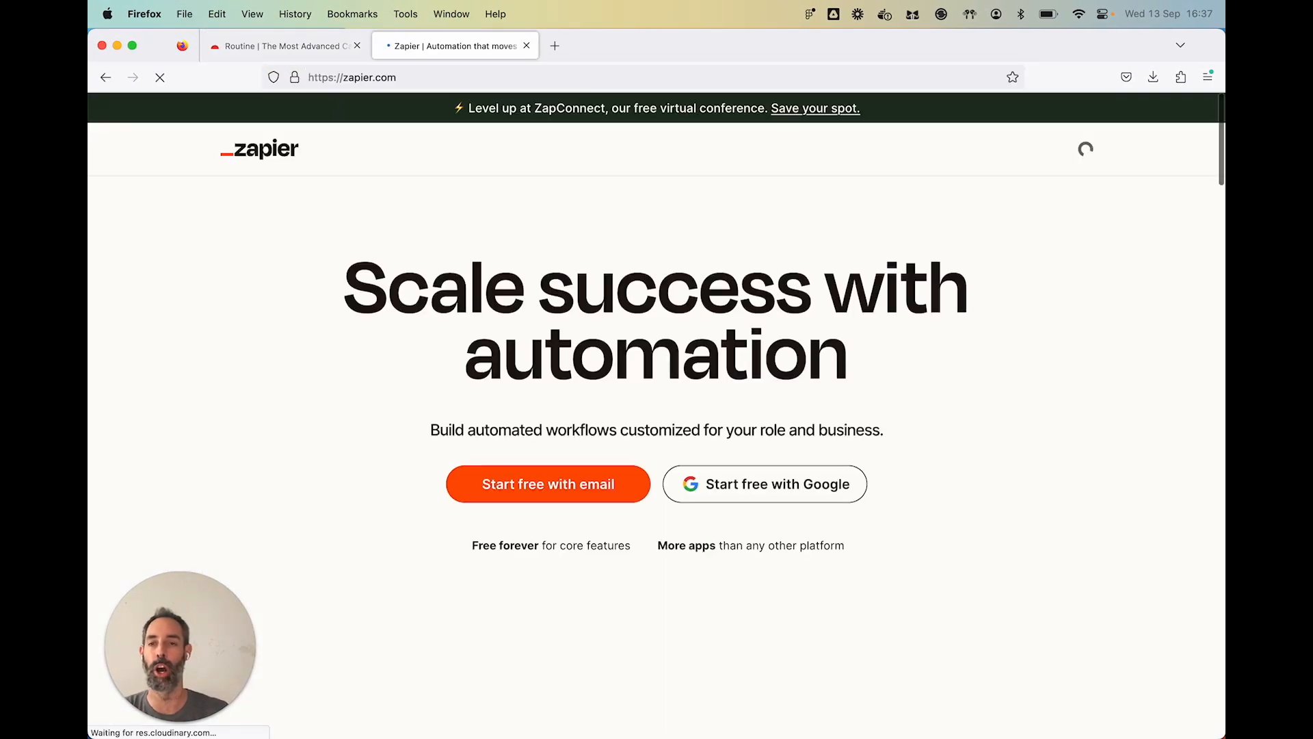
Reach the Zapier integration guide in the Routine knowledge base via the Integrations article
left_click(555, 45)
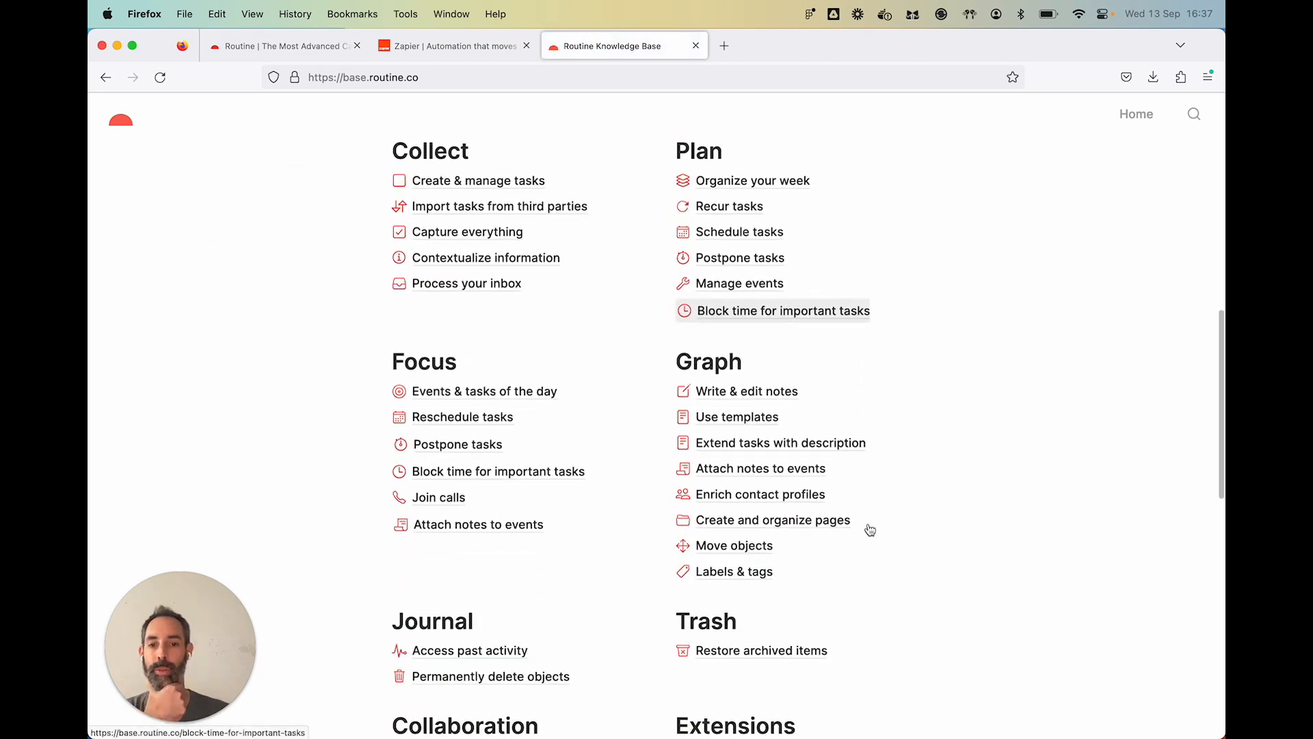
scroll("down", 3)
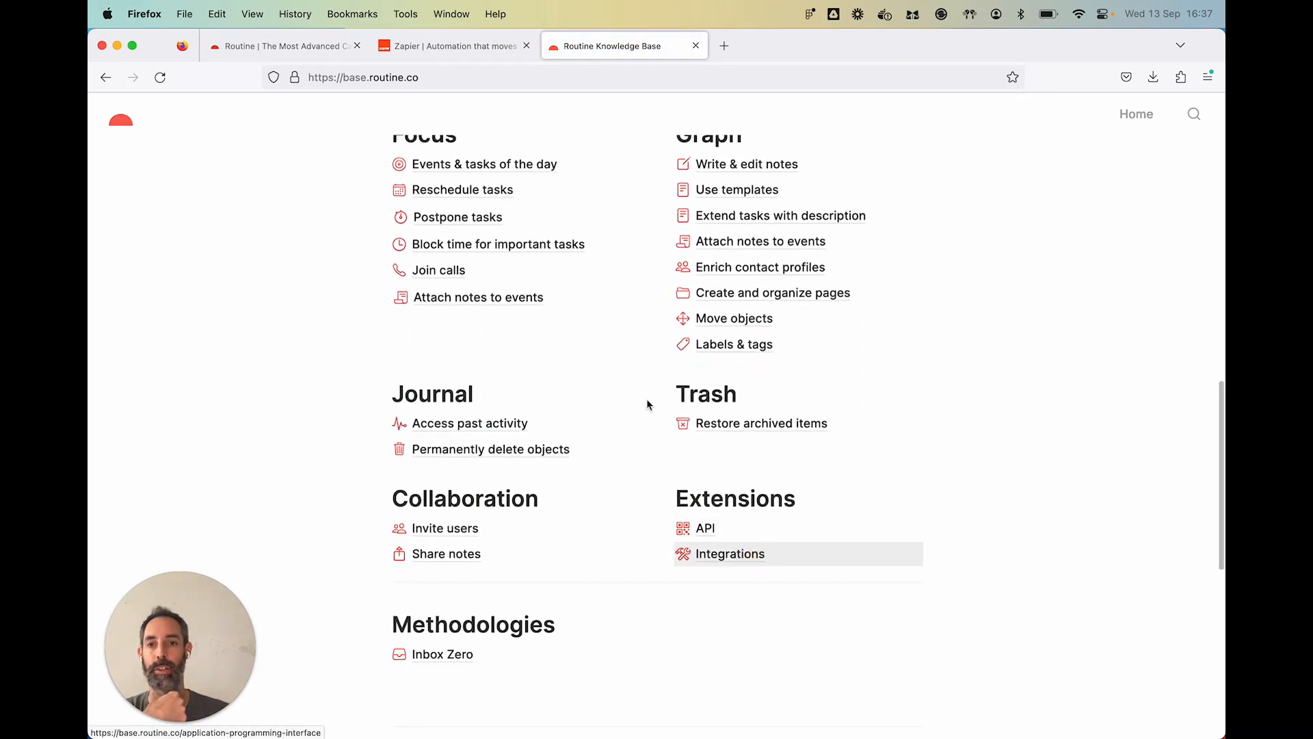
left_click(729, 553)
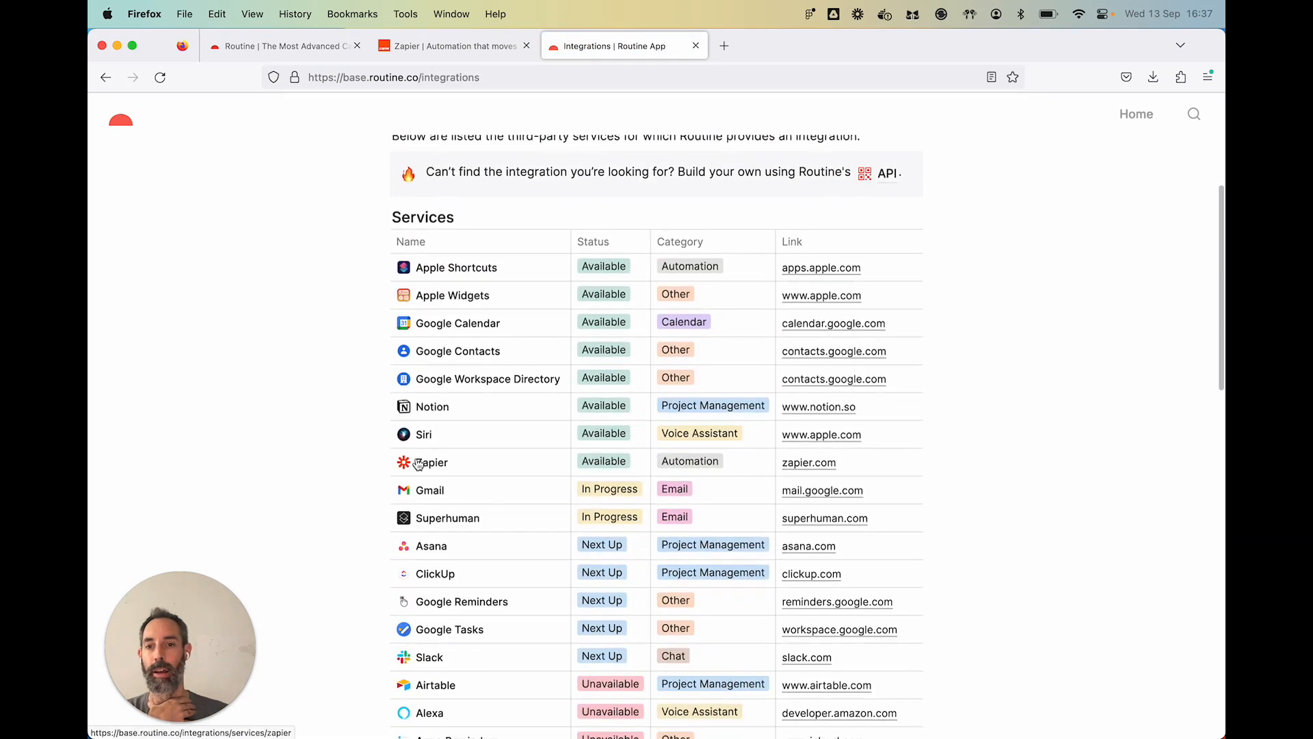
left_click(434, 461)
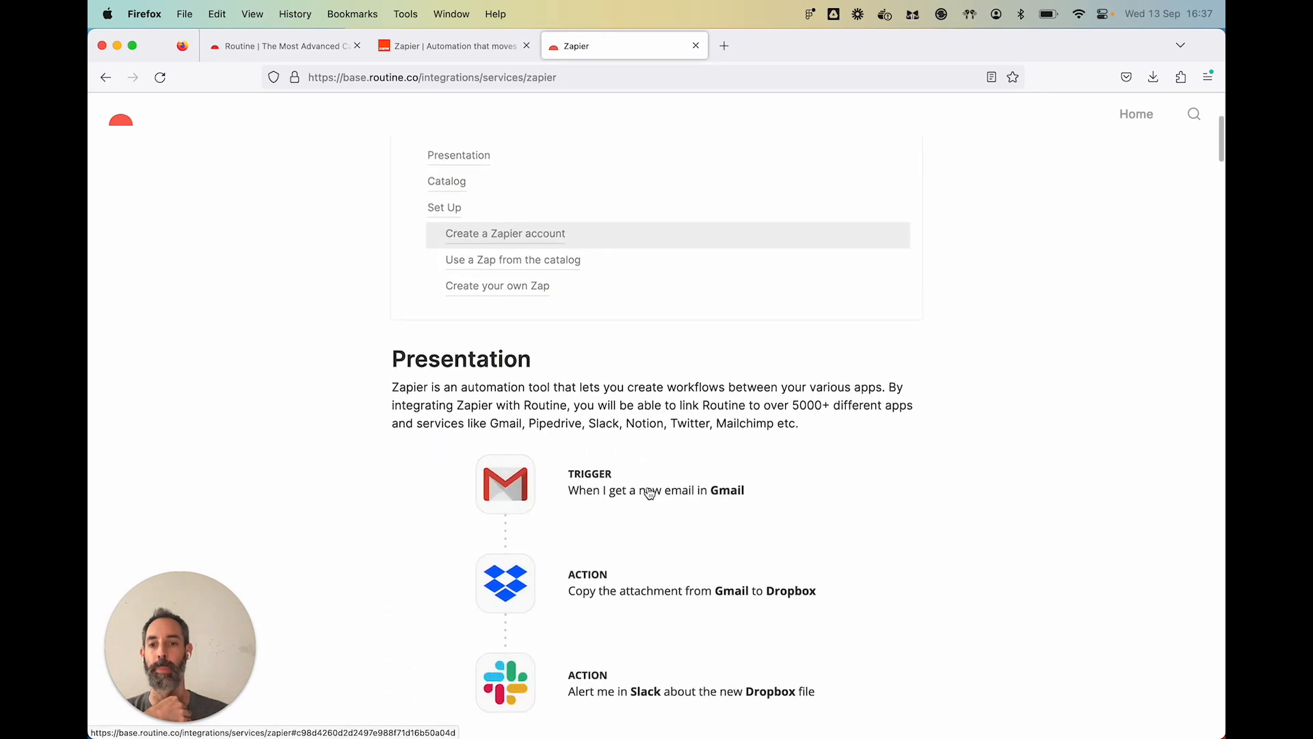
Page through Zapier's catalog of apps pairing with Routine, then return to the Routine app
scroll("down", 3)
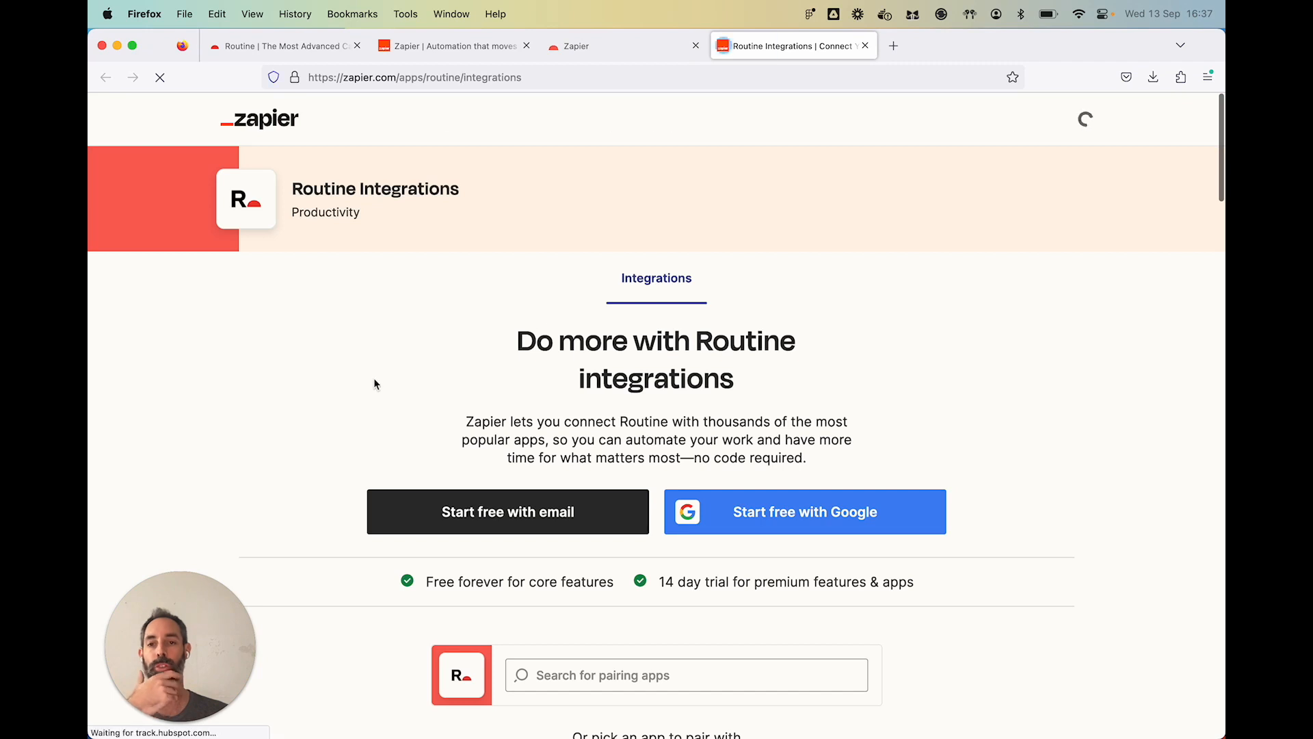
scroll("down", 3)
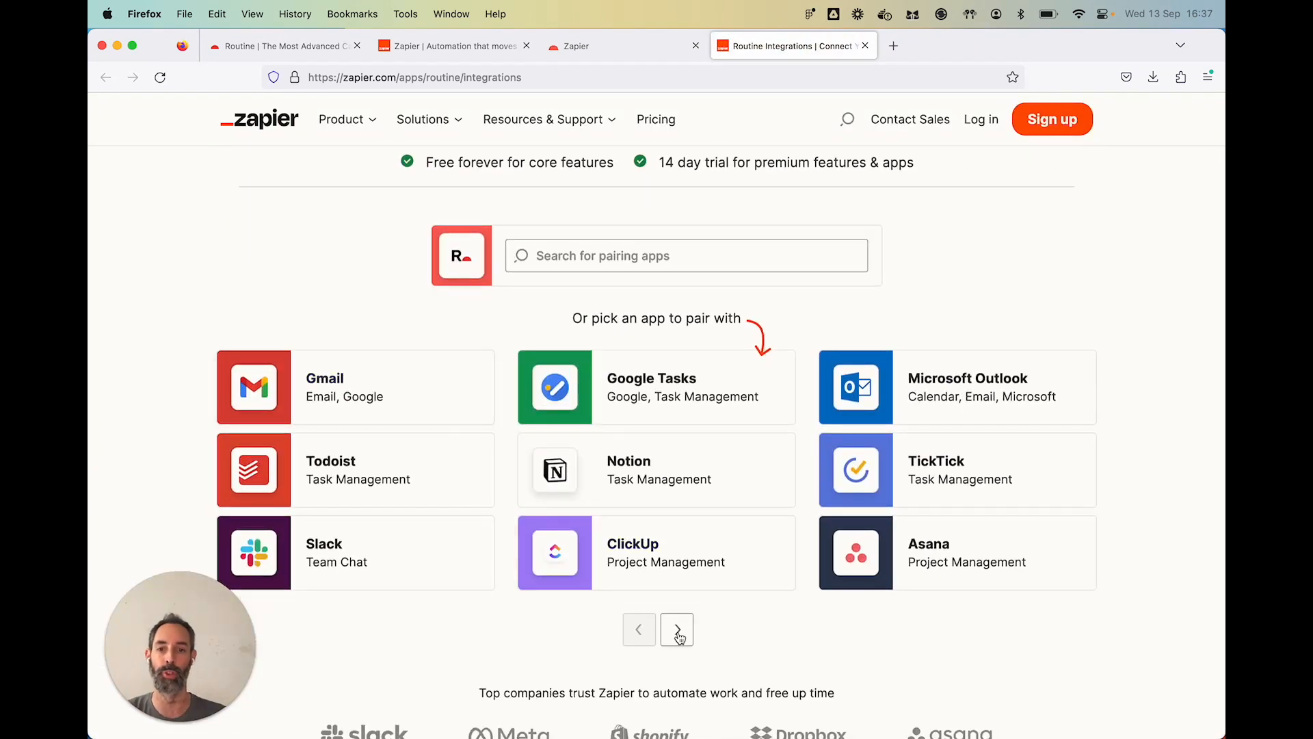
left_click(677, 629)
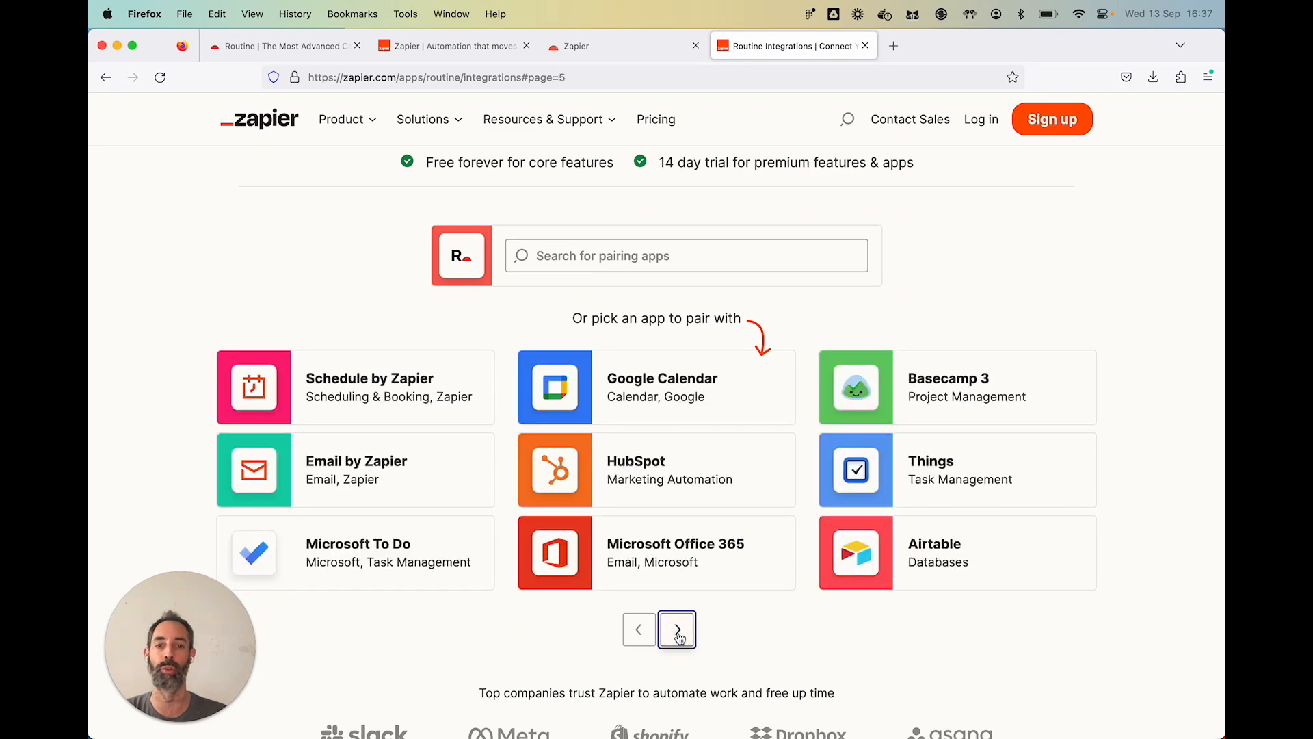
left_click(677, 629)
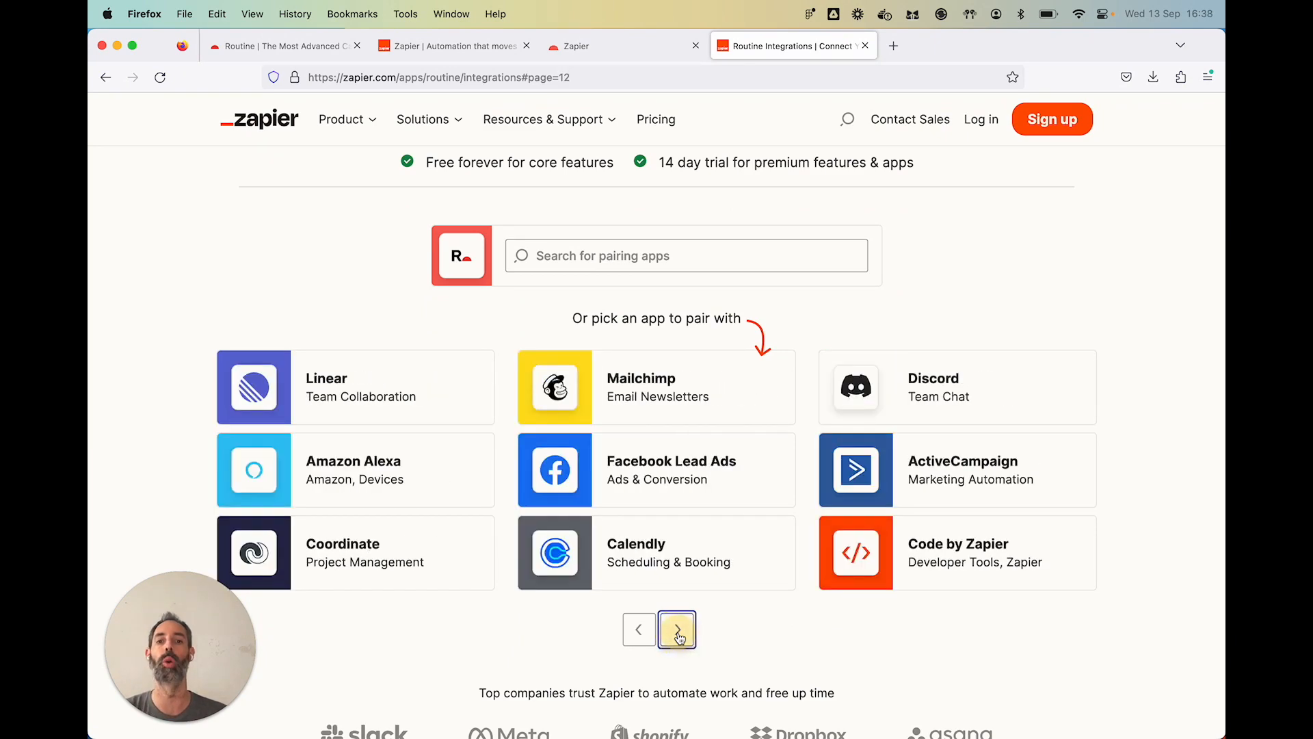
mouse_move(501, 631)
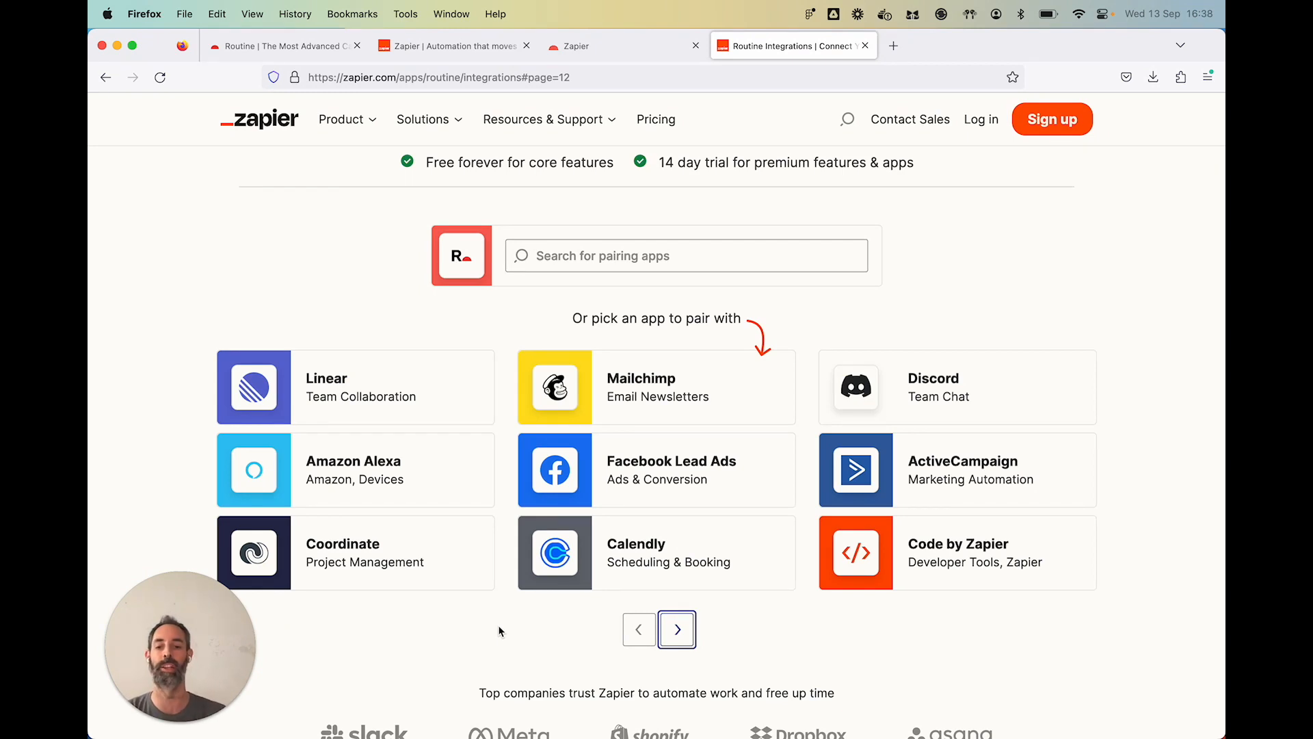
left_click(865, 45)
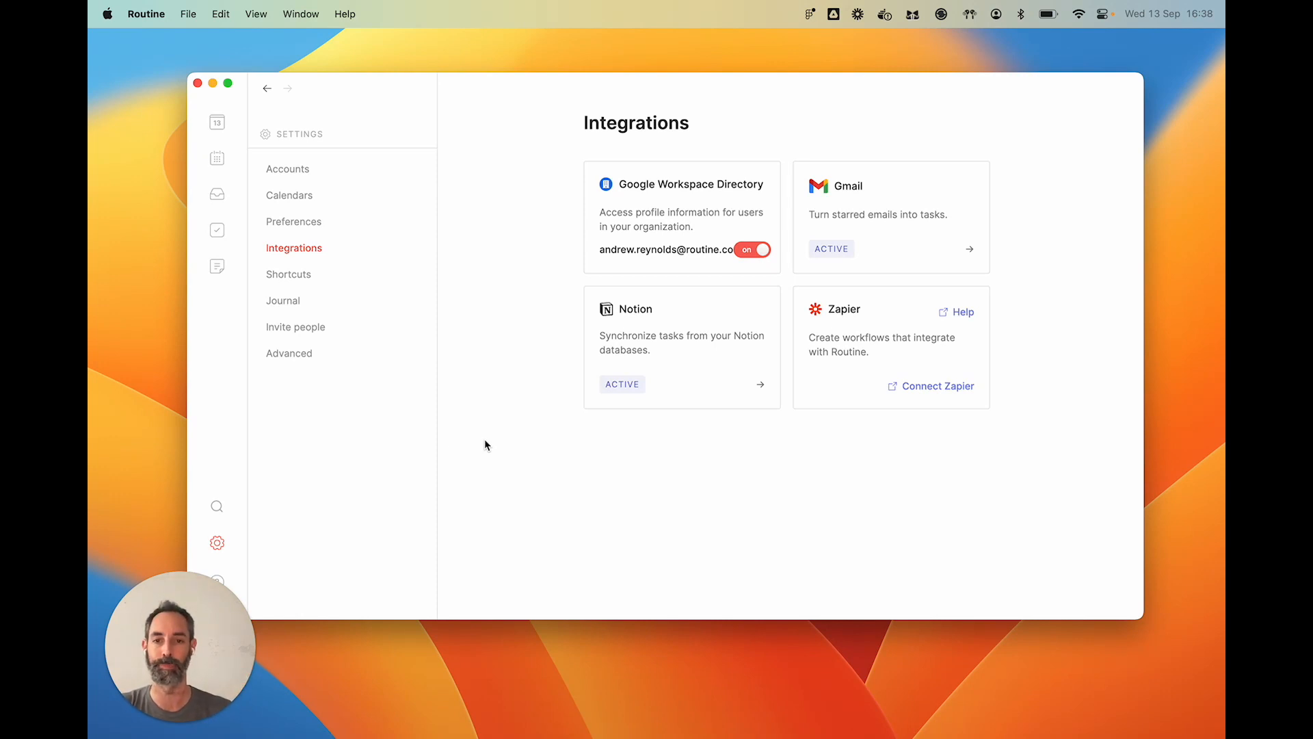
mouse_move(357, 451)
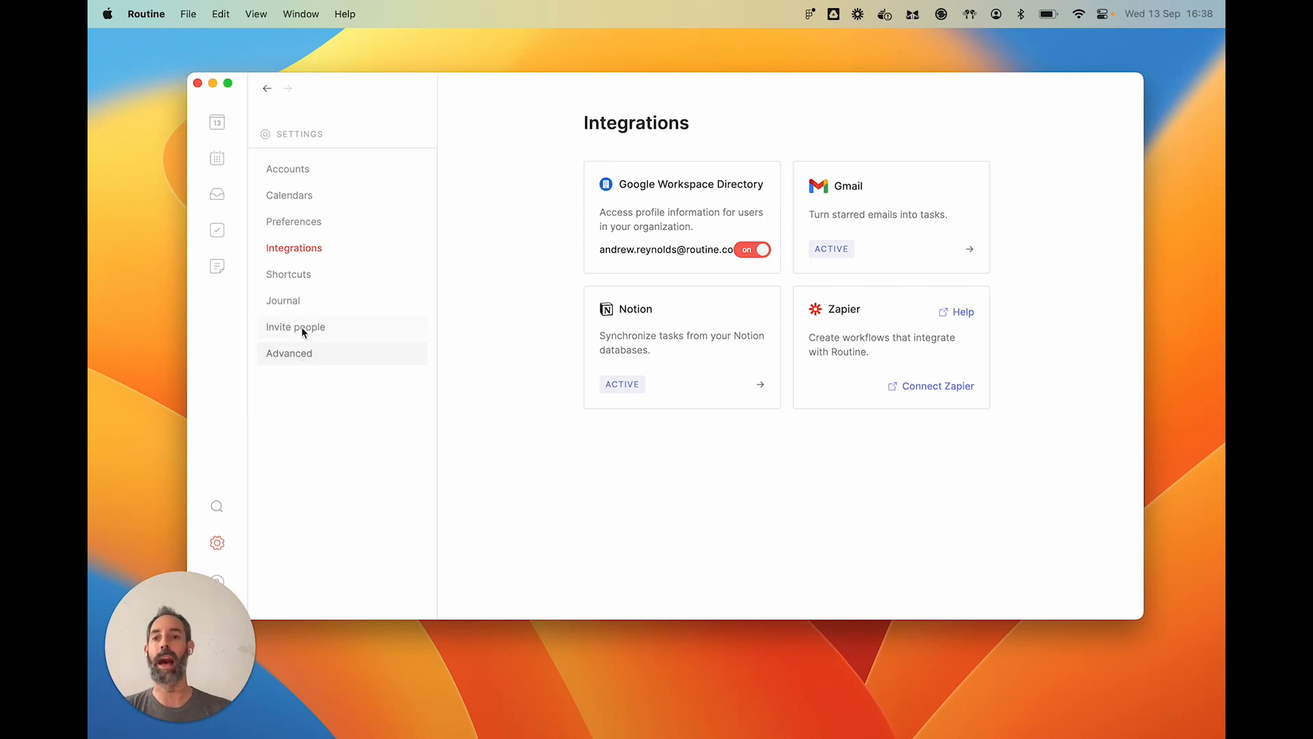
mouse_move(222, 574)
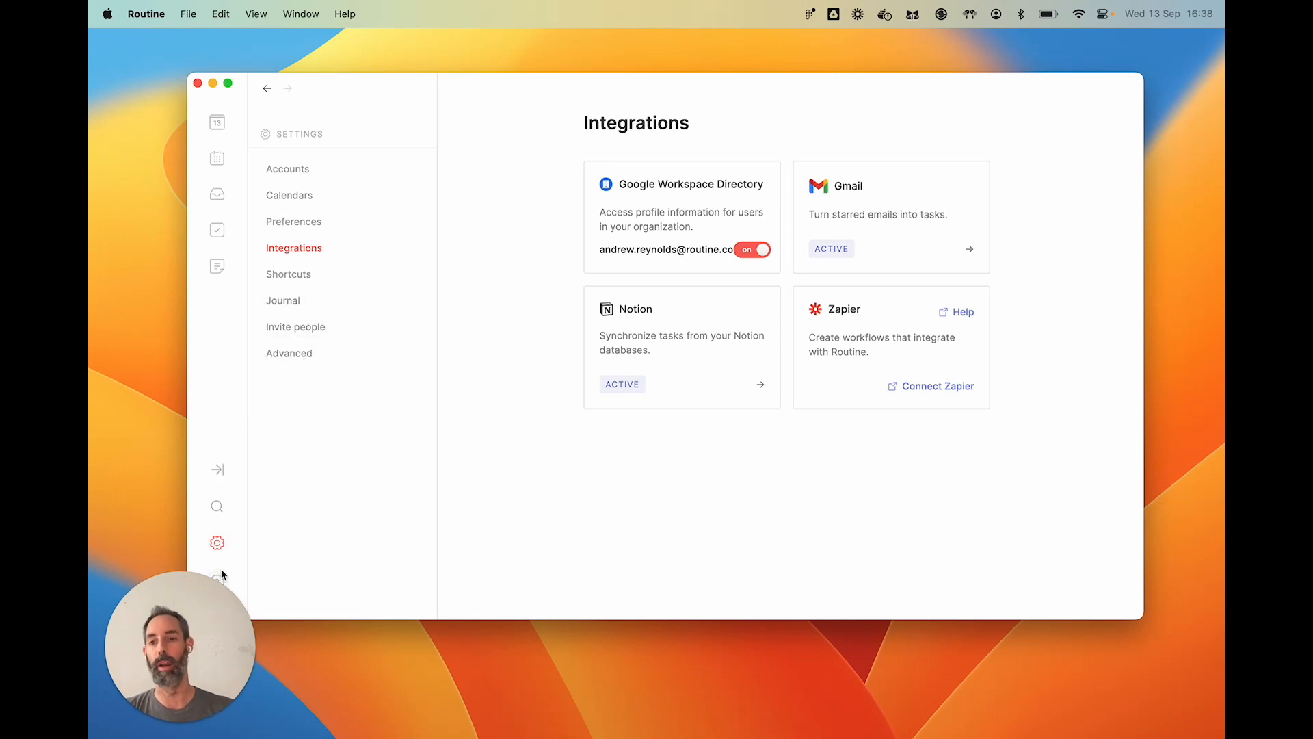
left_click(217, 580)
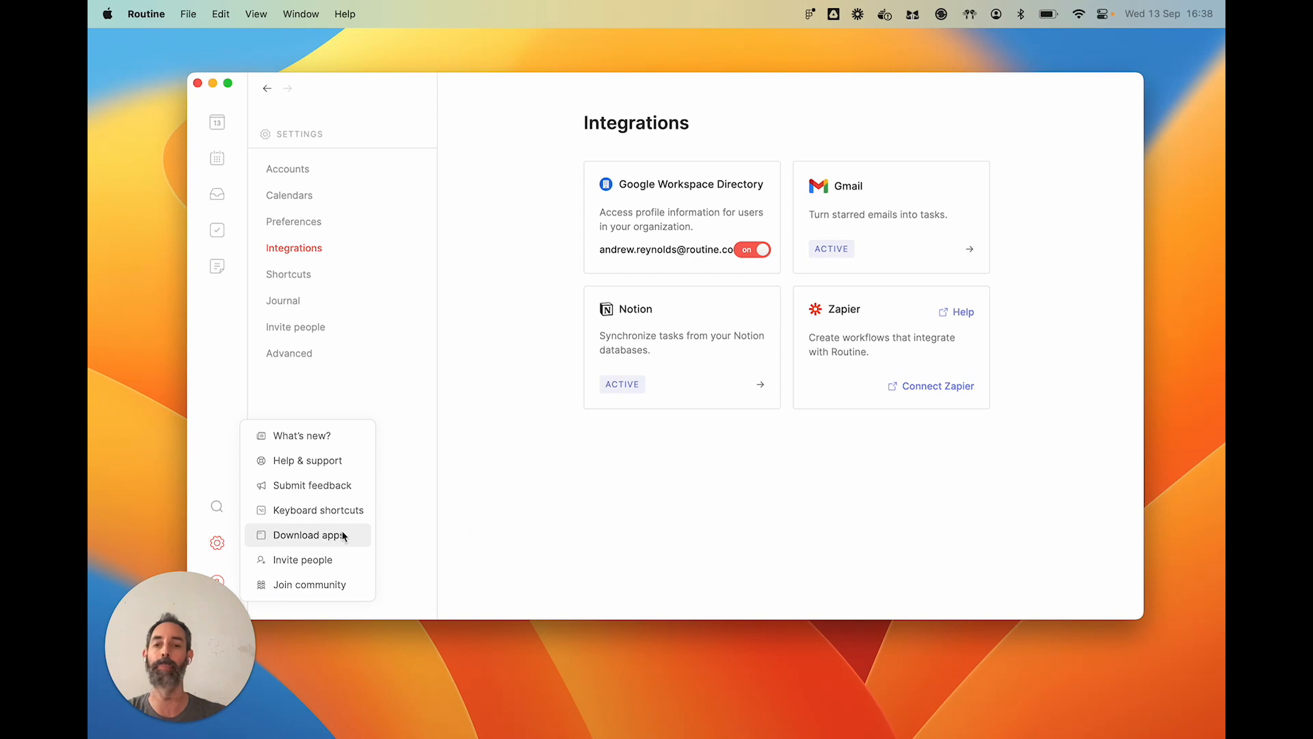
left_click(486, 531)
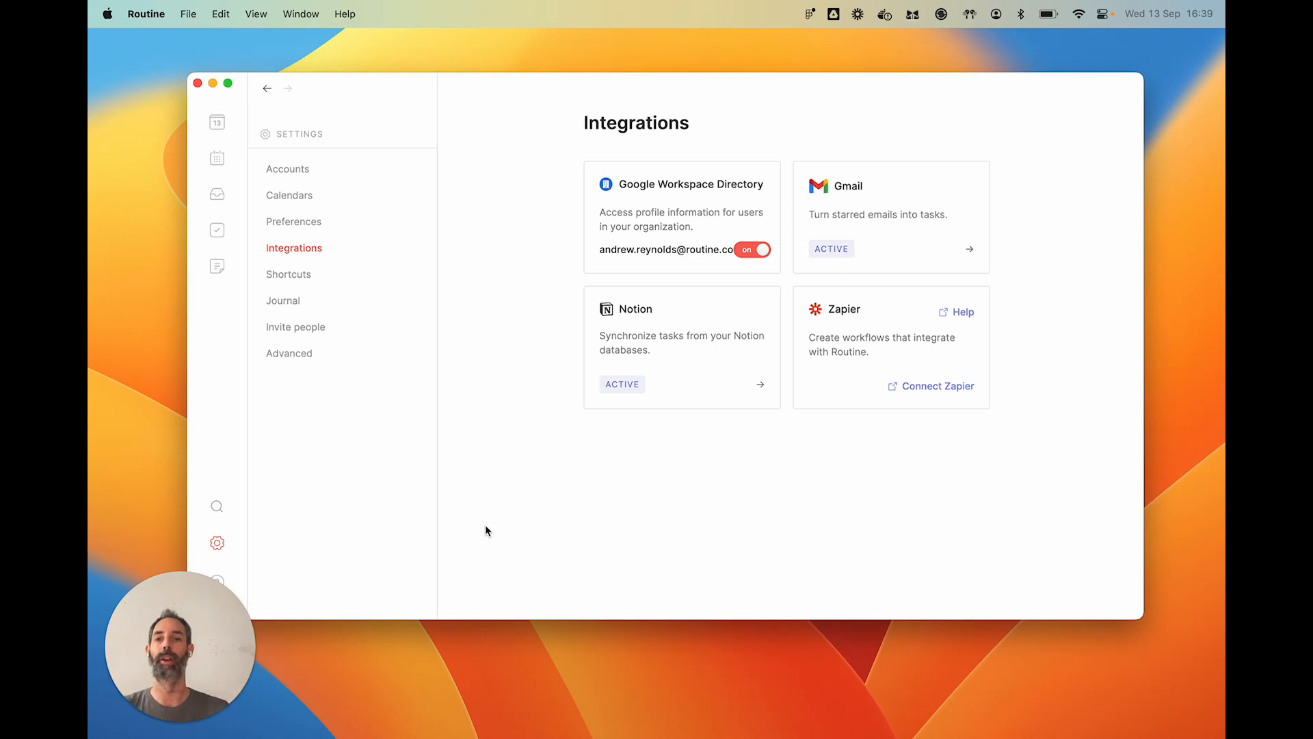
Show today's agenda for Wednesday 13 September with its tasks and events
left_click(216, 121)
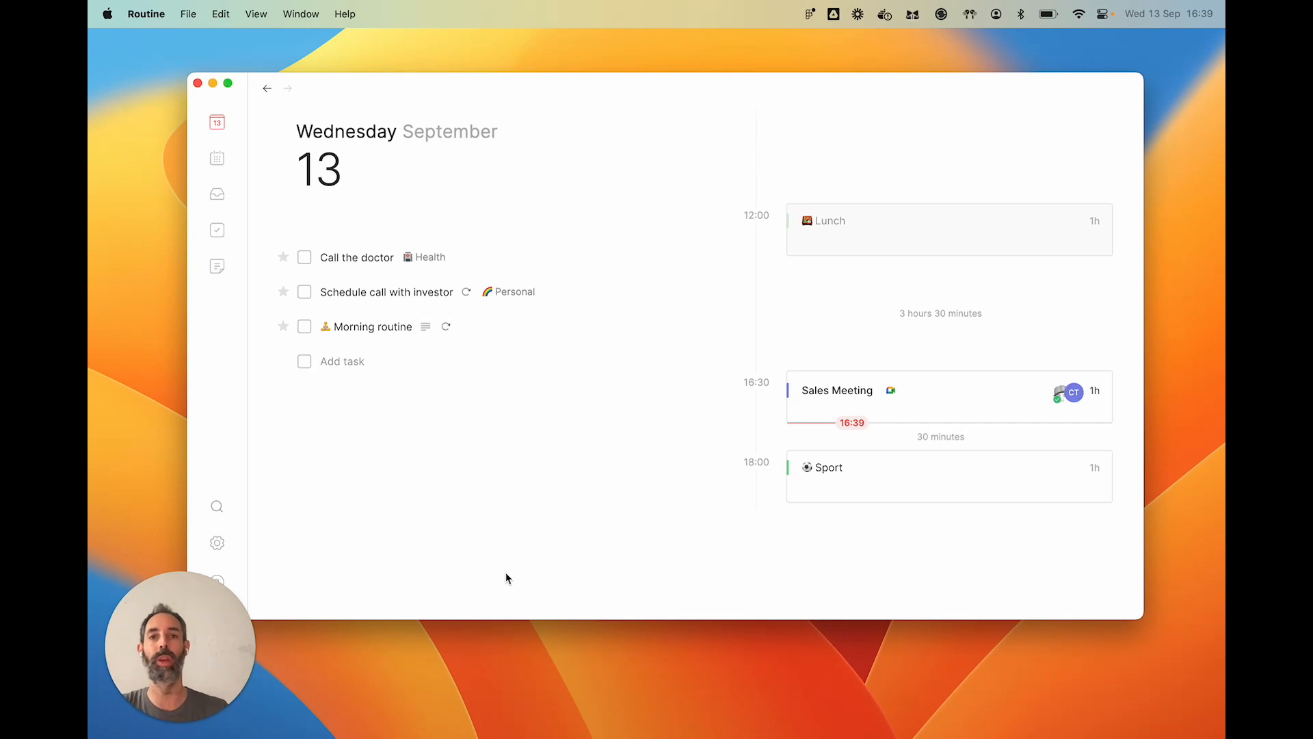
mouse_move(579, 550)
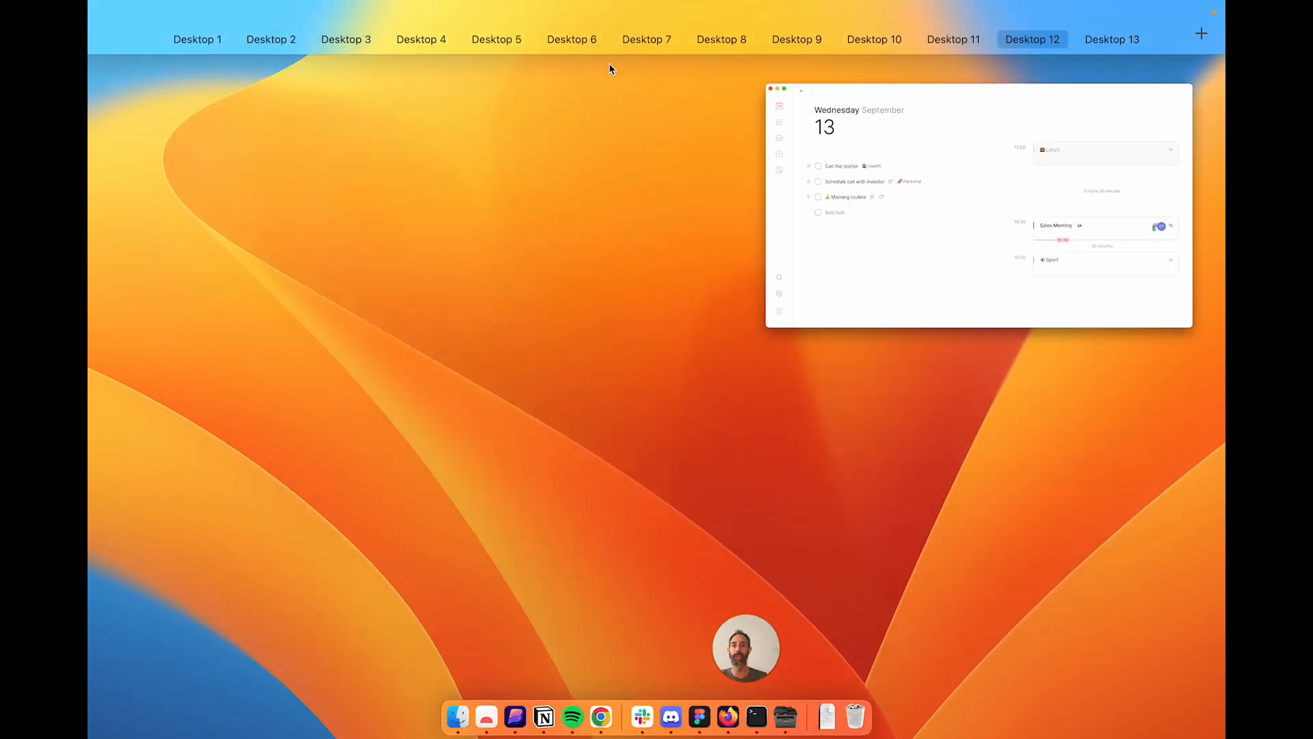
Move to an empty macOS desktop showing only the wallpaper
left_click(1032, 38)
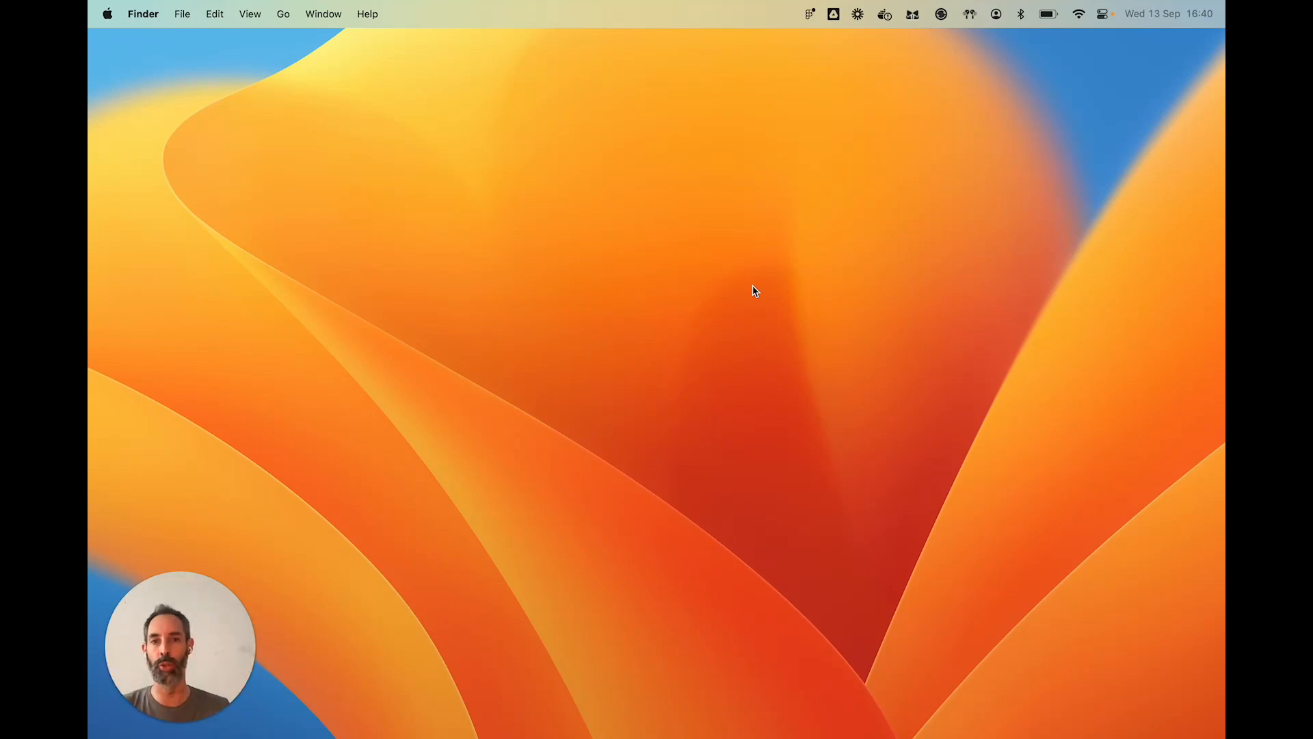
mouse_move(835, 280)
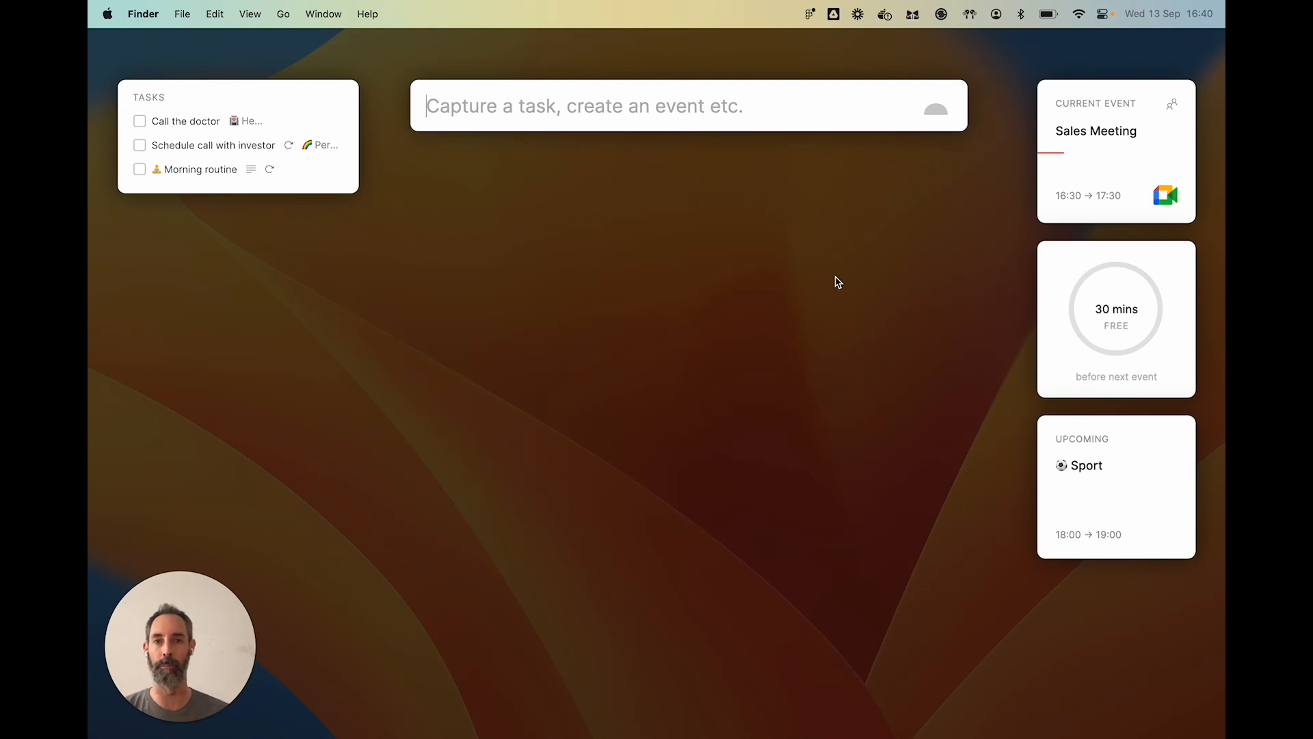
mouse_move(208, 153)
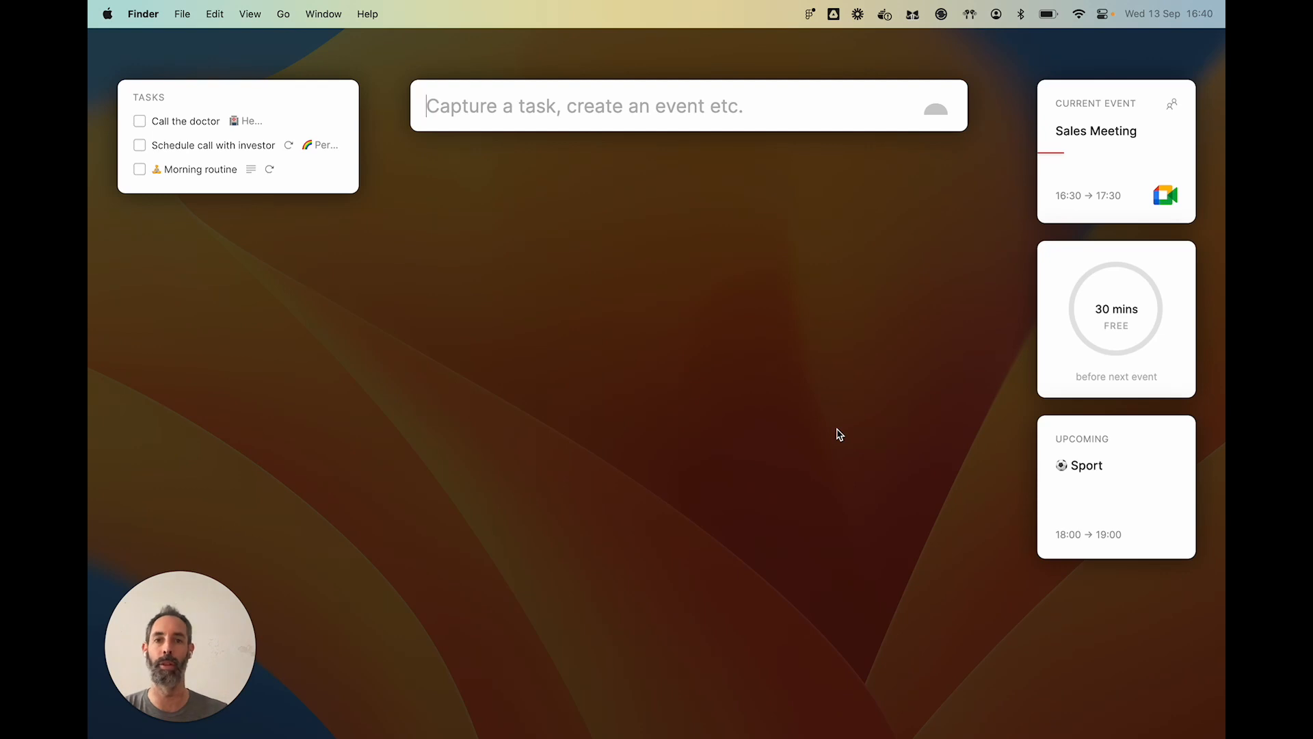
mouse_move(213, 135)
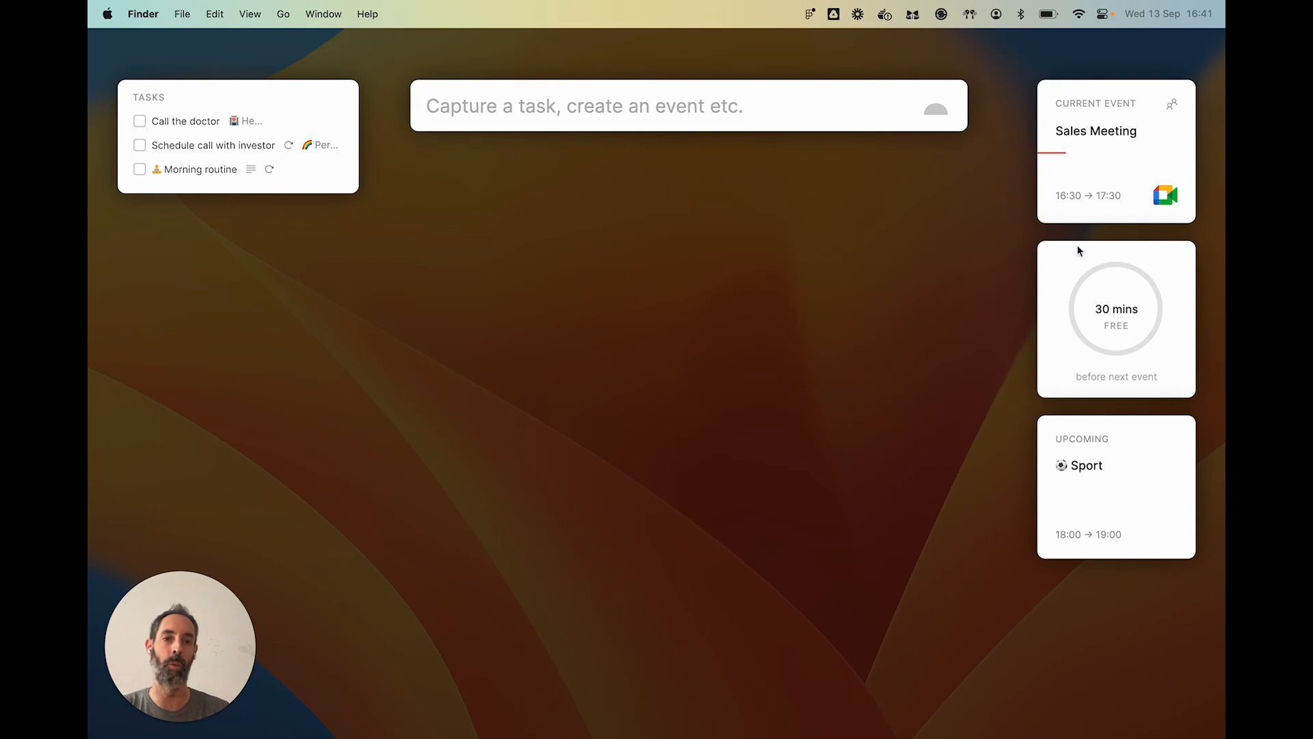
mouse_move(662, 416)
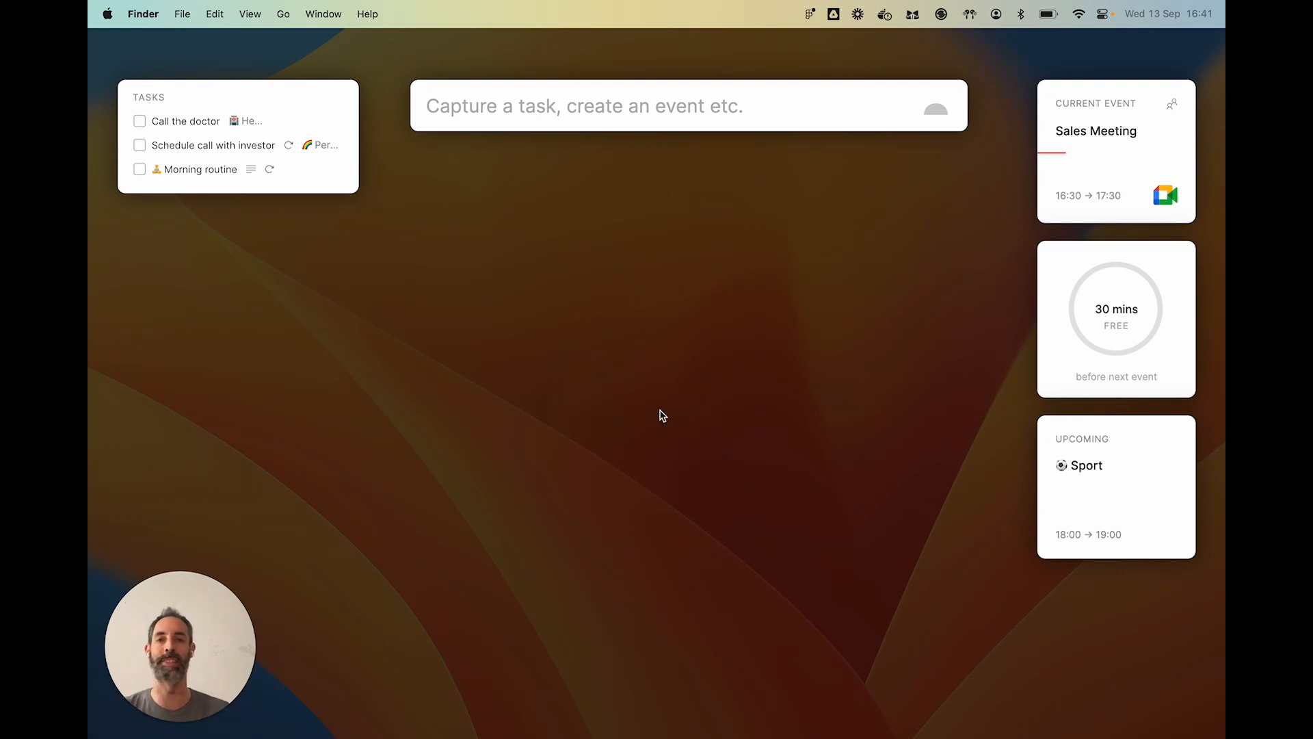
mouse_move(824, 357)
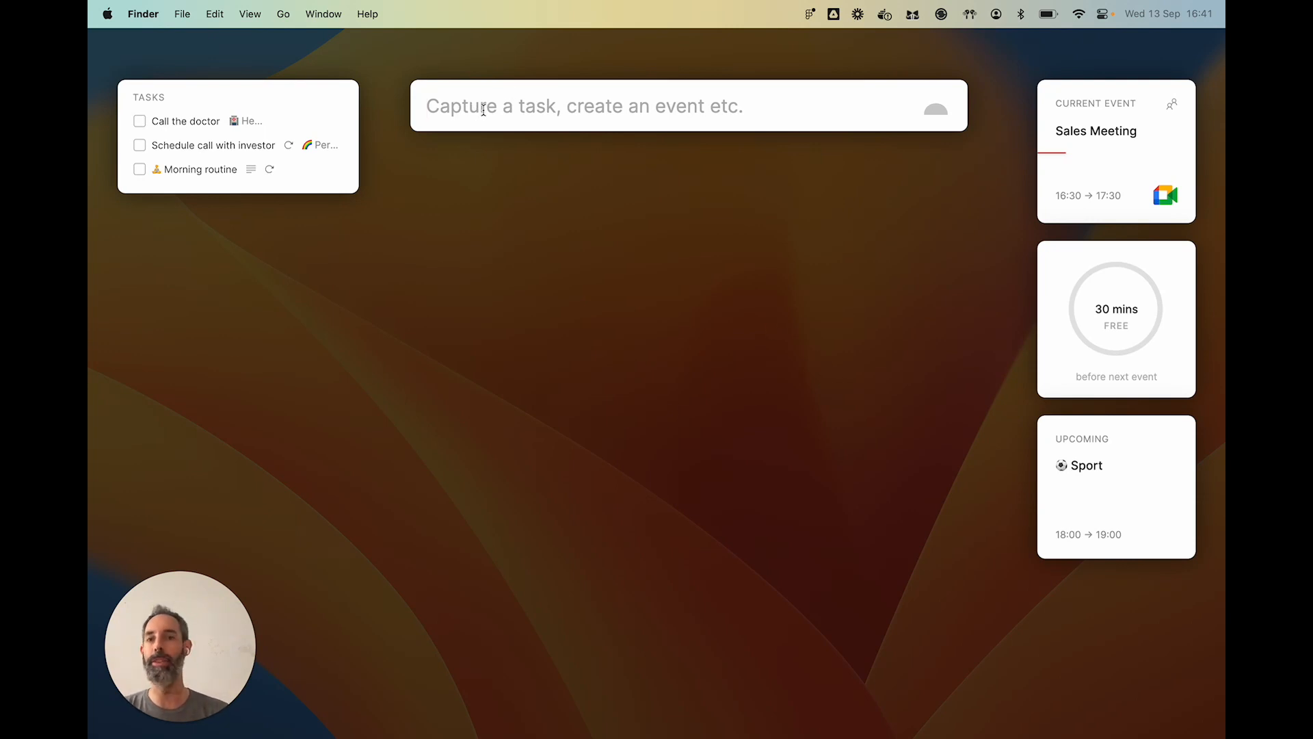
mouse_move(763, 379)
type("Call Joh")
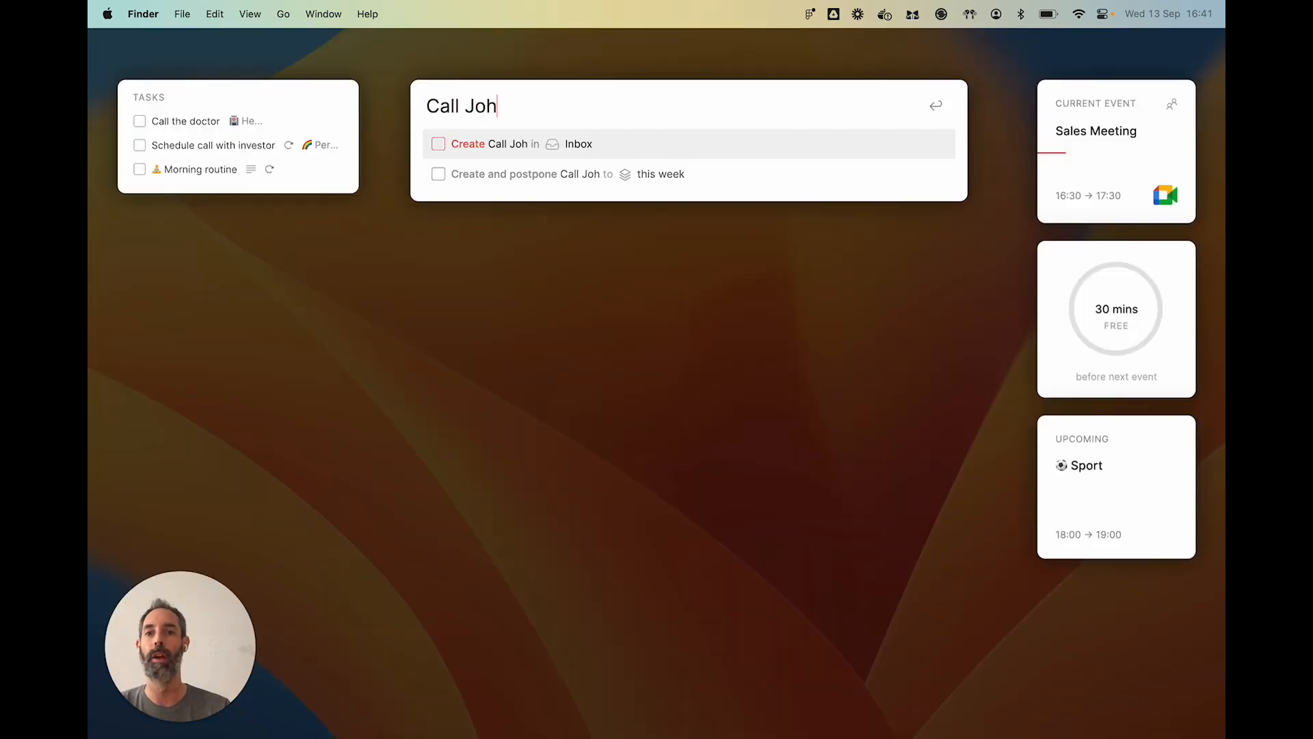
Finish 'Call John', then enter 'Send invoice to Airbnb' in the capture bar as a test task
type("n")
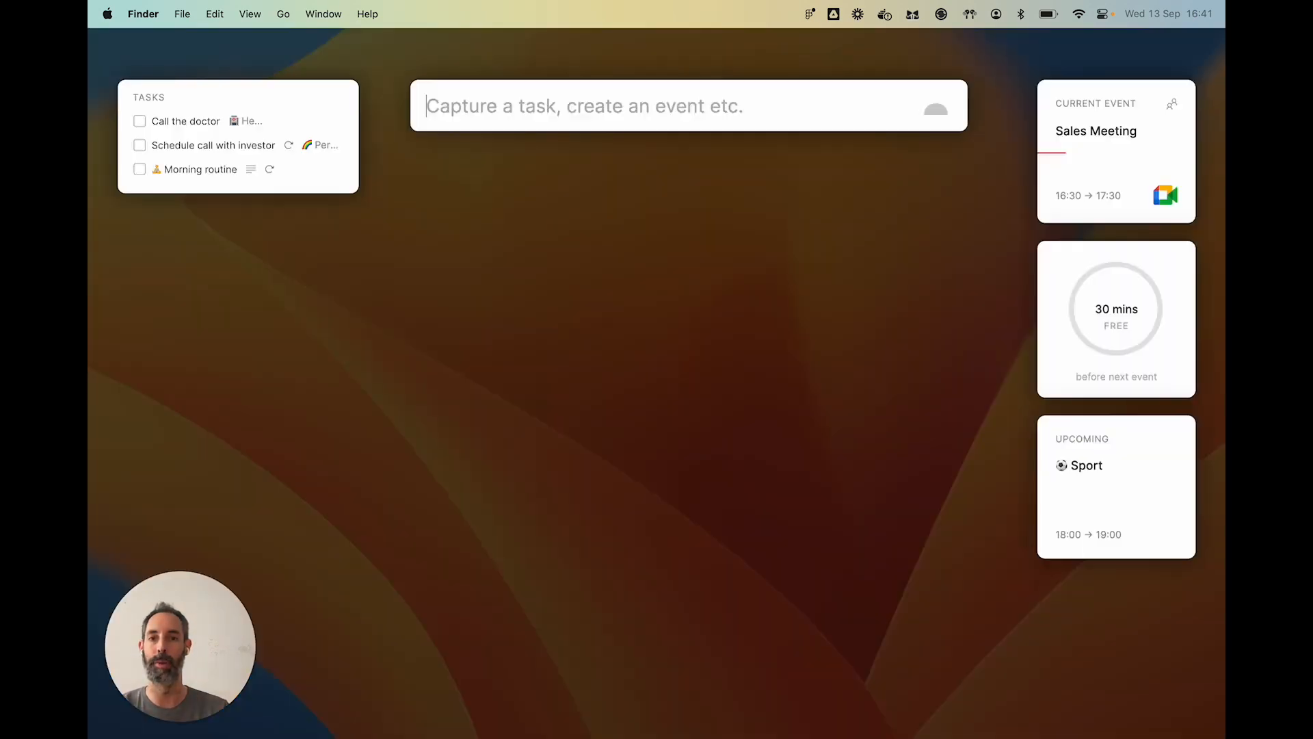
type("Send invoice to Ab")
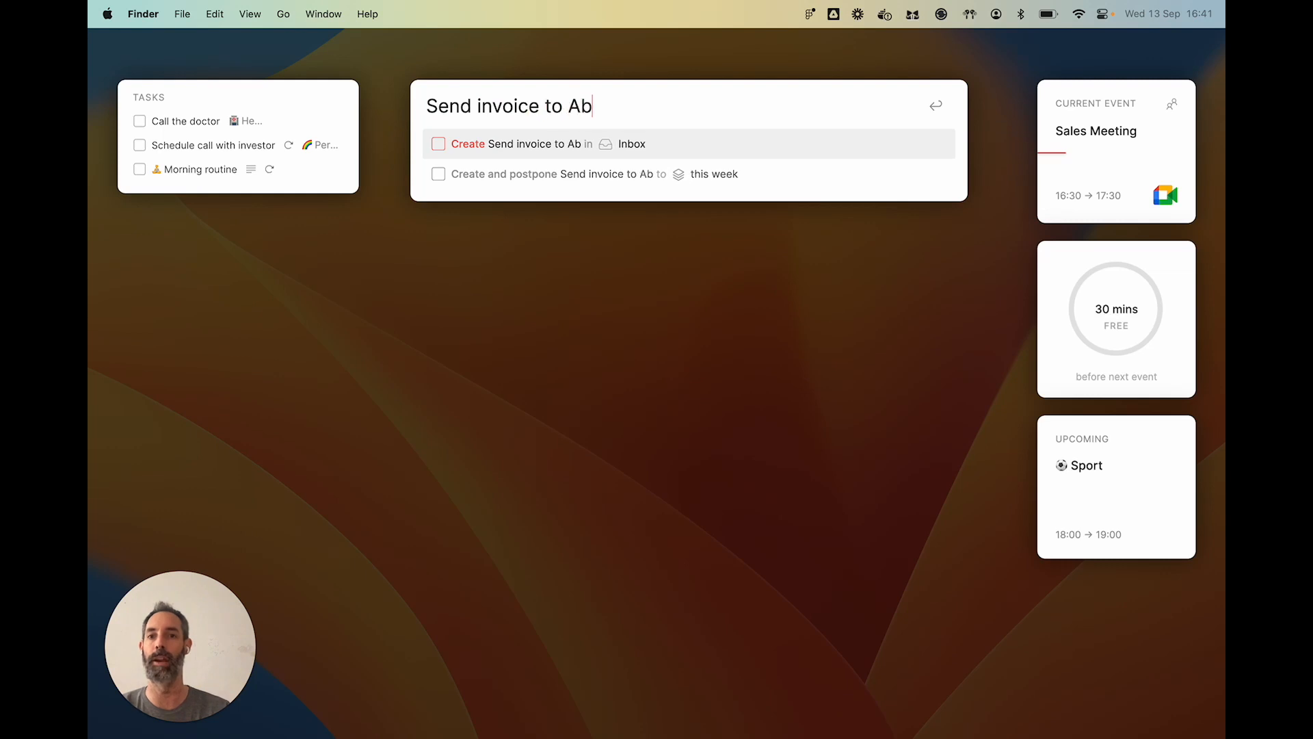
type("rbnb")
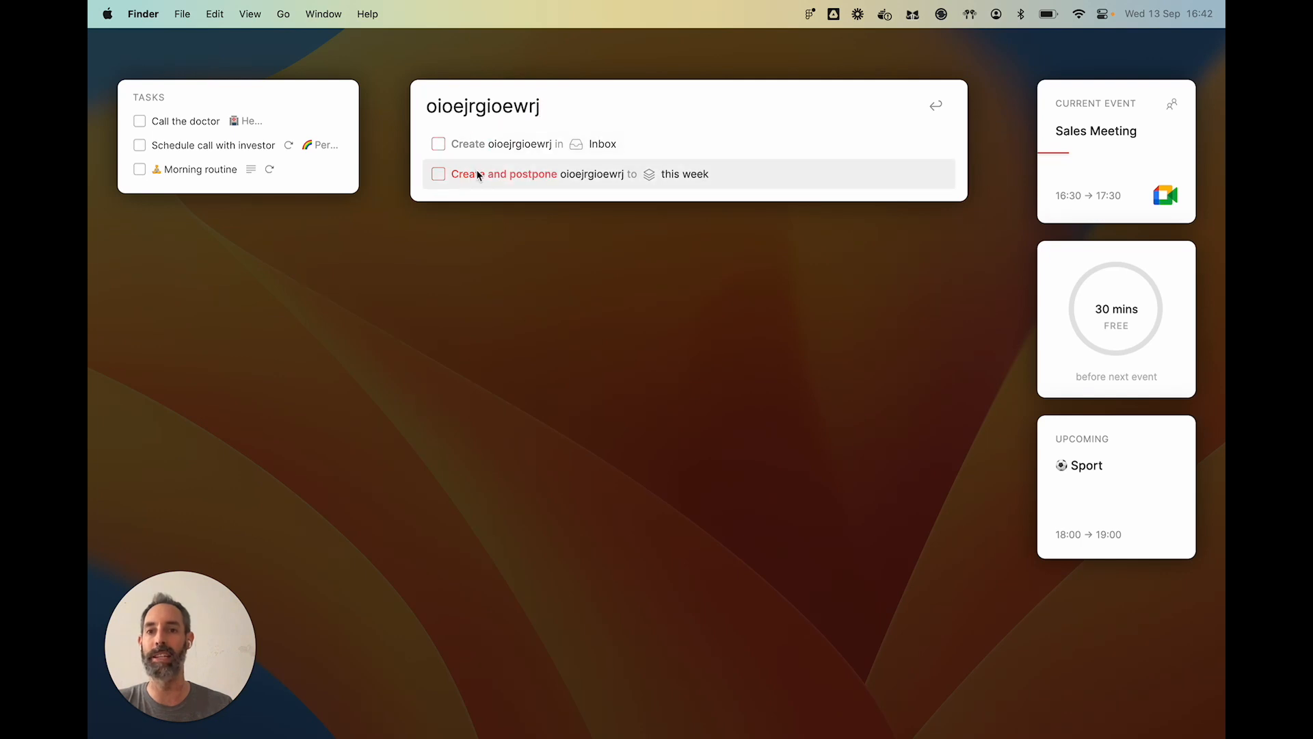
mouse_move(511, 147)
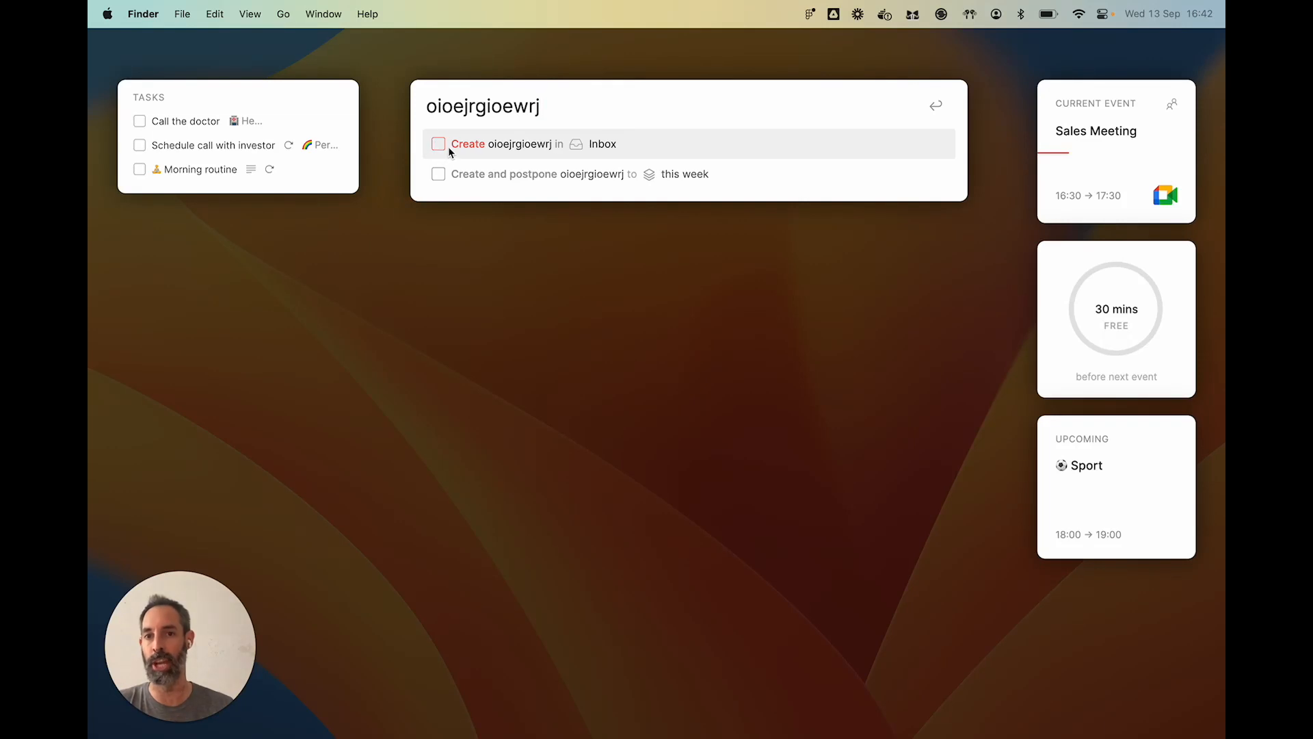
mouse_move(608, 151)
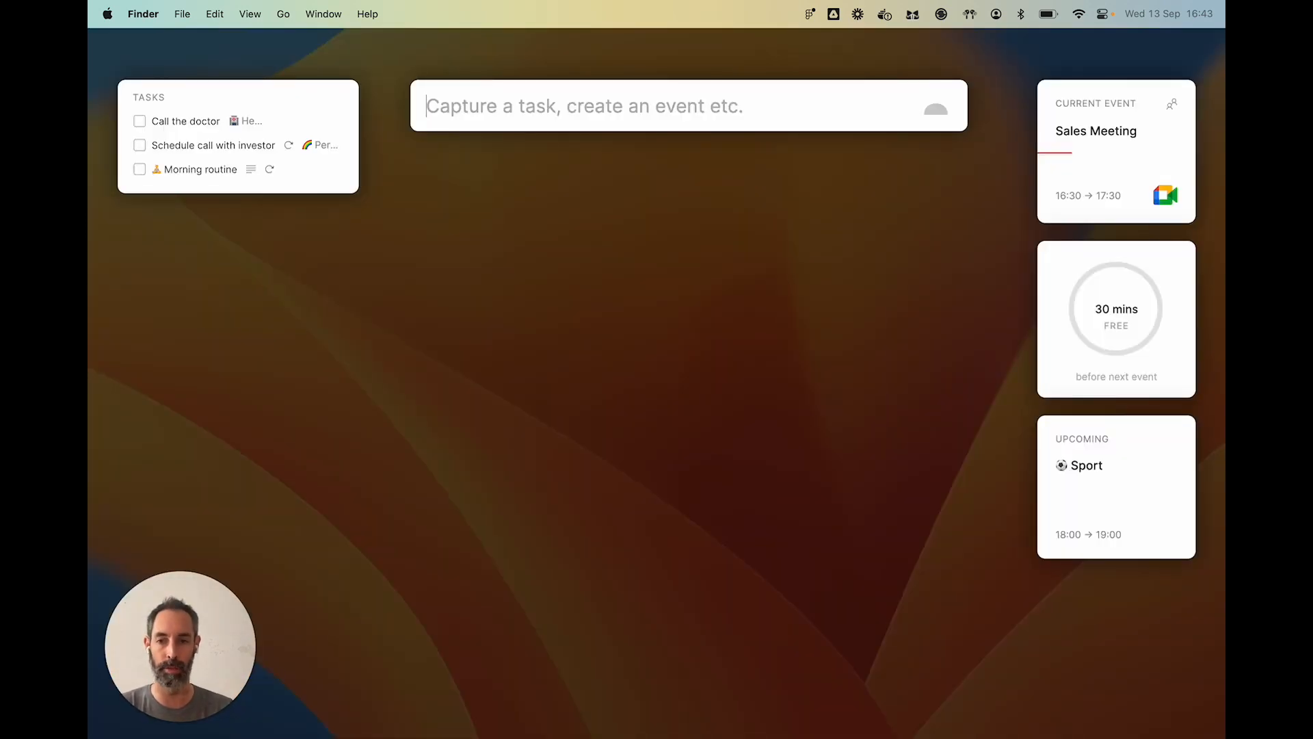
Enter 'Call lawyers on 1 dec 2029' in the capture bar to preview scheduling for Sat, Dec 1st 2029
type("Ca")
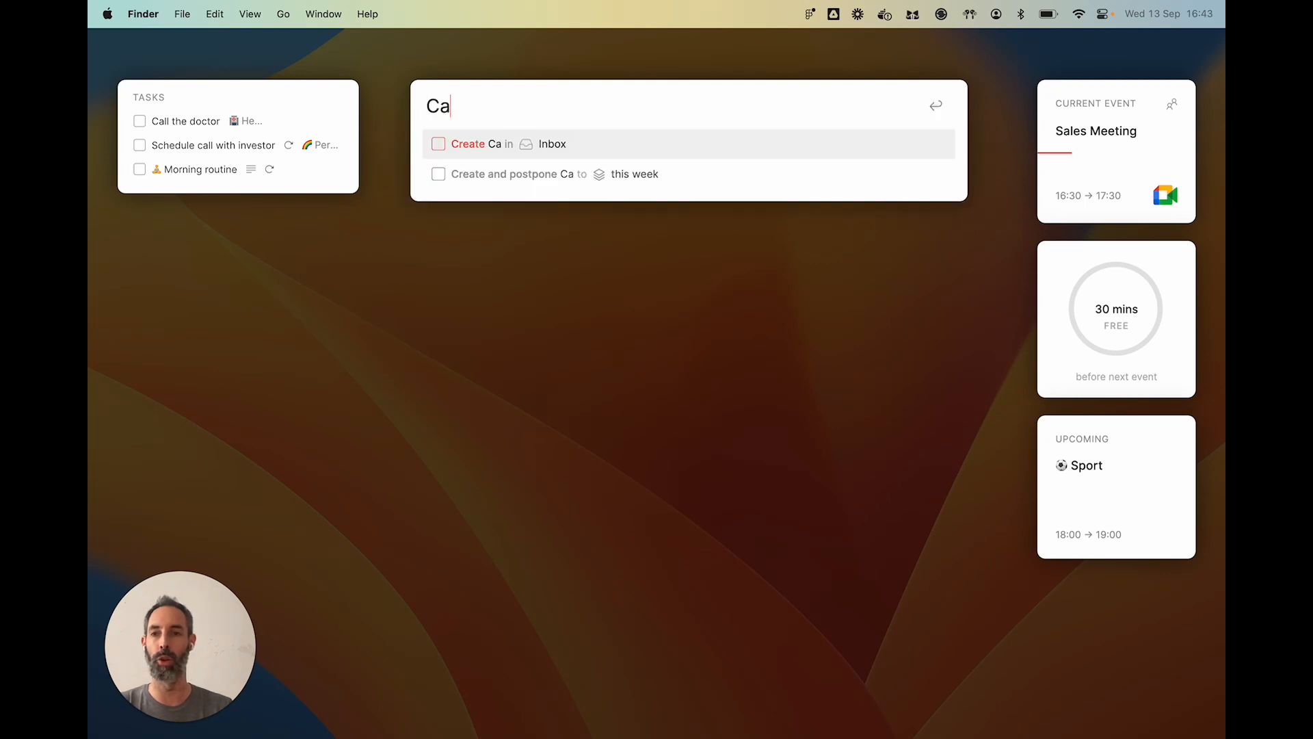
type("ll lawyers")
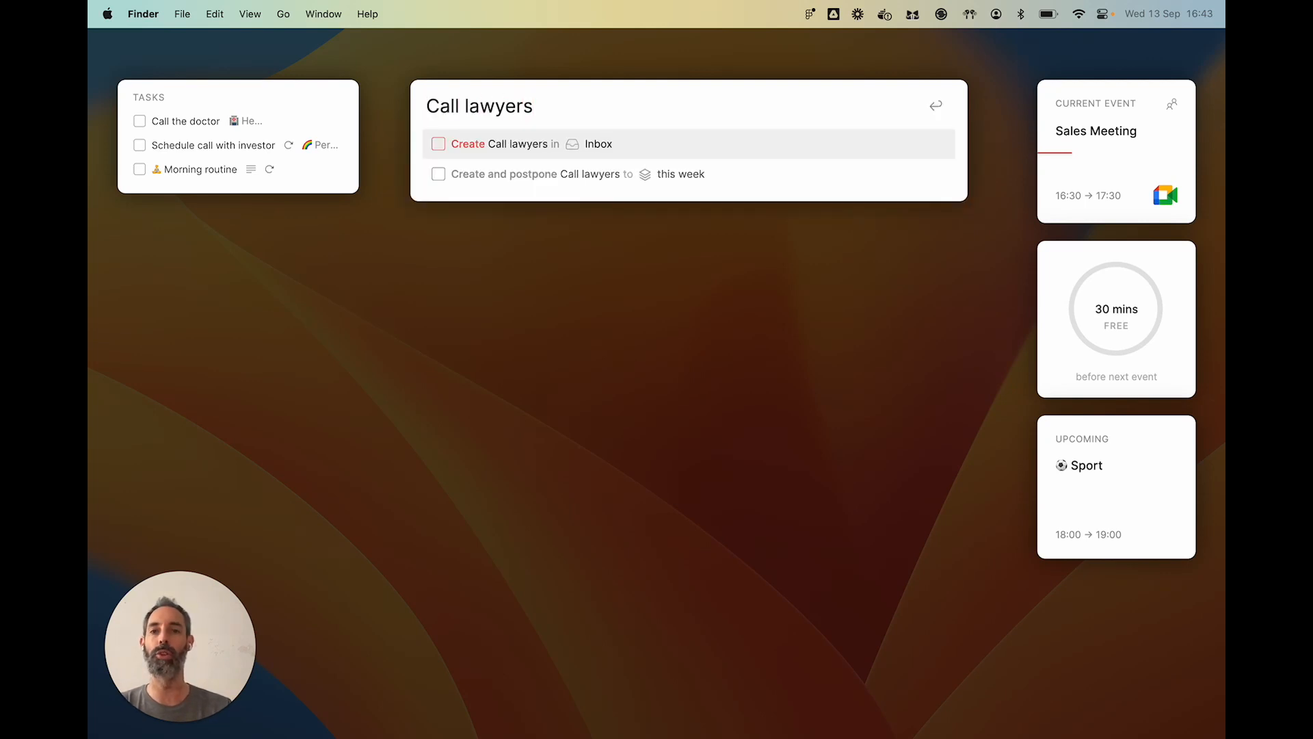
type("on")
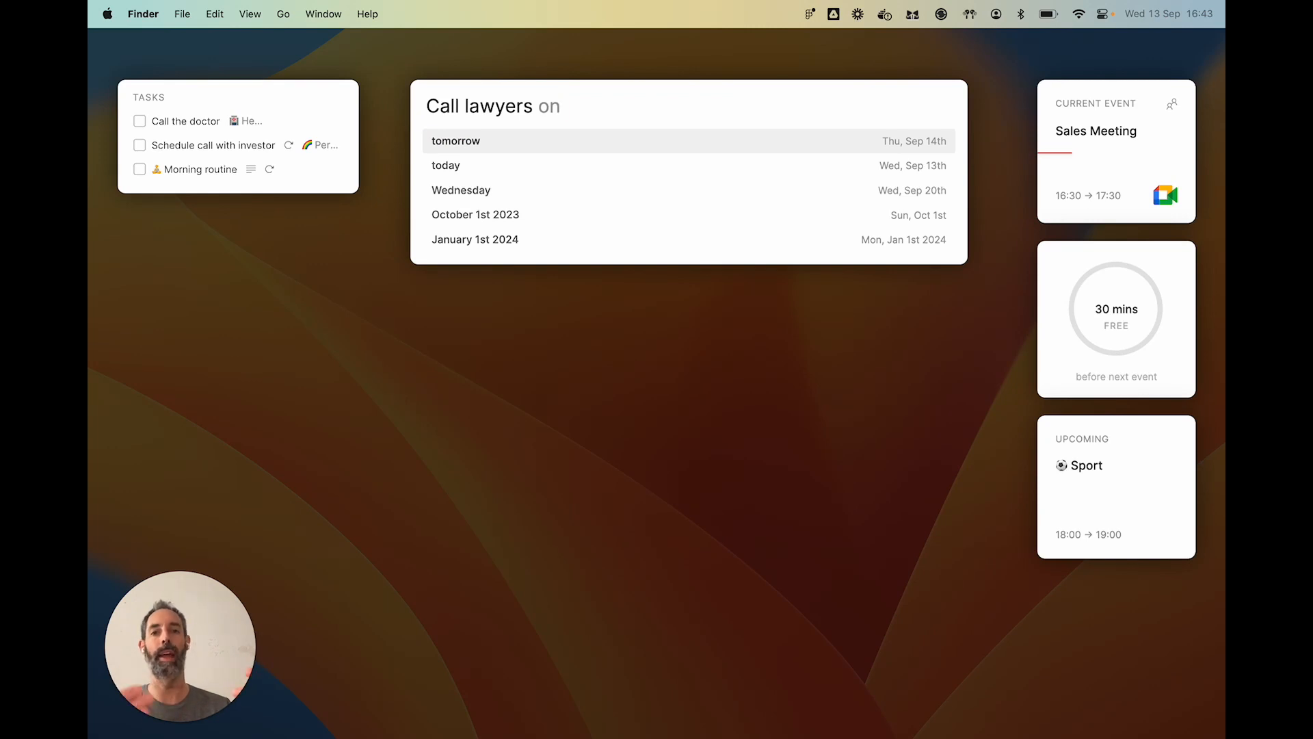
type("f")
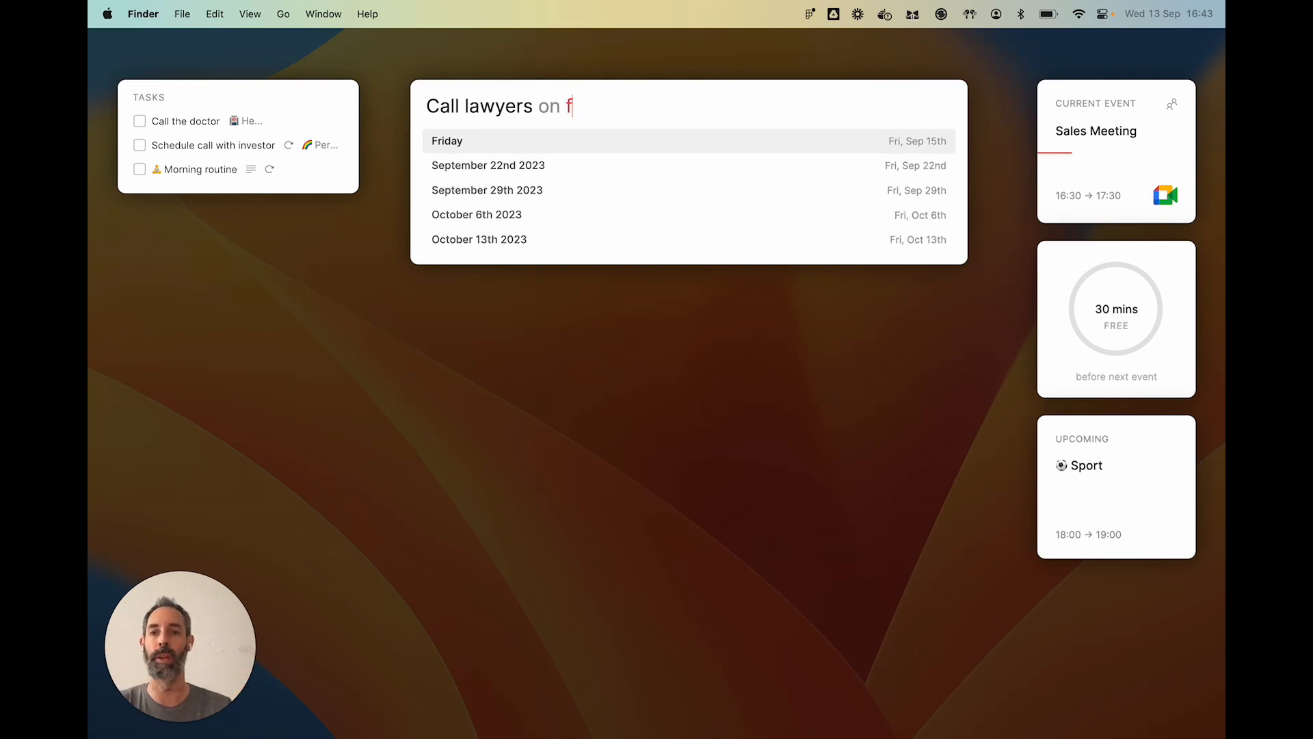
key("backspace")
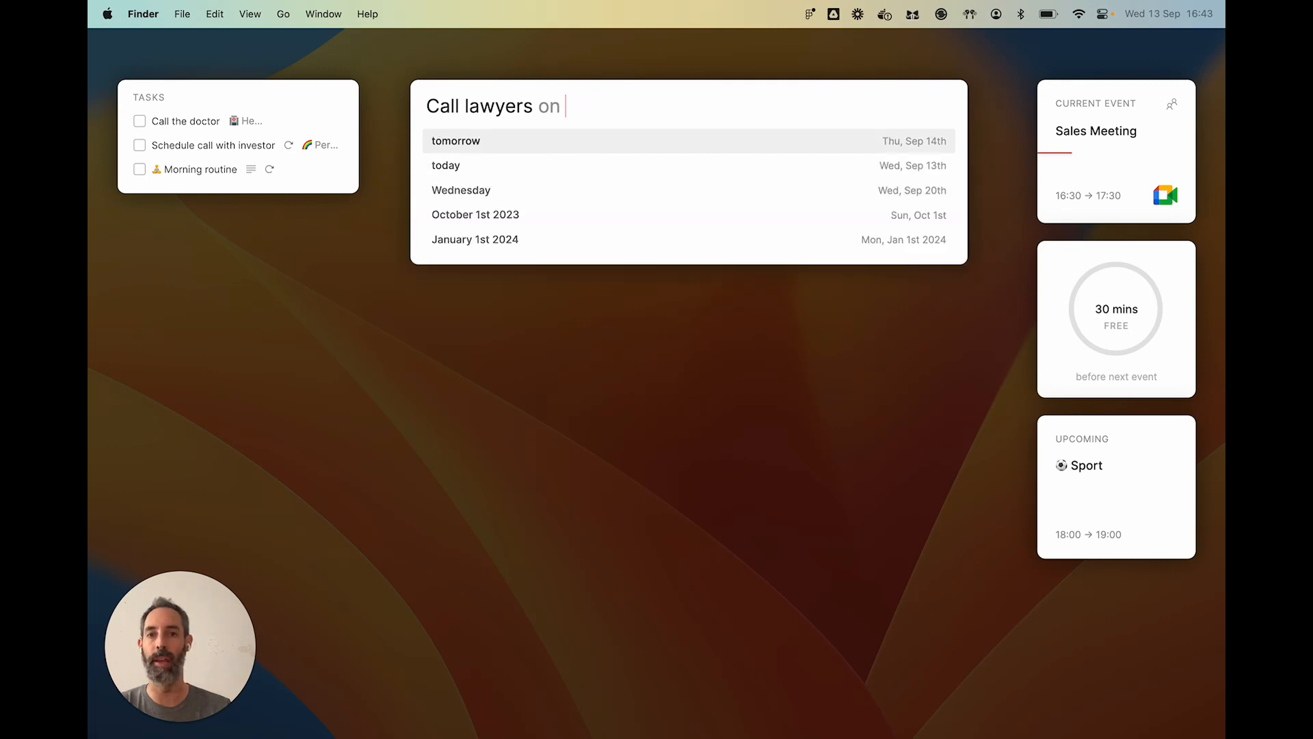
type("1 dec 2029")
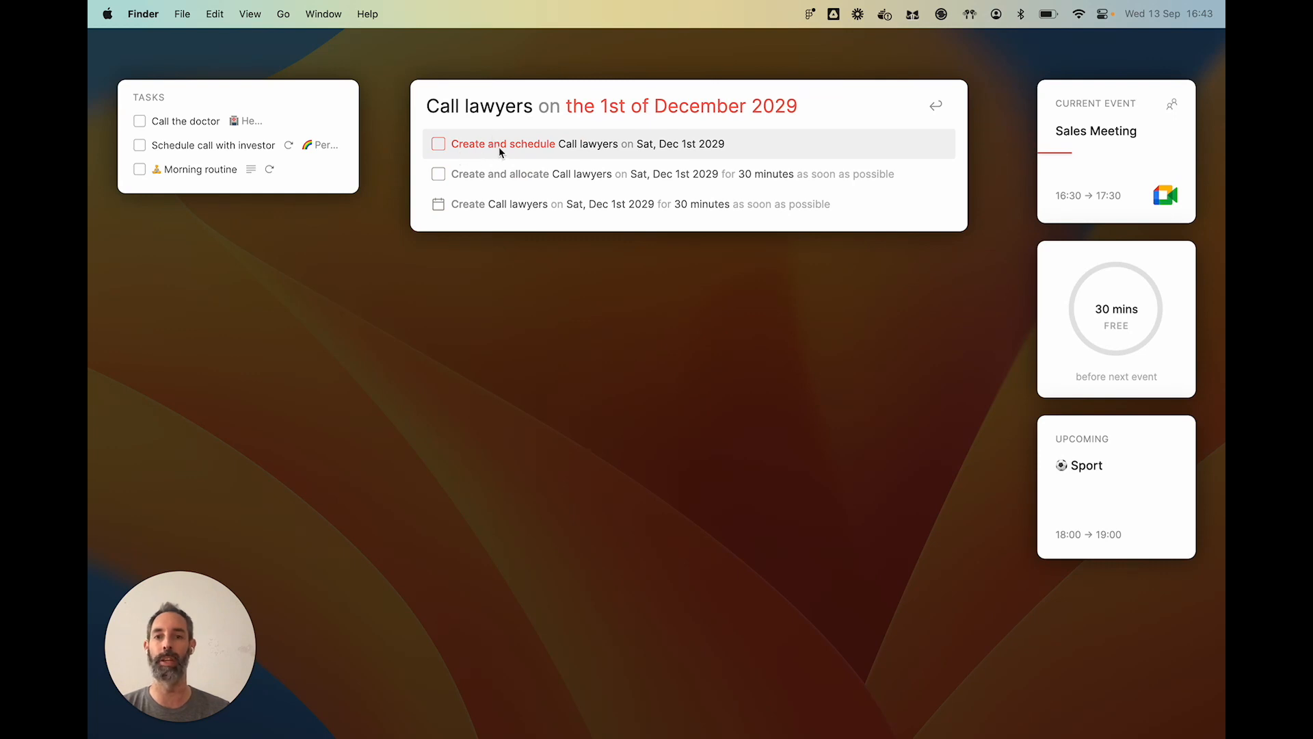
mouse_move(580, 156)
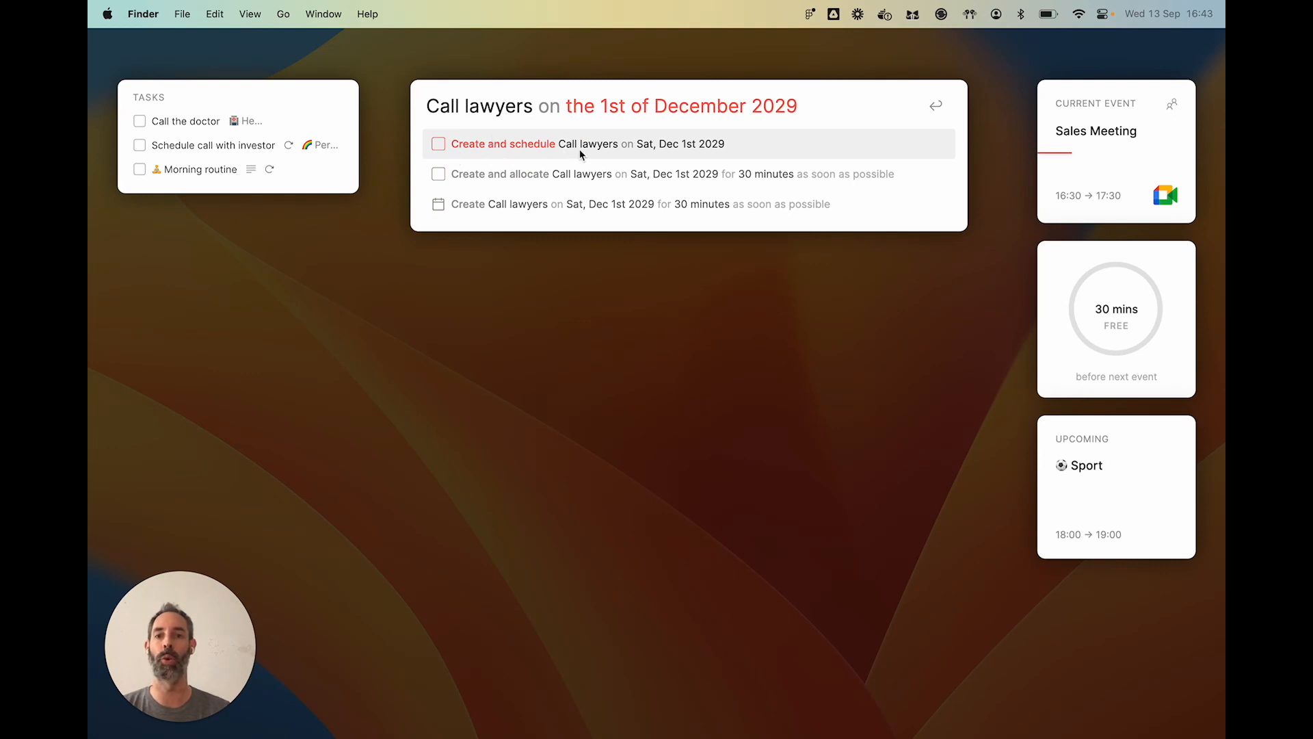
mouse_move(671, 154)
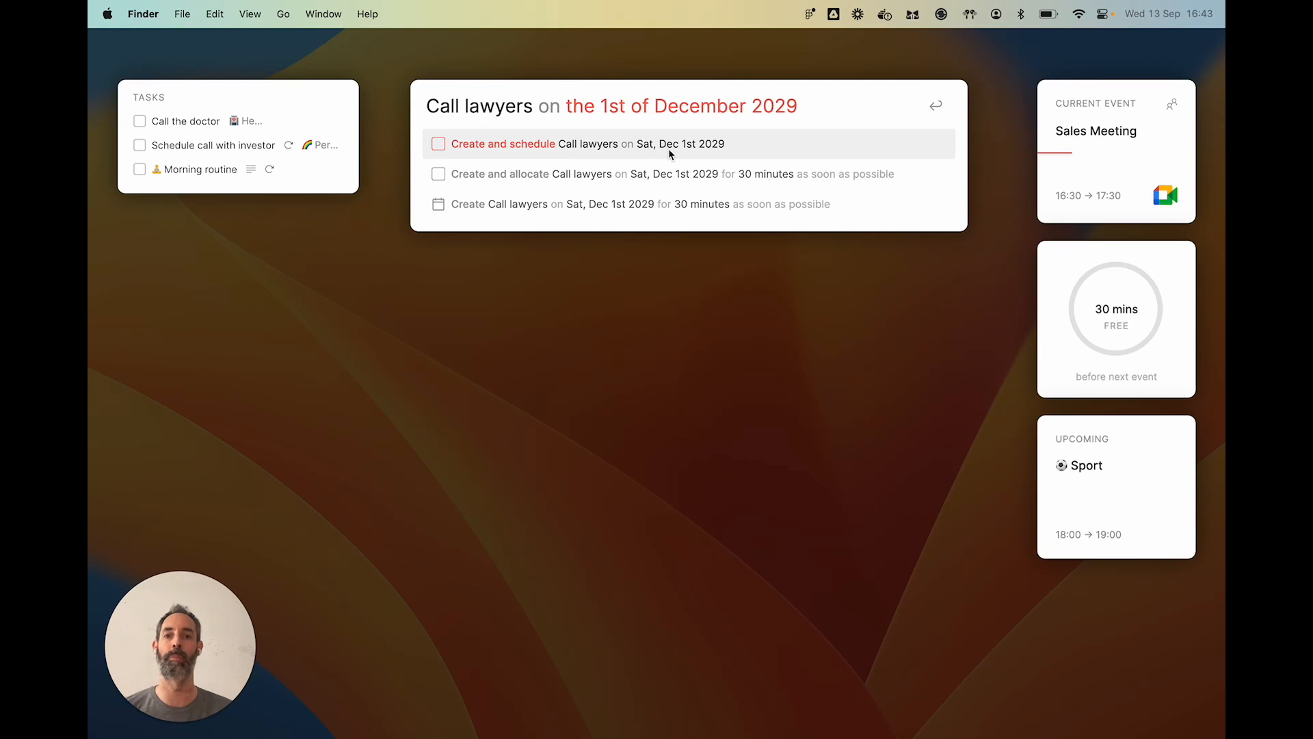
mouse_move(710, 155)
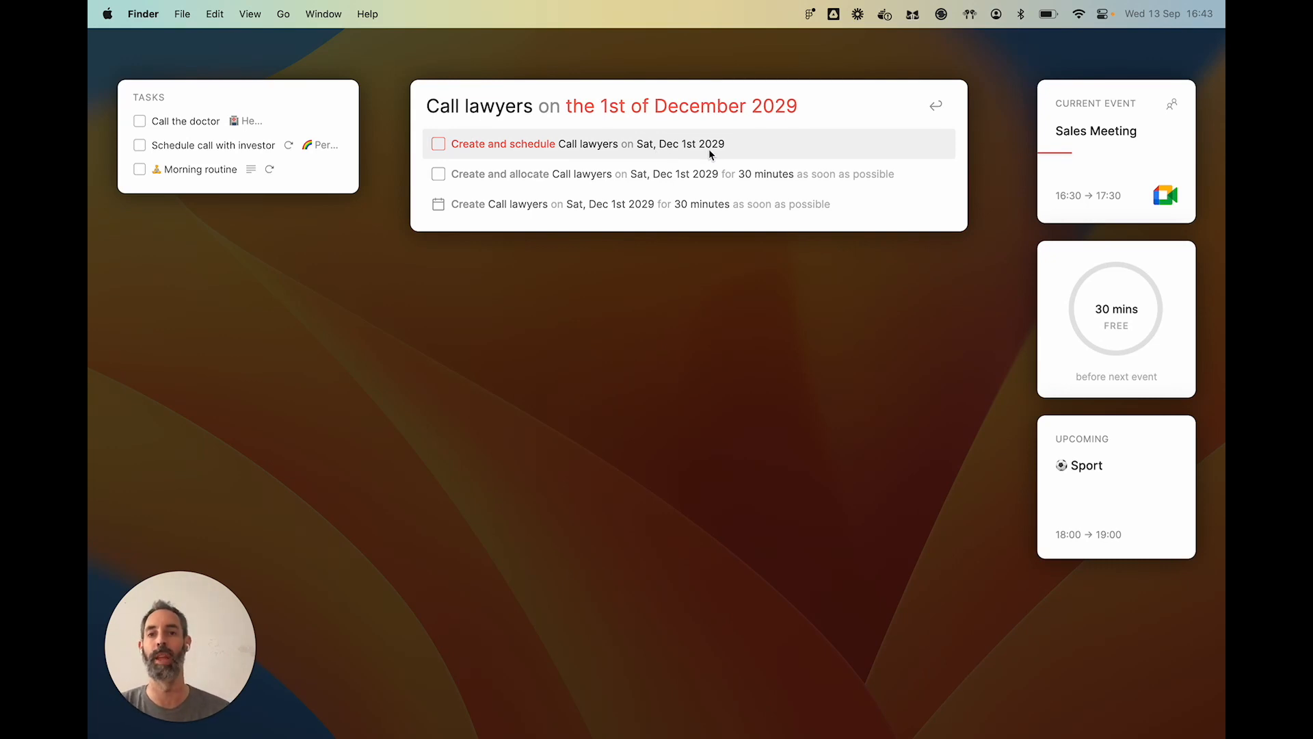
mouse_move(511, 157)
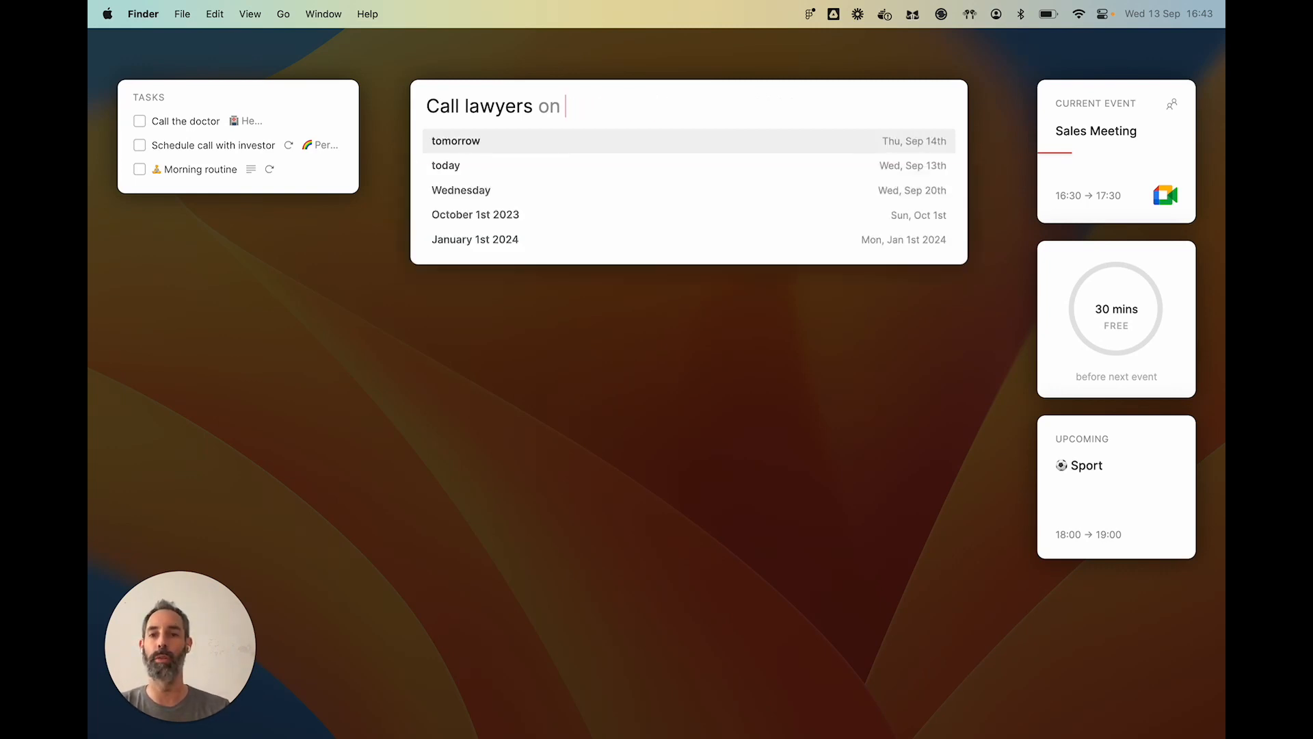
Rework the date wording of Call lawyers to 'today' so it is added as a plain task
type("tod")
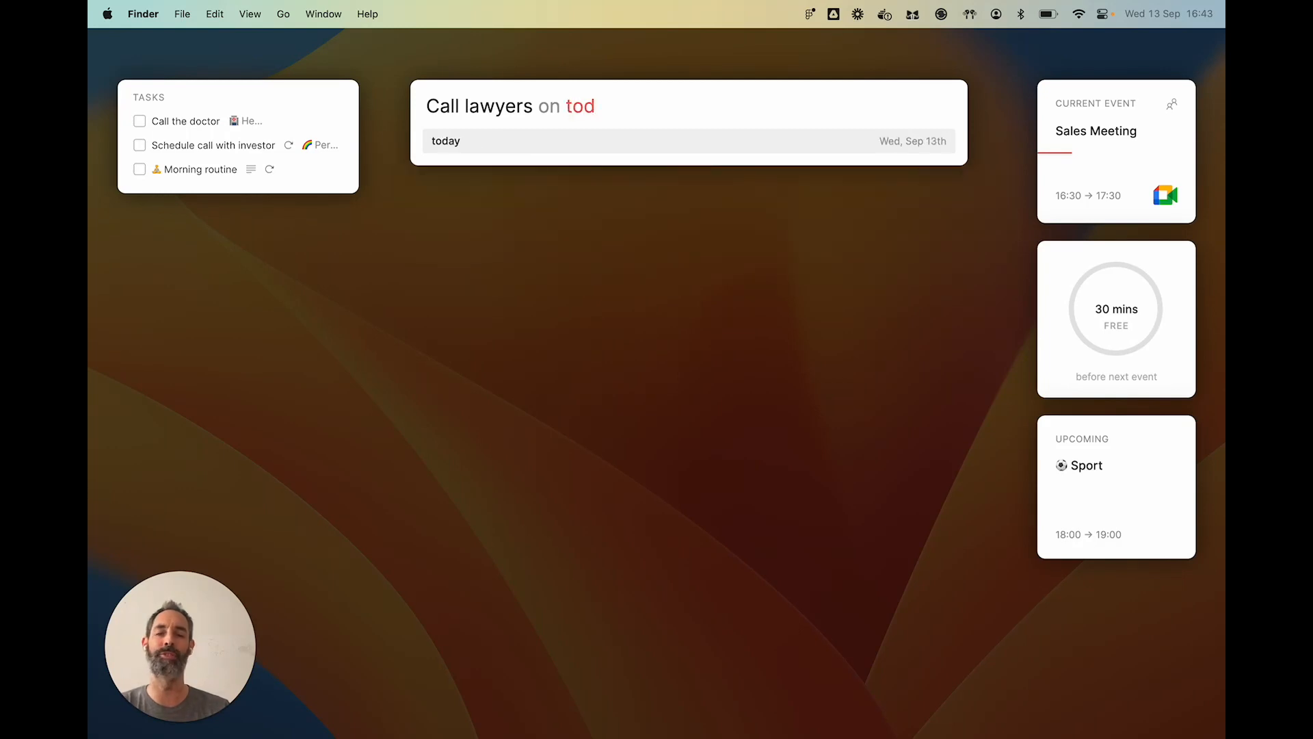
key("backspace")
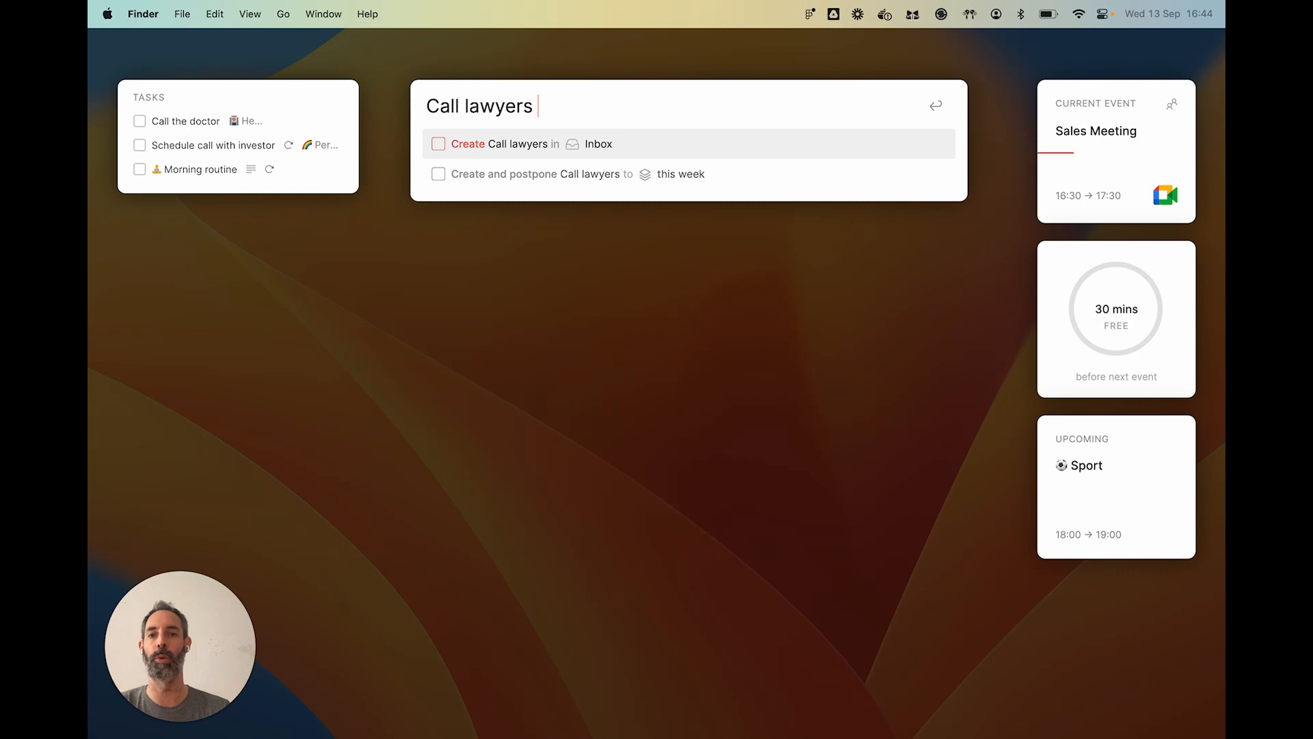
type("today")
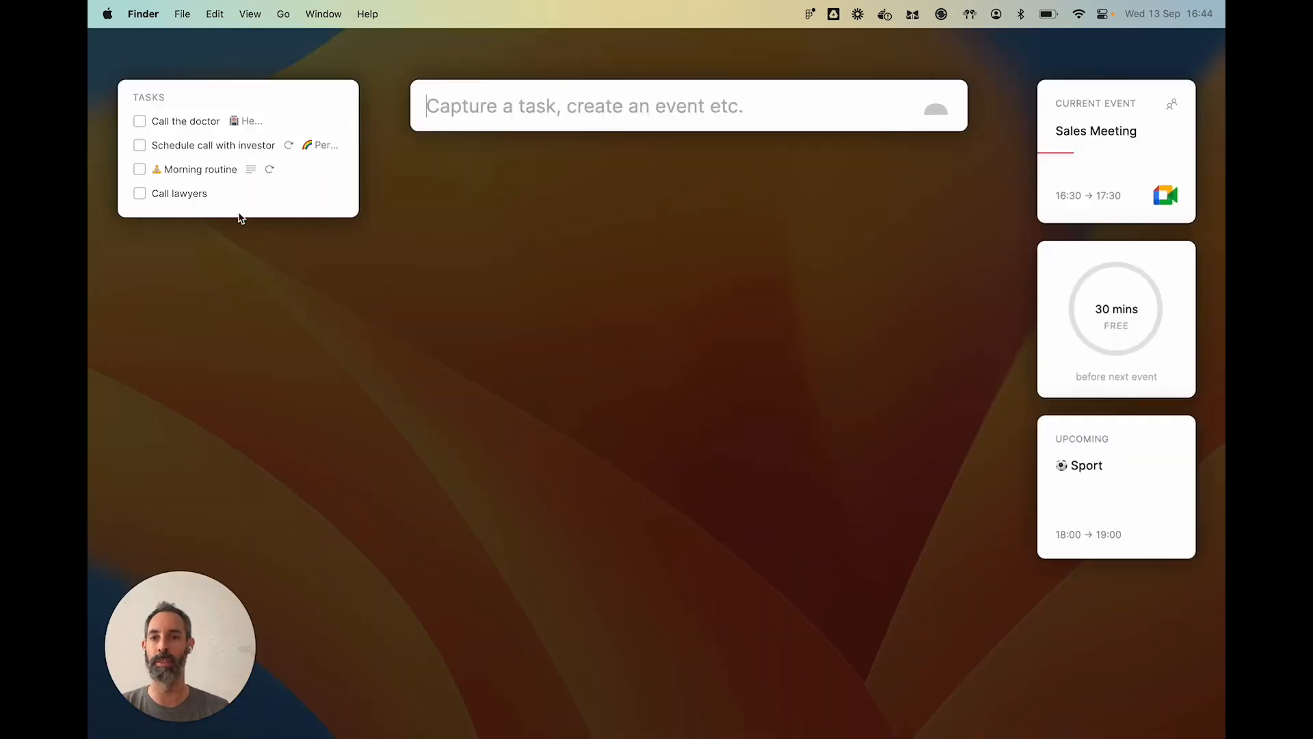
mouse_move(419, 399)
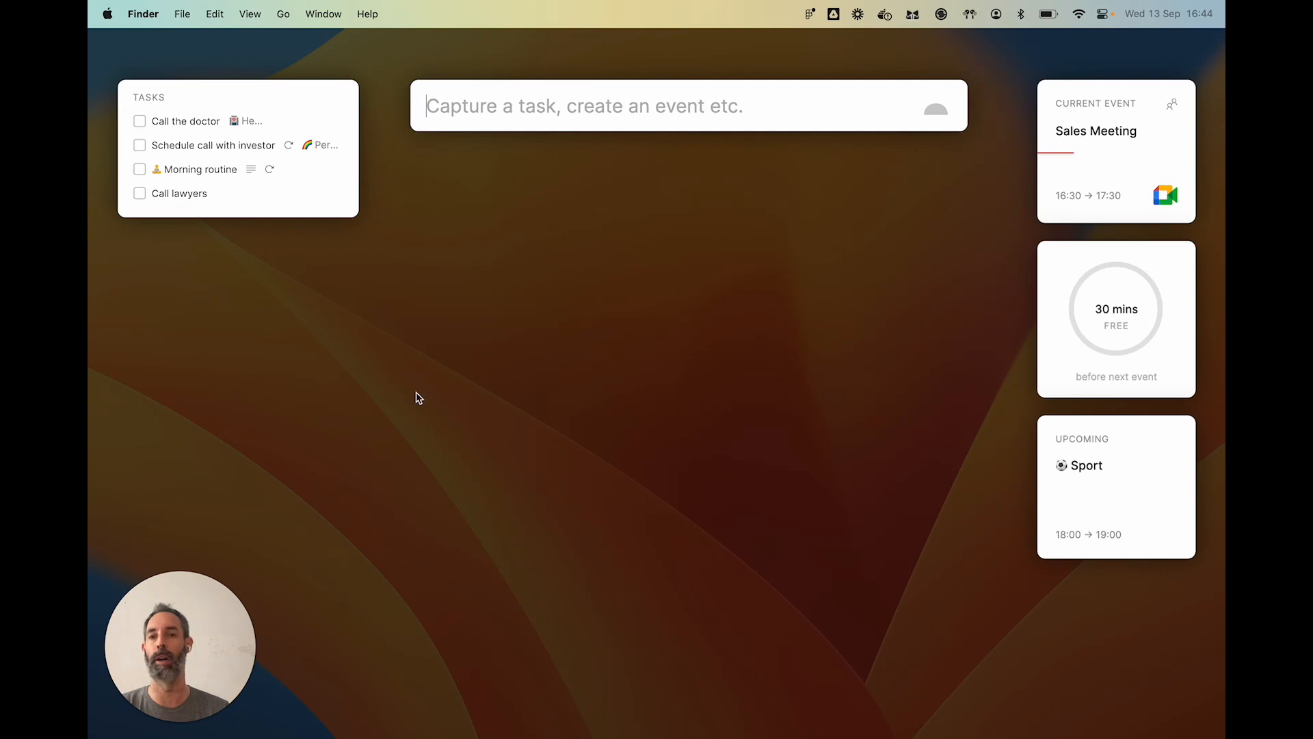
mouse_move(623, 340)
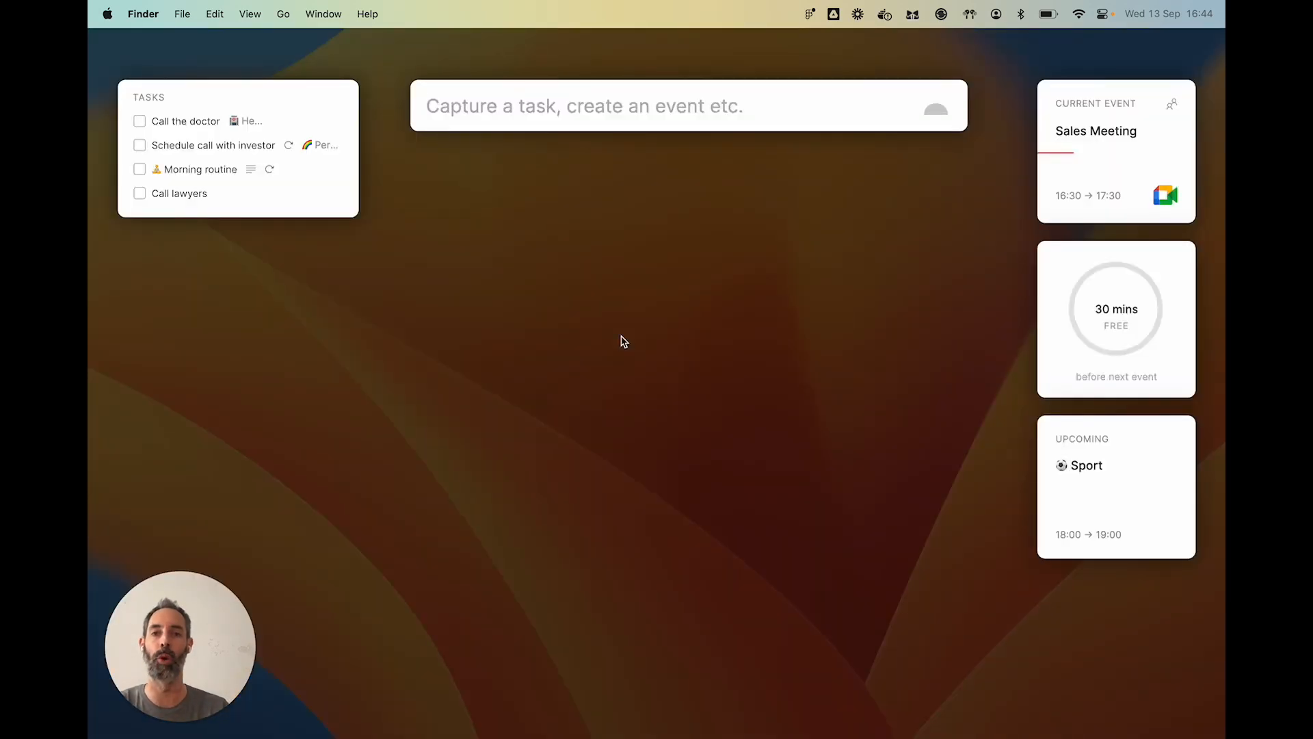
Enter 'Call accountants' in the capture bar, highlighting the create-and-postpone-to-this-week option
type("C")
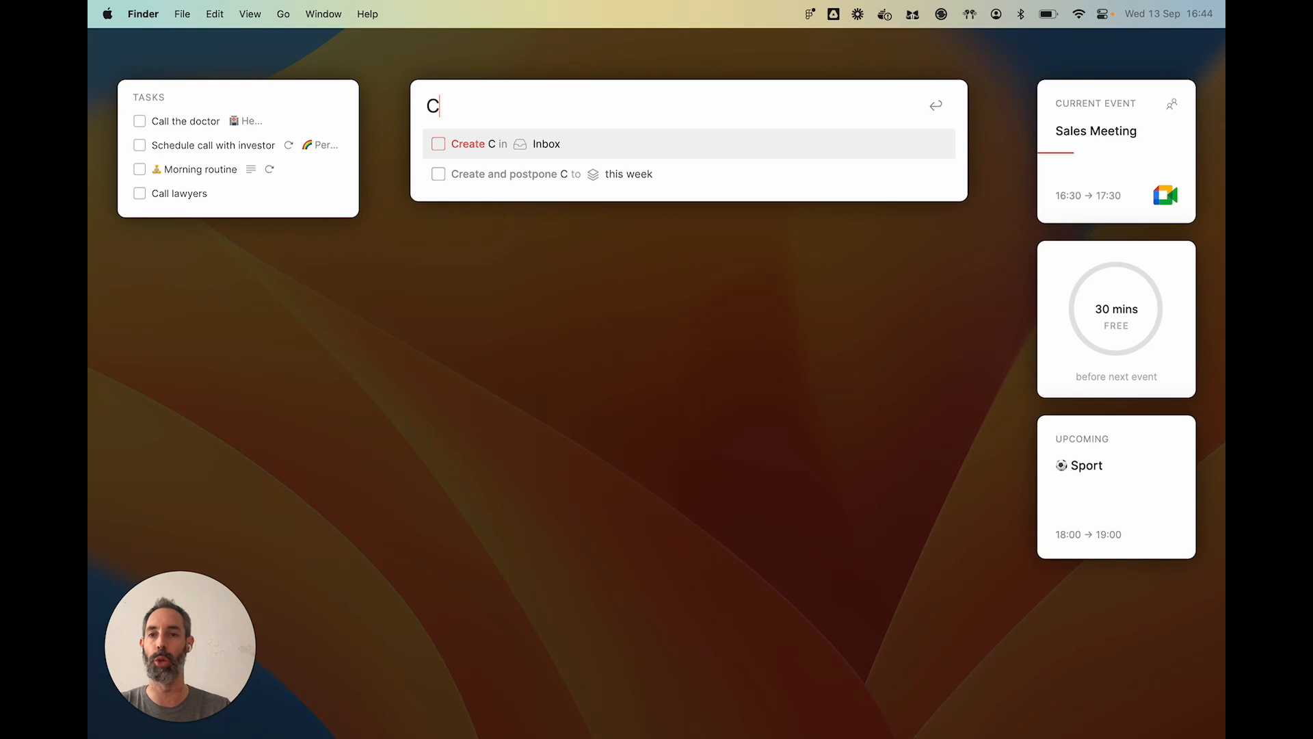
type("all accountant")
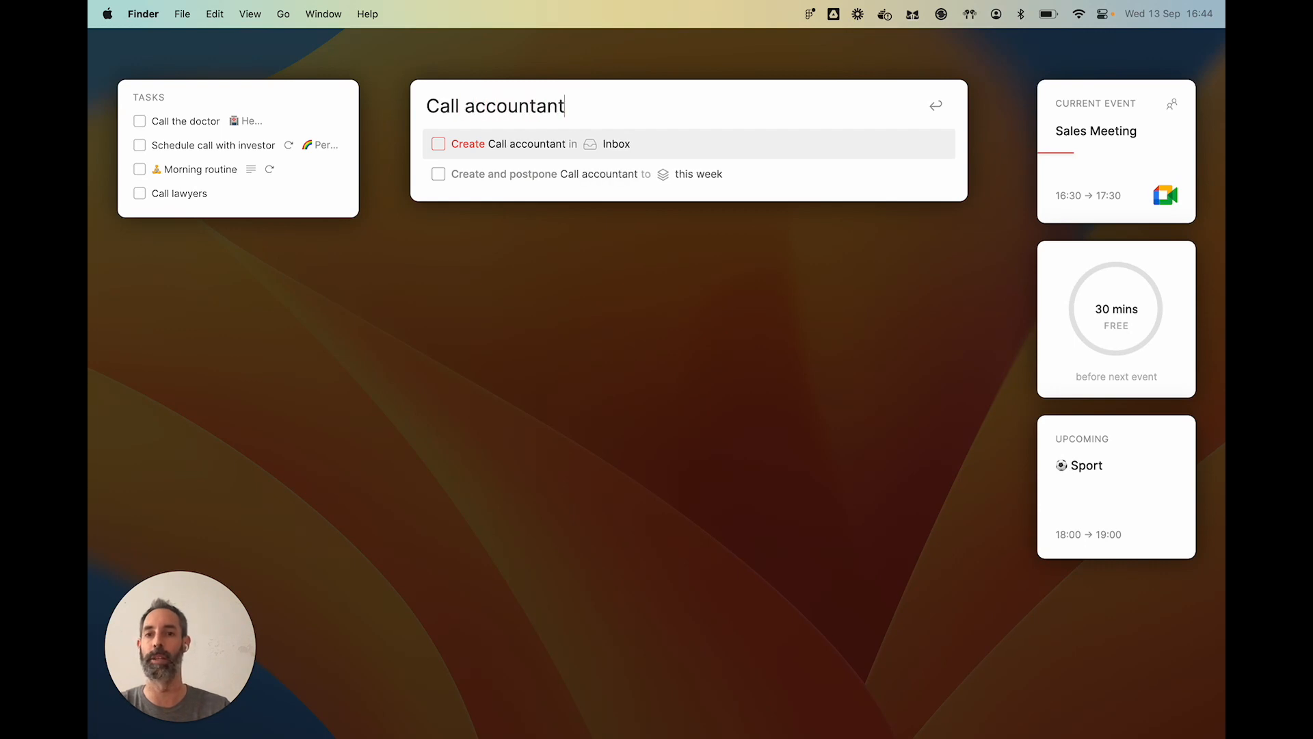
type("s")
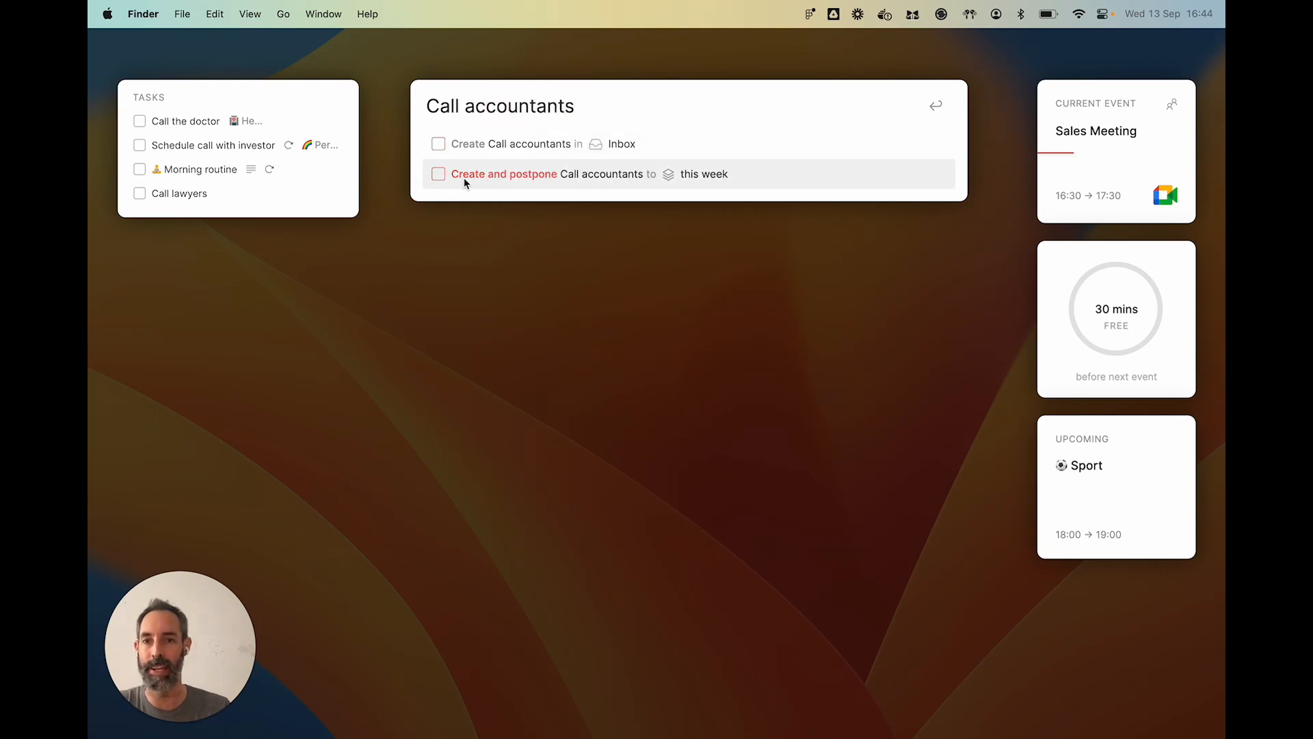
mouse_move(552, 185)
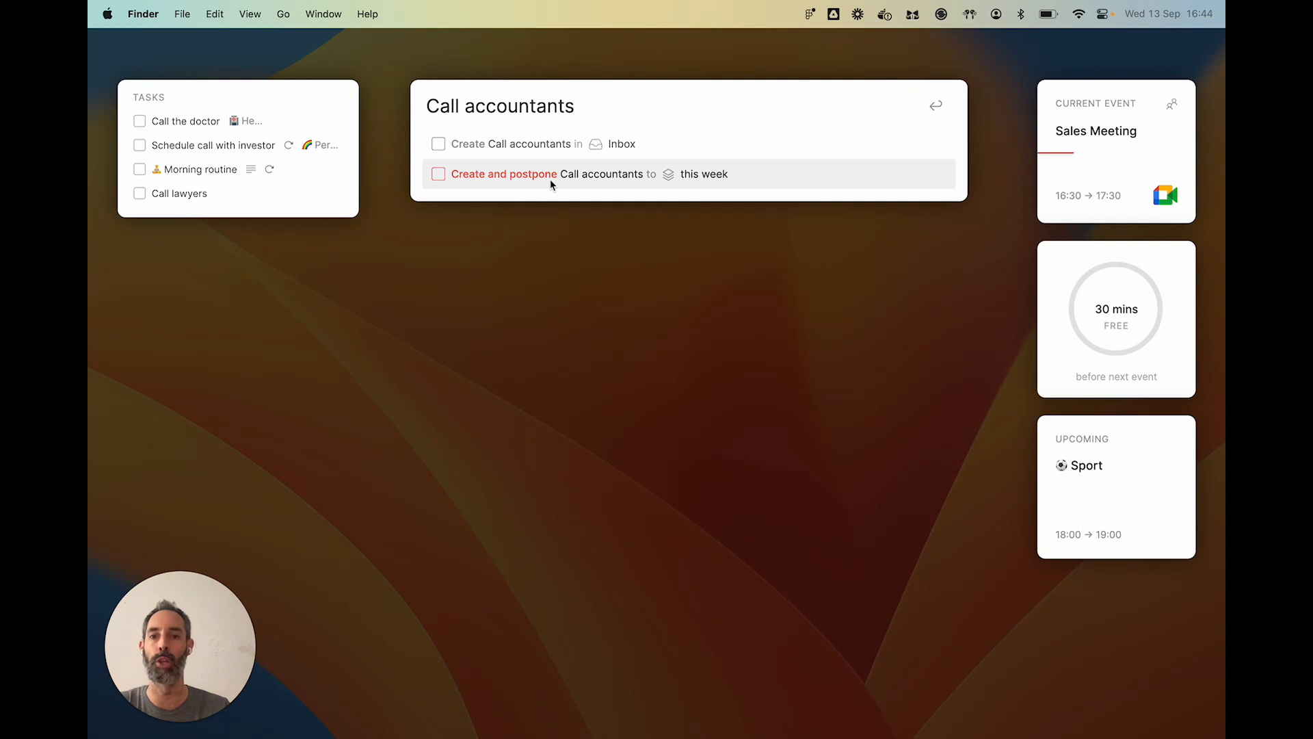
mouse_move(733, 182)
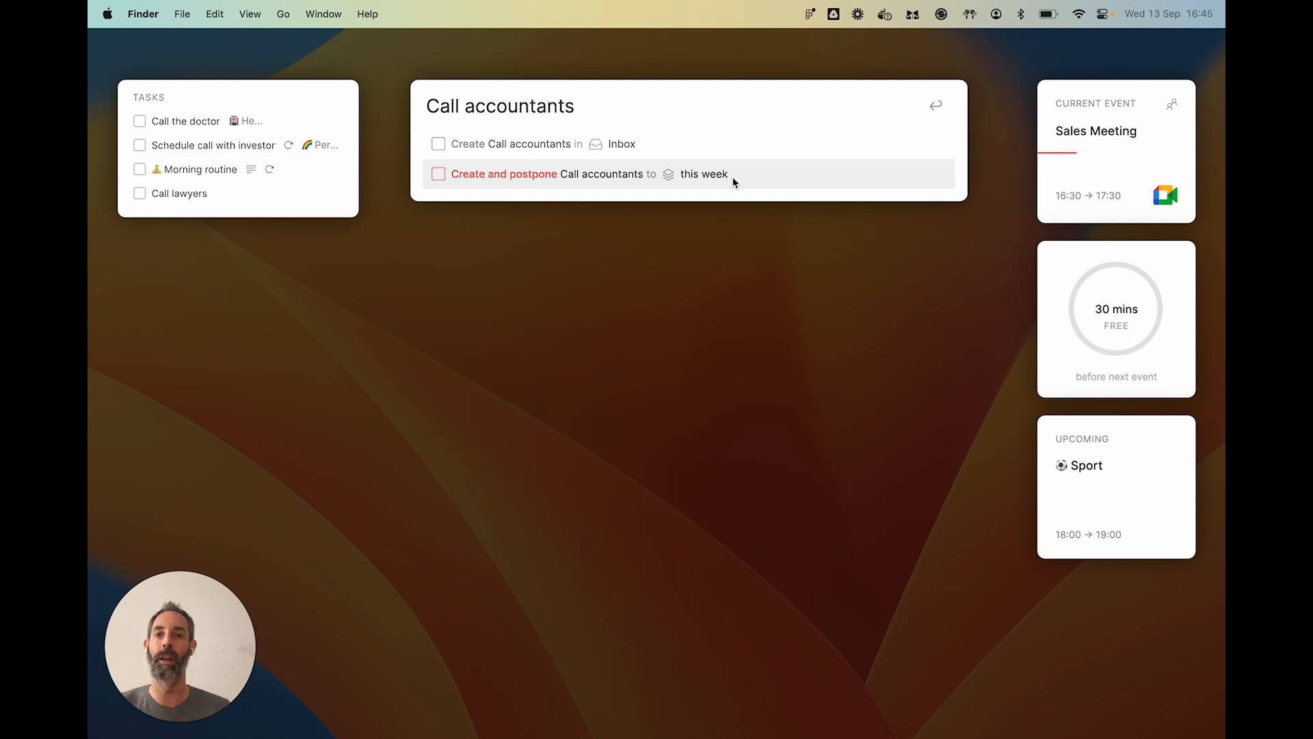
type("tihs")
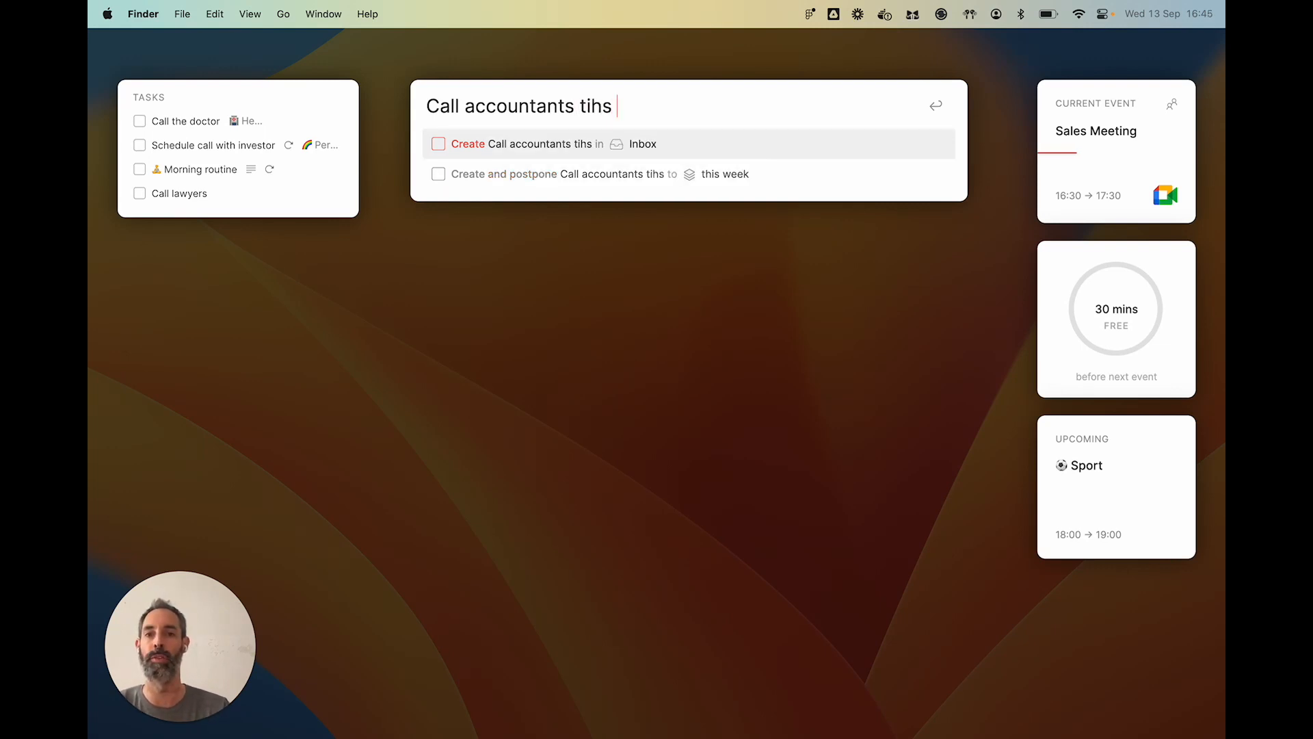
type("ne")
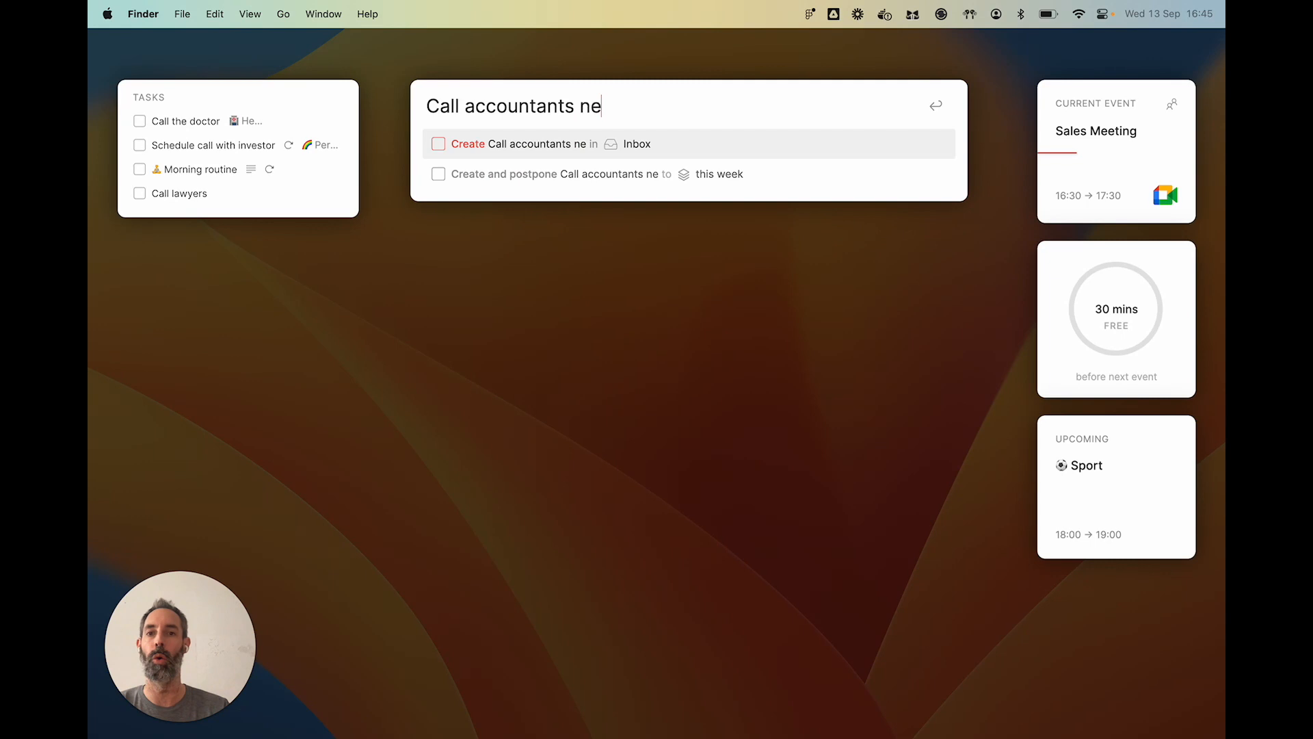
type("in")
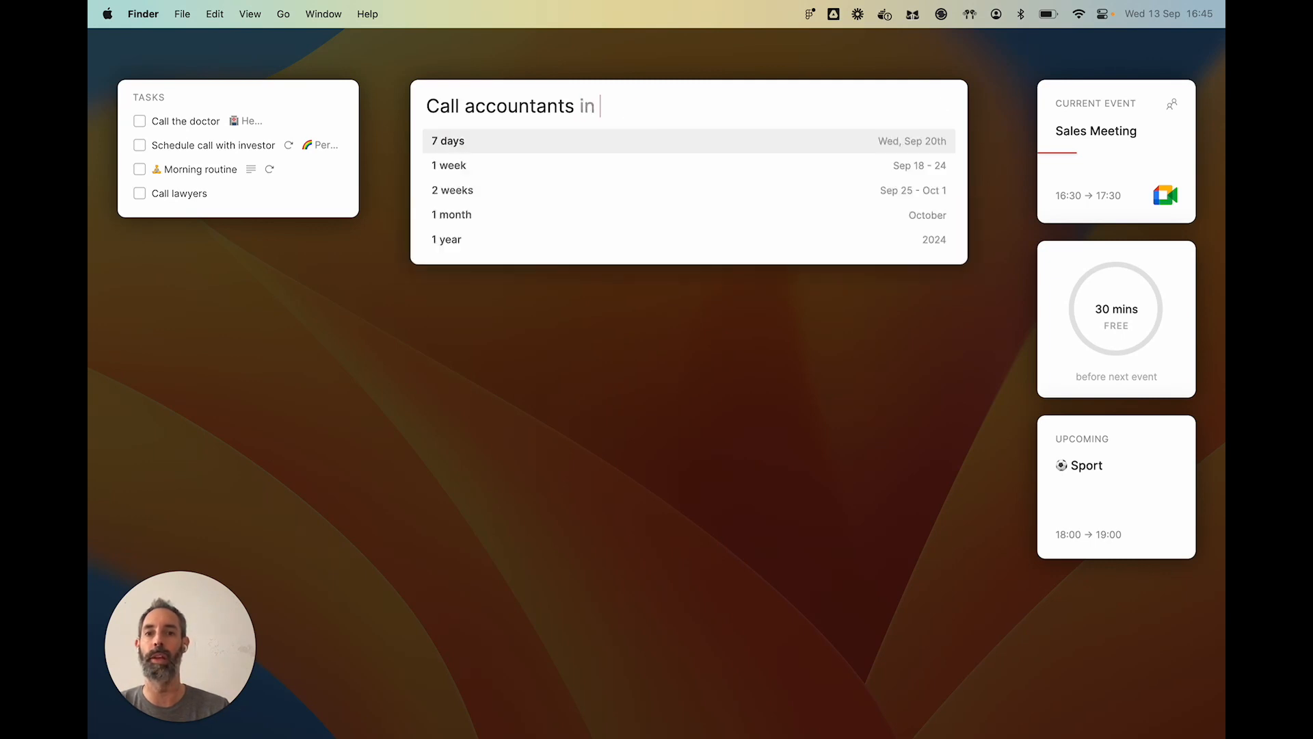
type("9 weeks")
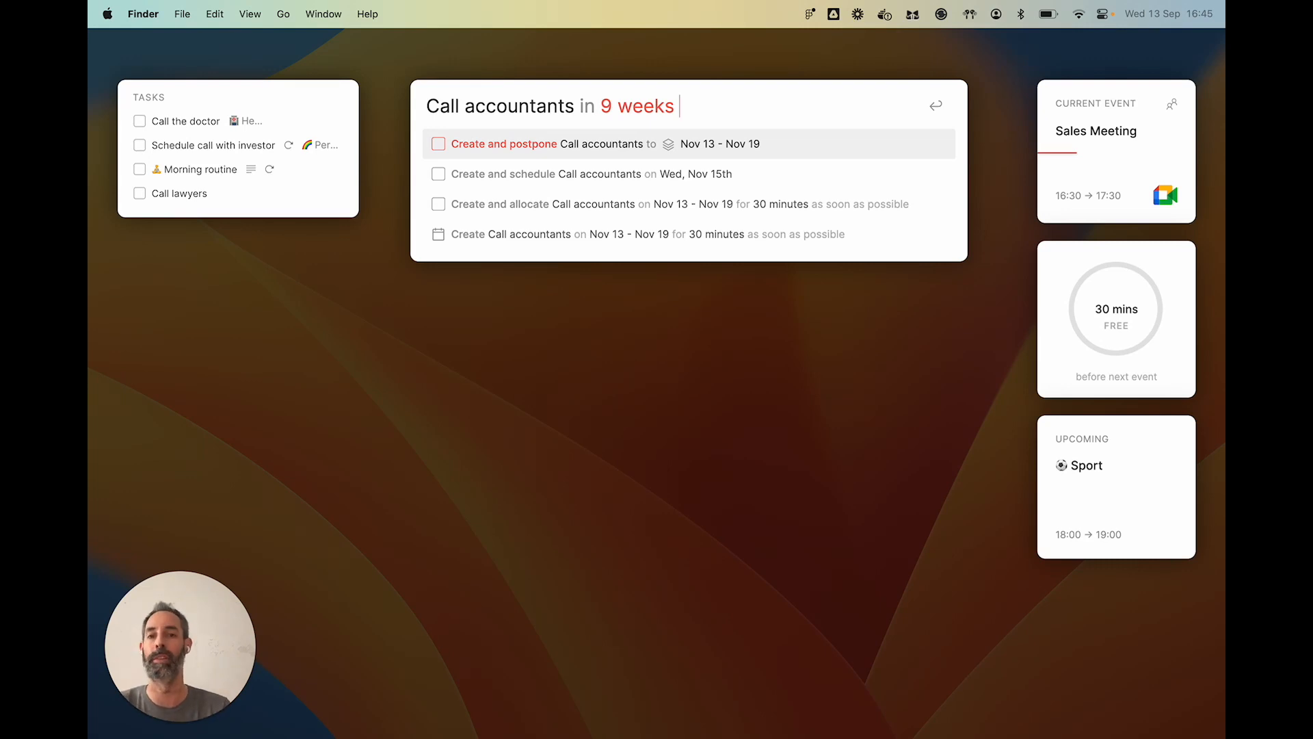
key("backspace")
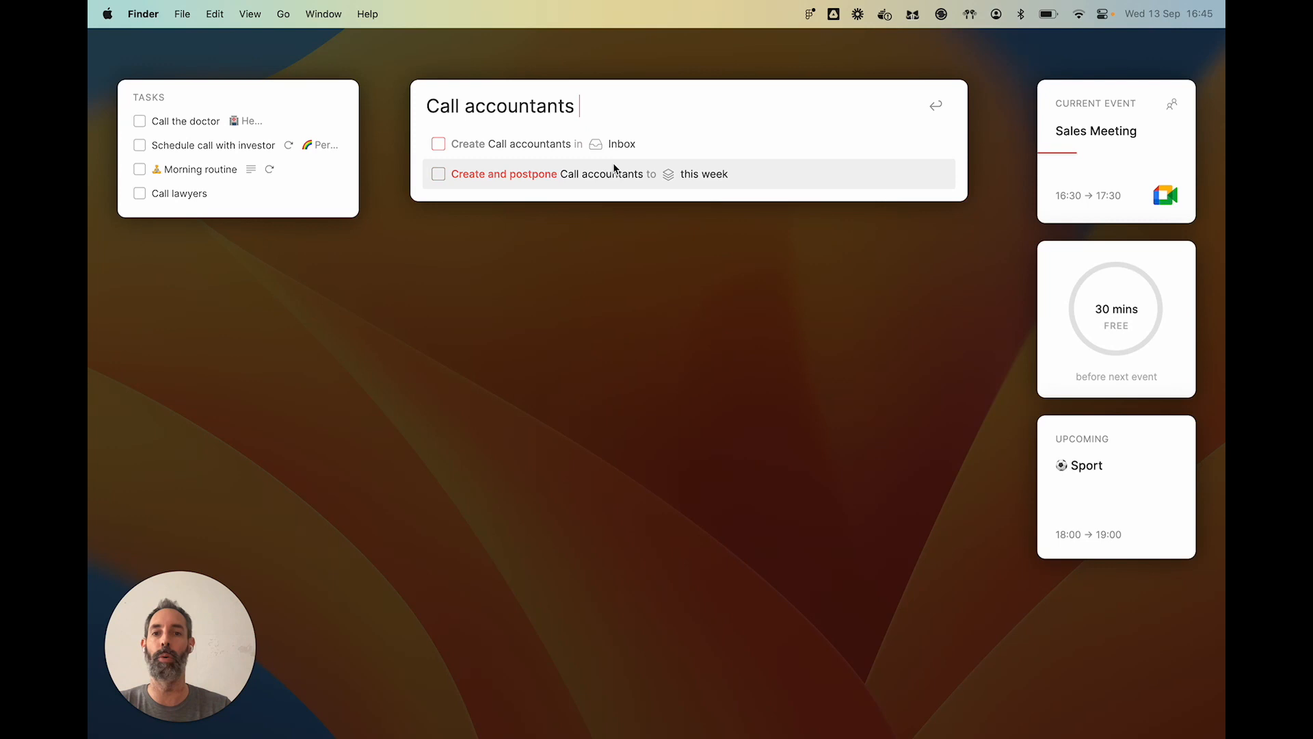